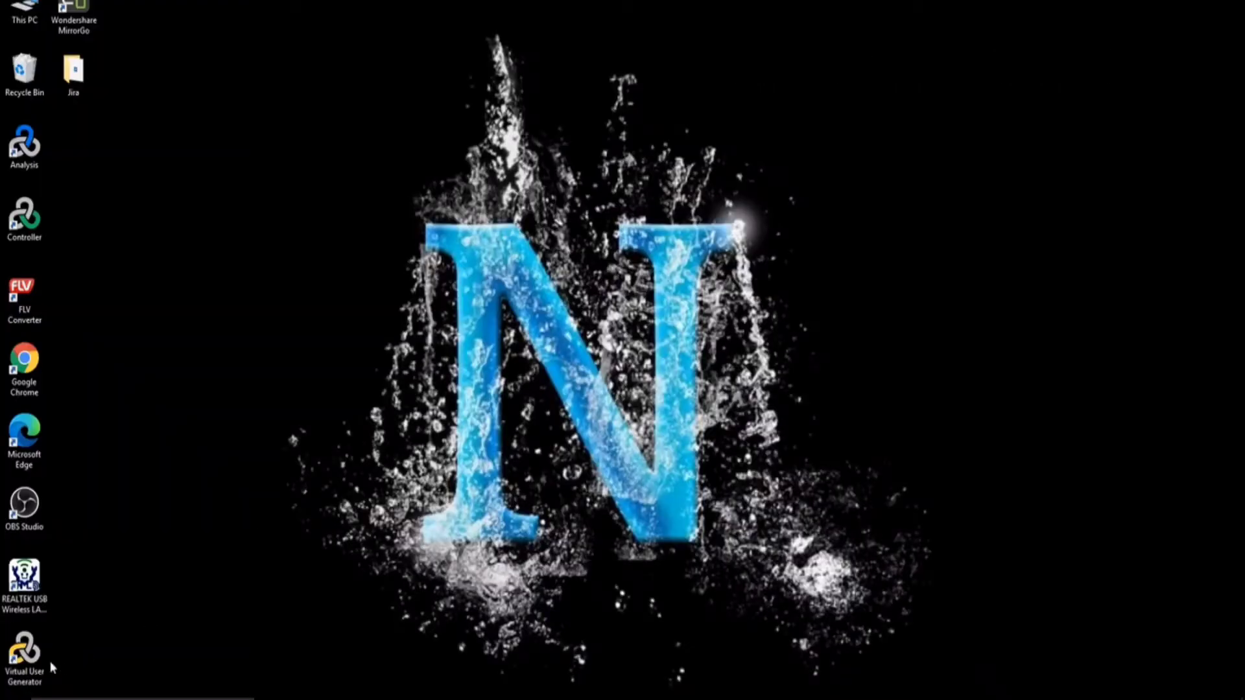
- Launch Virtual User Generator from its desktop shortcut
click(24, 655)
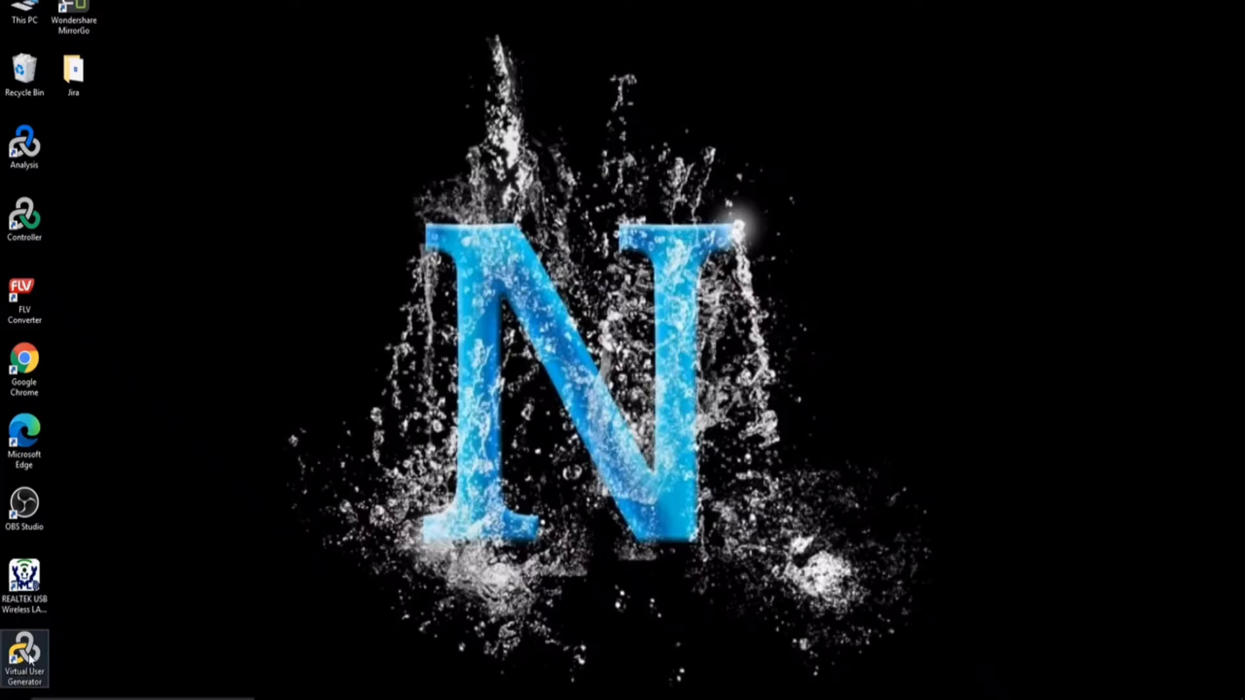
double_click(25, 655)
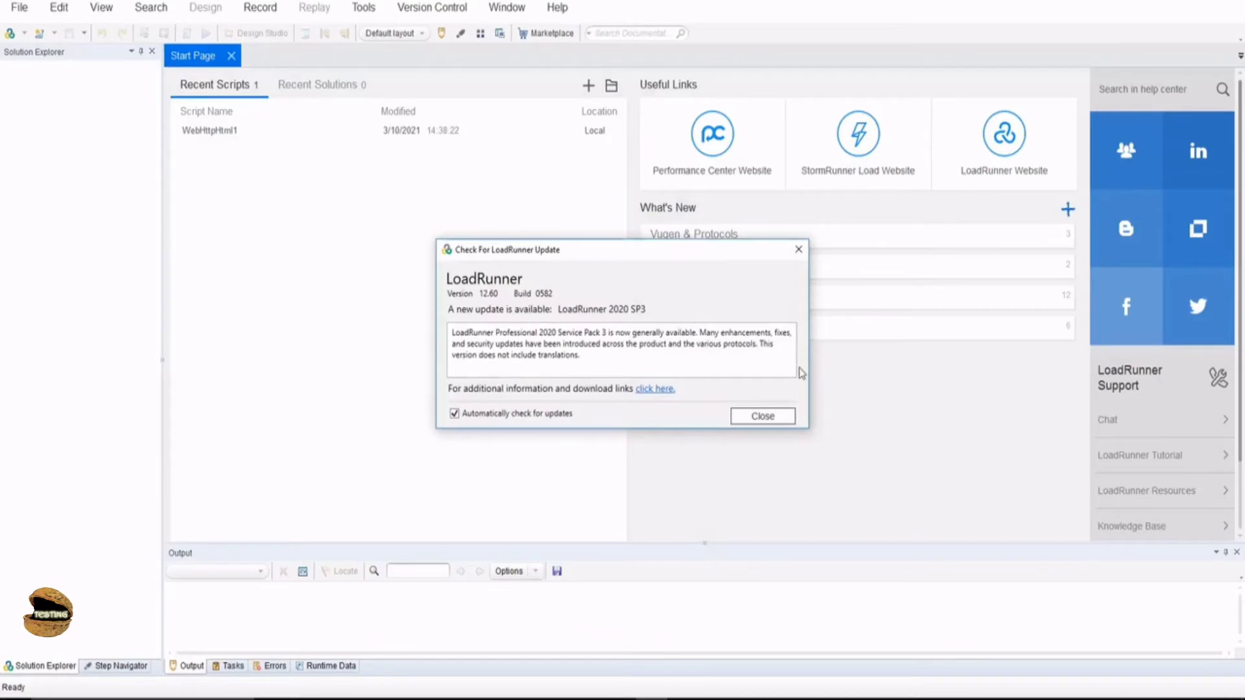
- Turn off automatic update checks and close the LoadRunner update notice
click(454, 413)
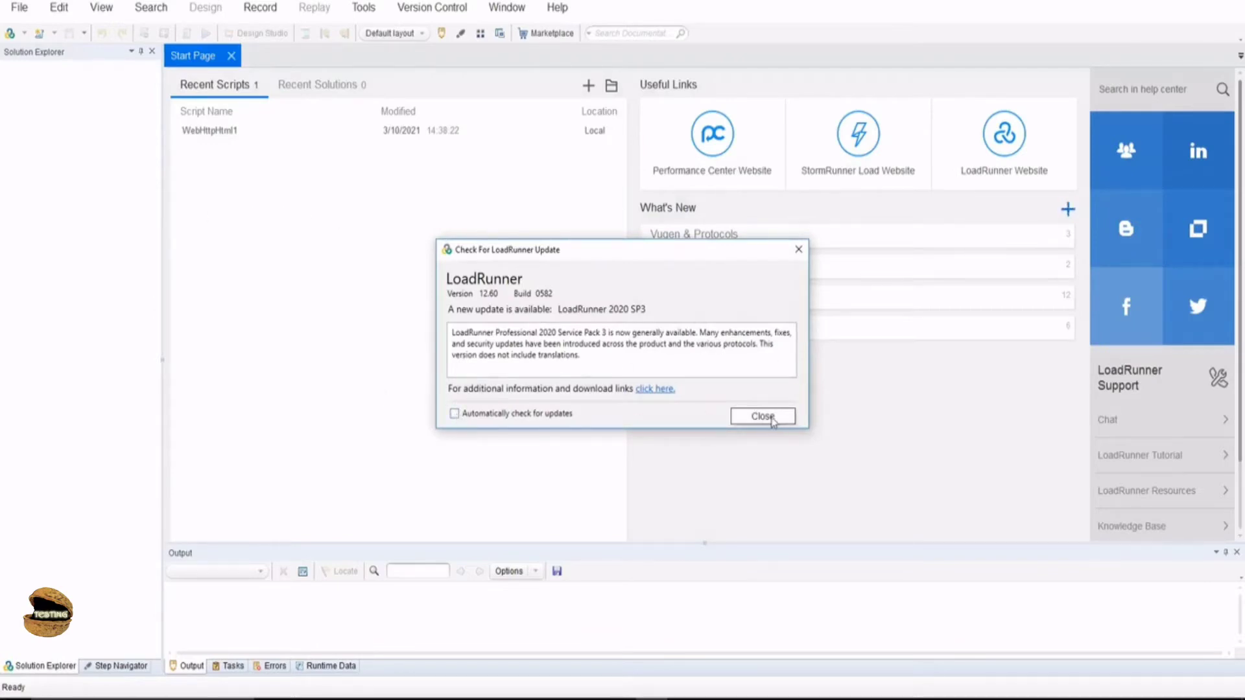
click(760, 417)
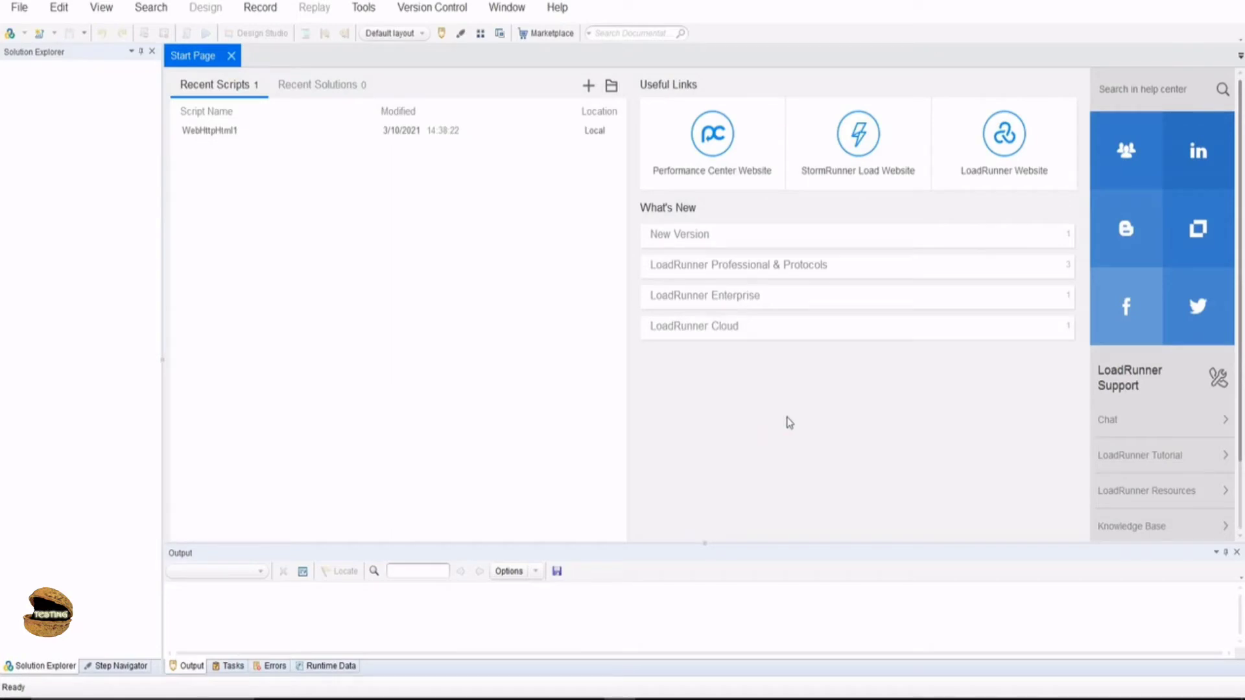
mouse_move(510, 385)
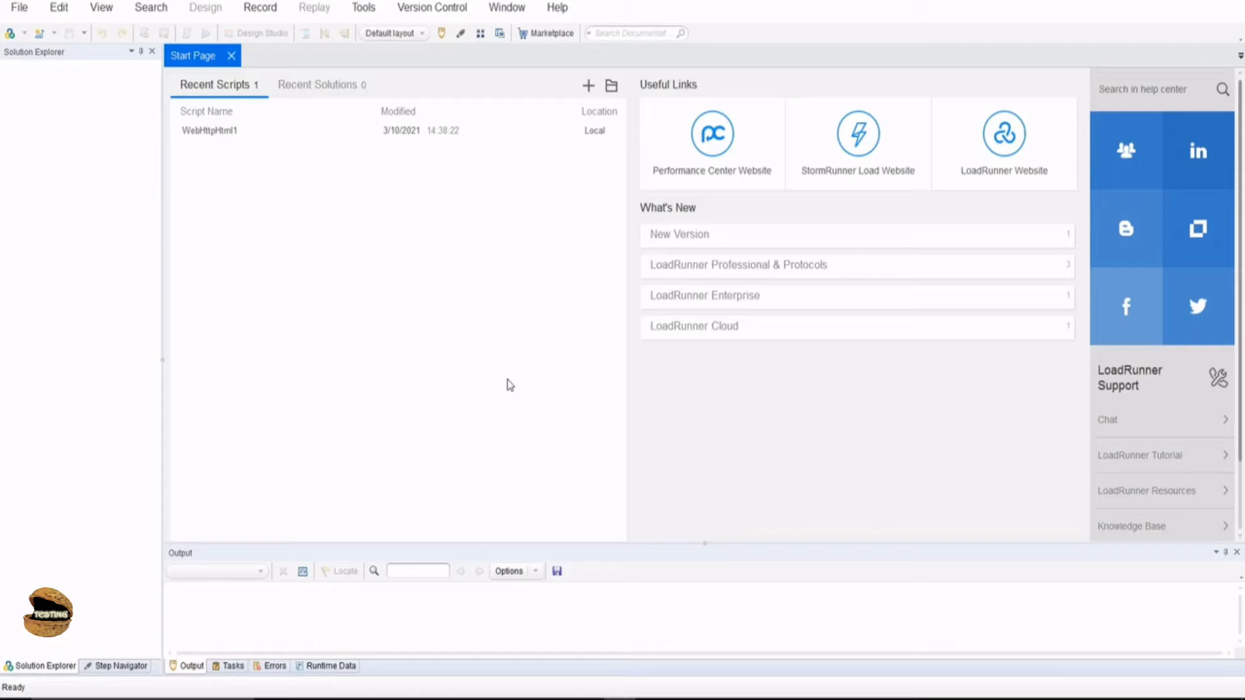
mouse_move(496, 371)
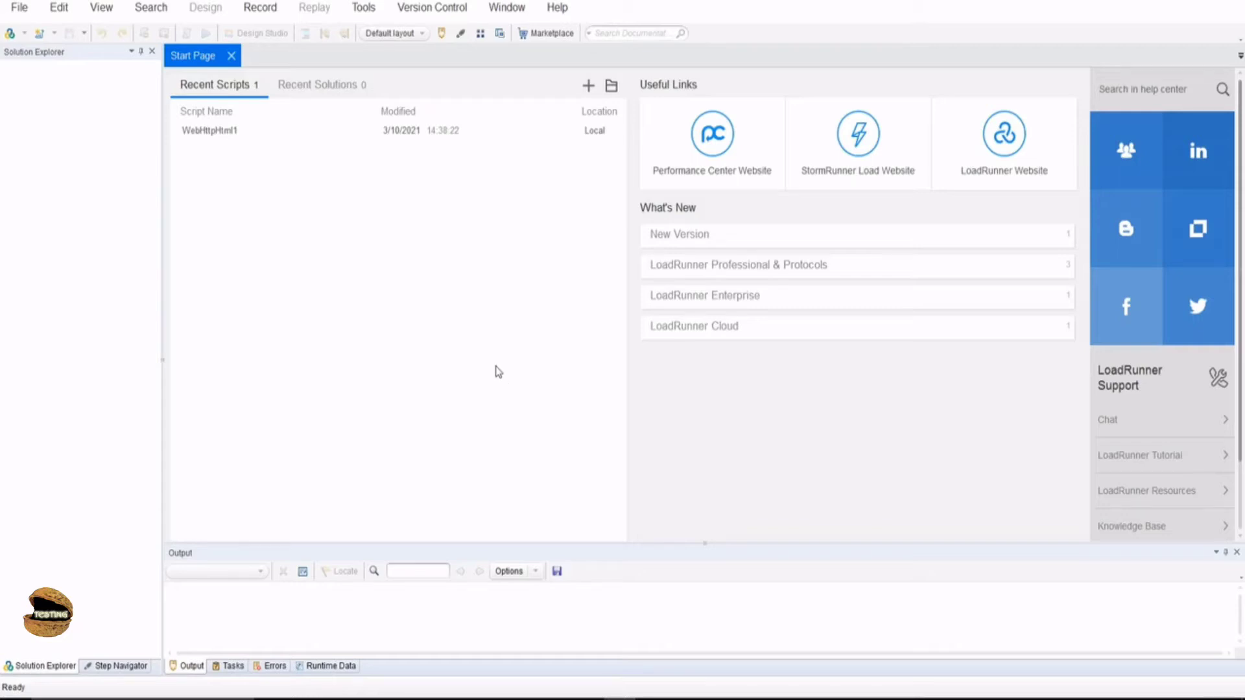
mouse_move(379, 301)
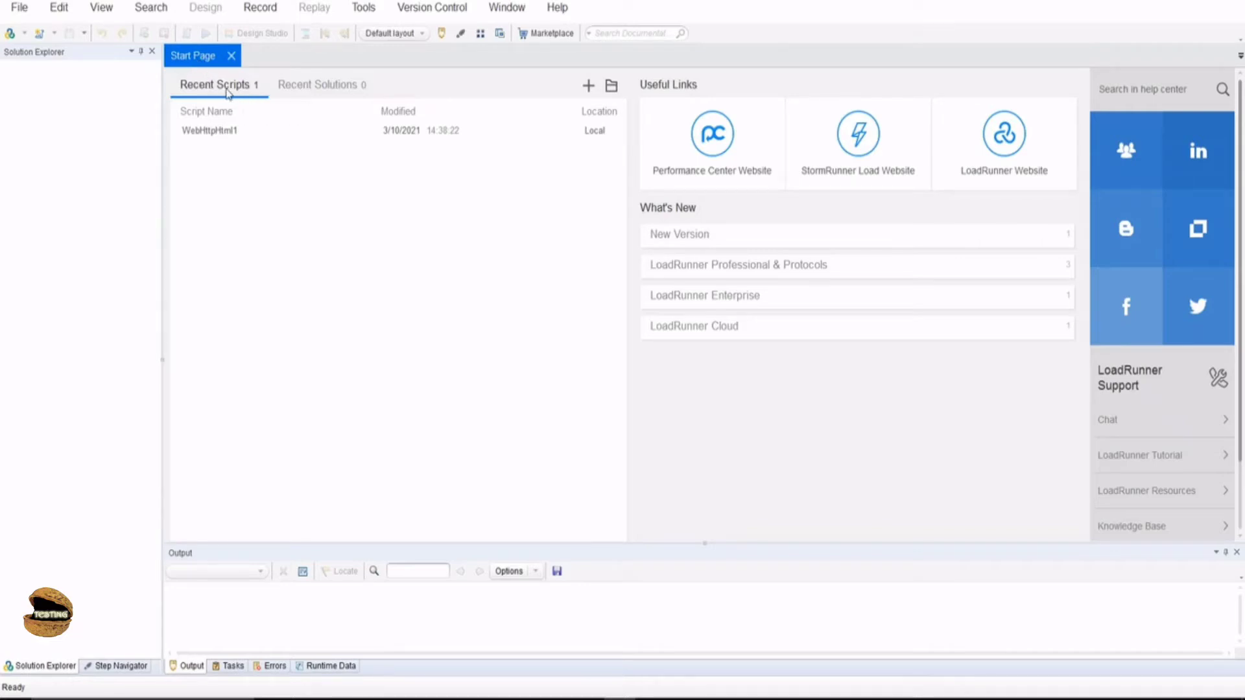
- Show Recent Solutions, try the LoadRunner Tutorial link, and dismiss the browser-choice prompt
click(321, 84)
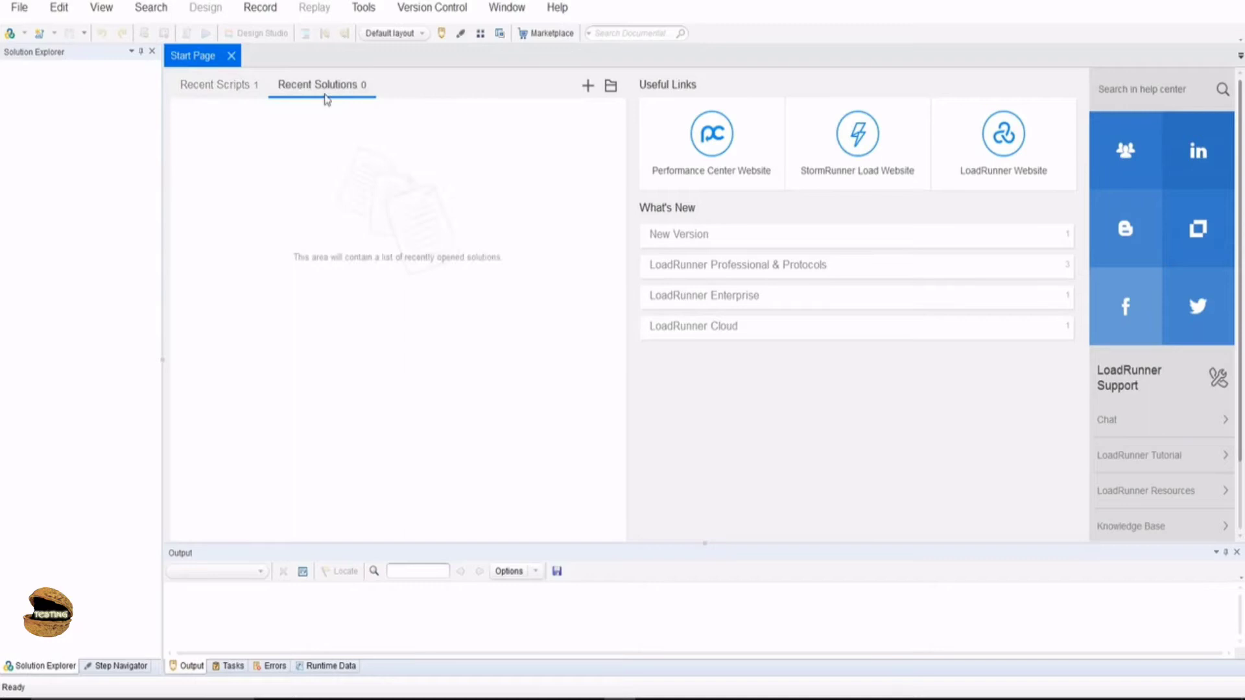
mouse_move(219, 153)
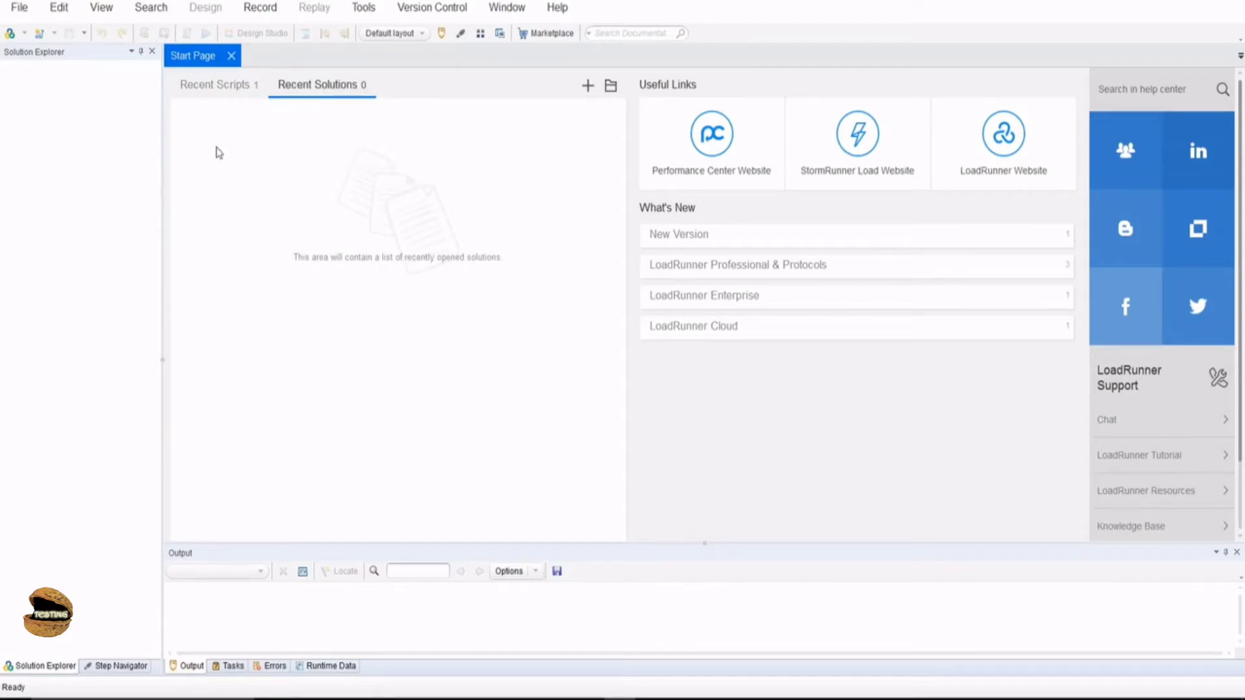
mouse_move(587, 85)
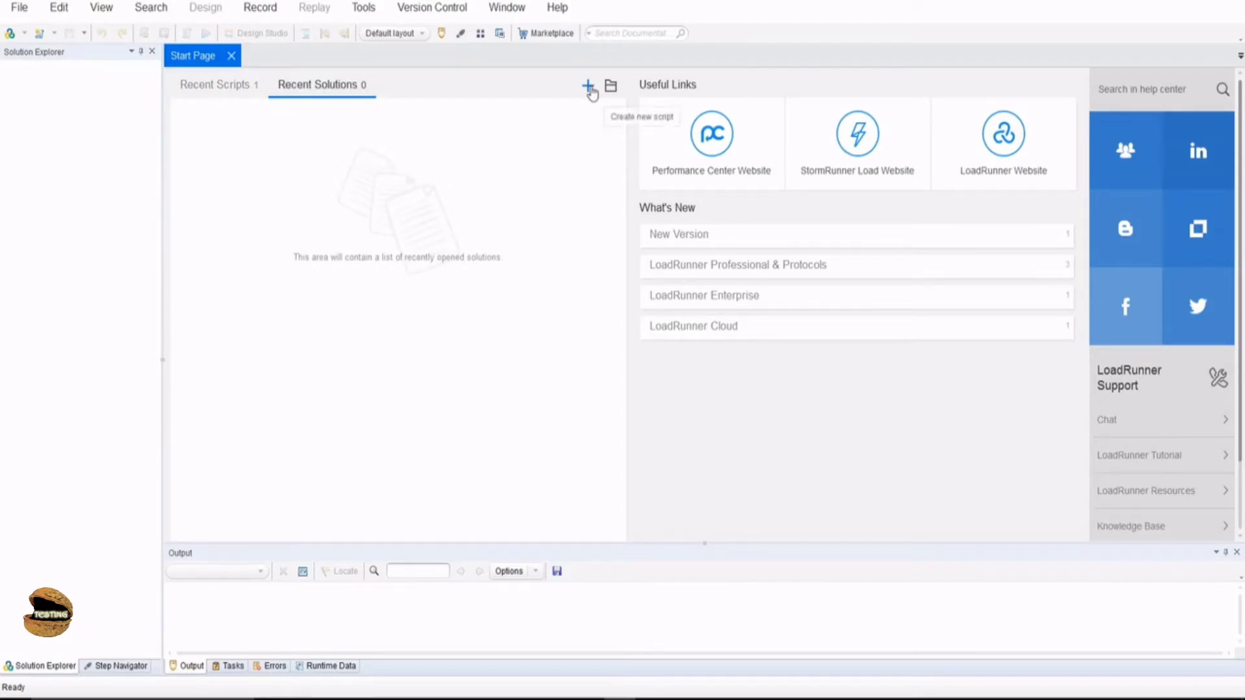
mouse_move(611, 86)
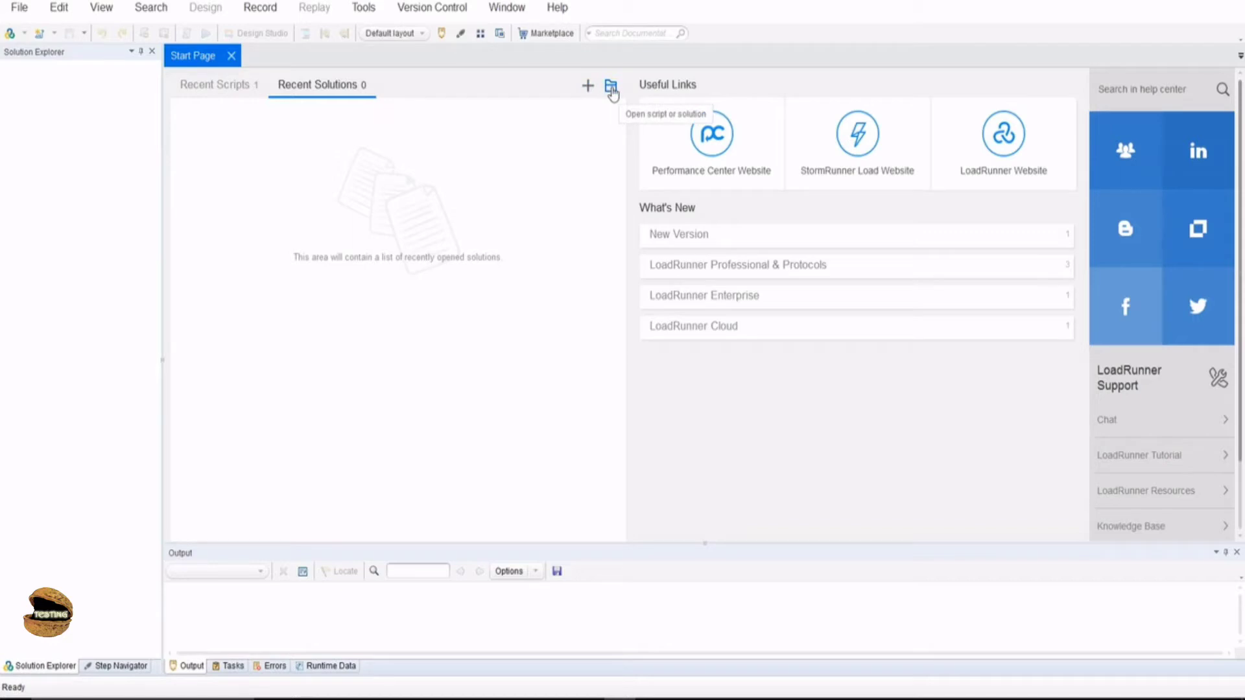
mouse_move(725, 155)
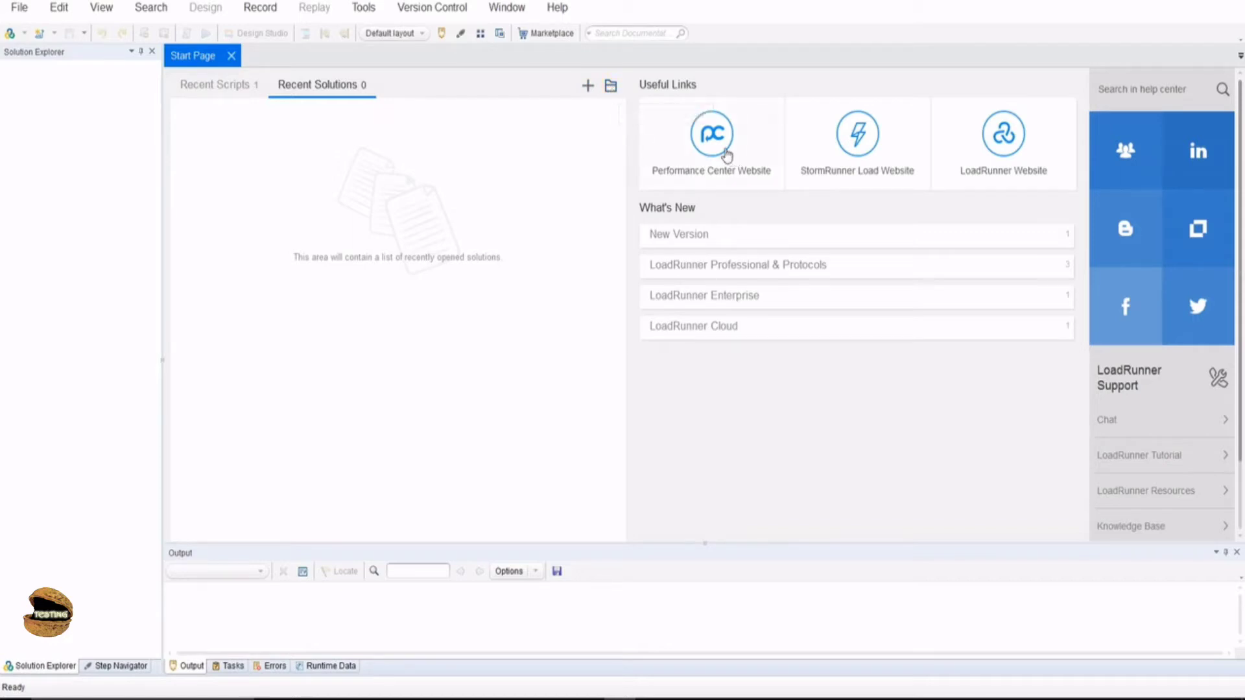
mouse_move(976, 188)
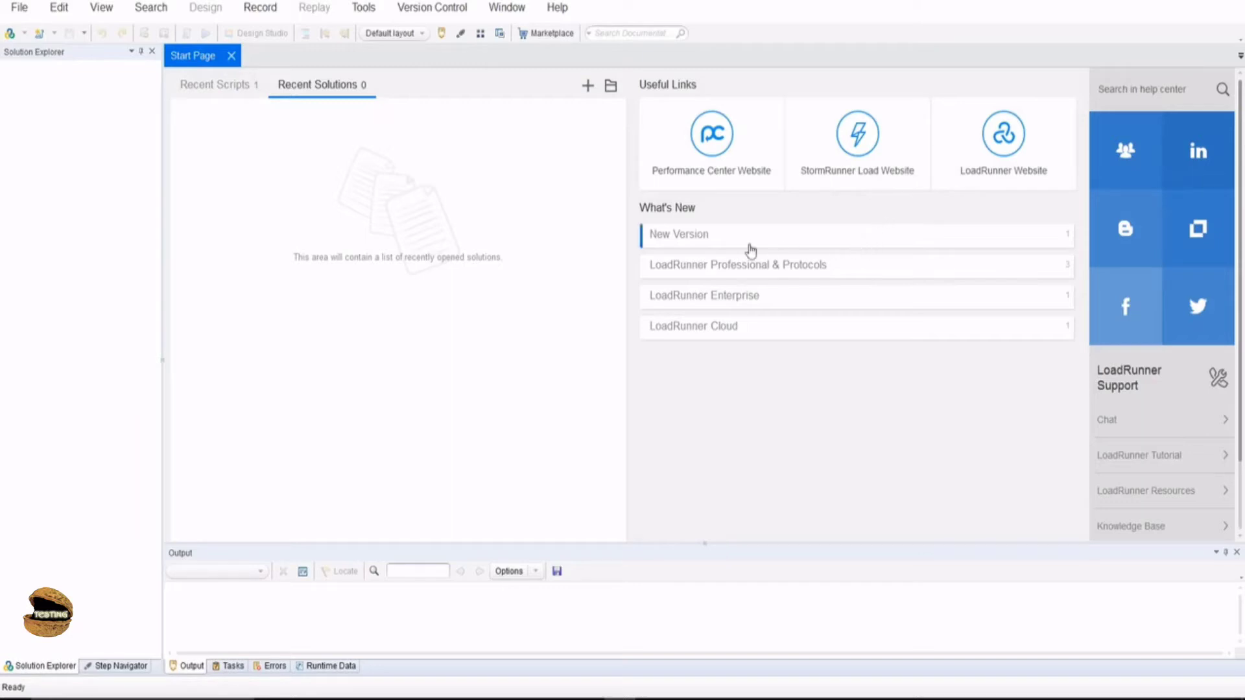
mouse_move(527, 255)
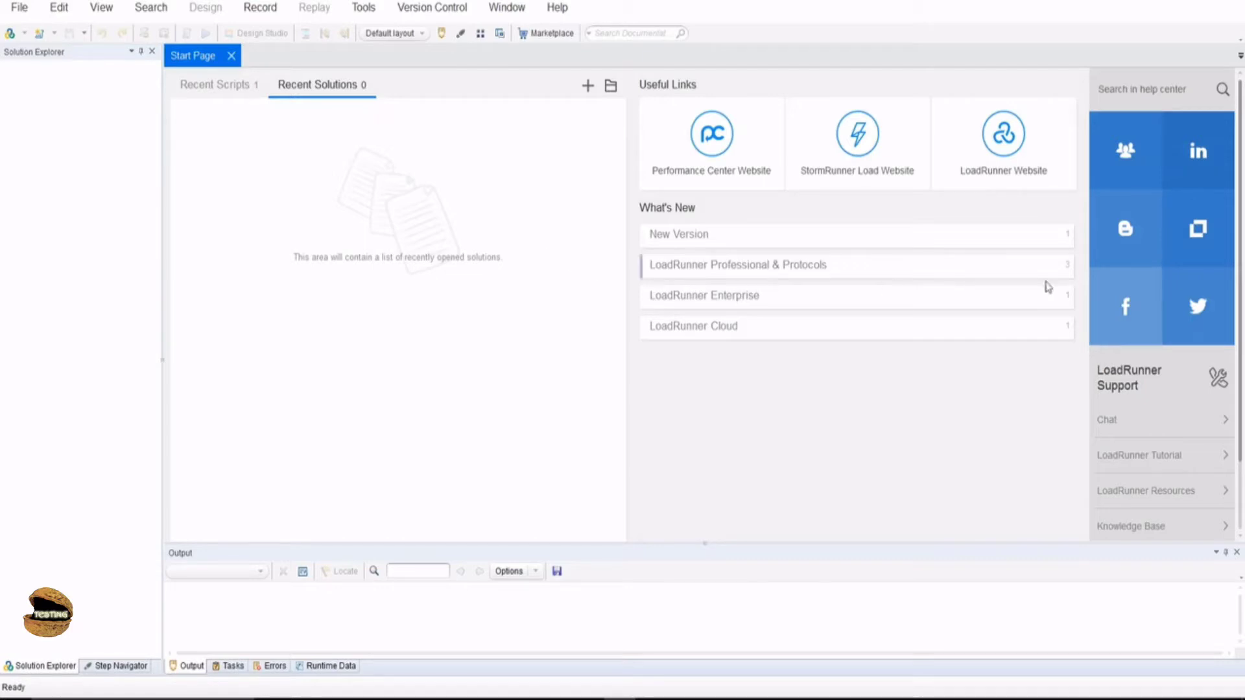
mouse_move(1198, 305)
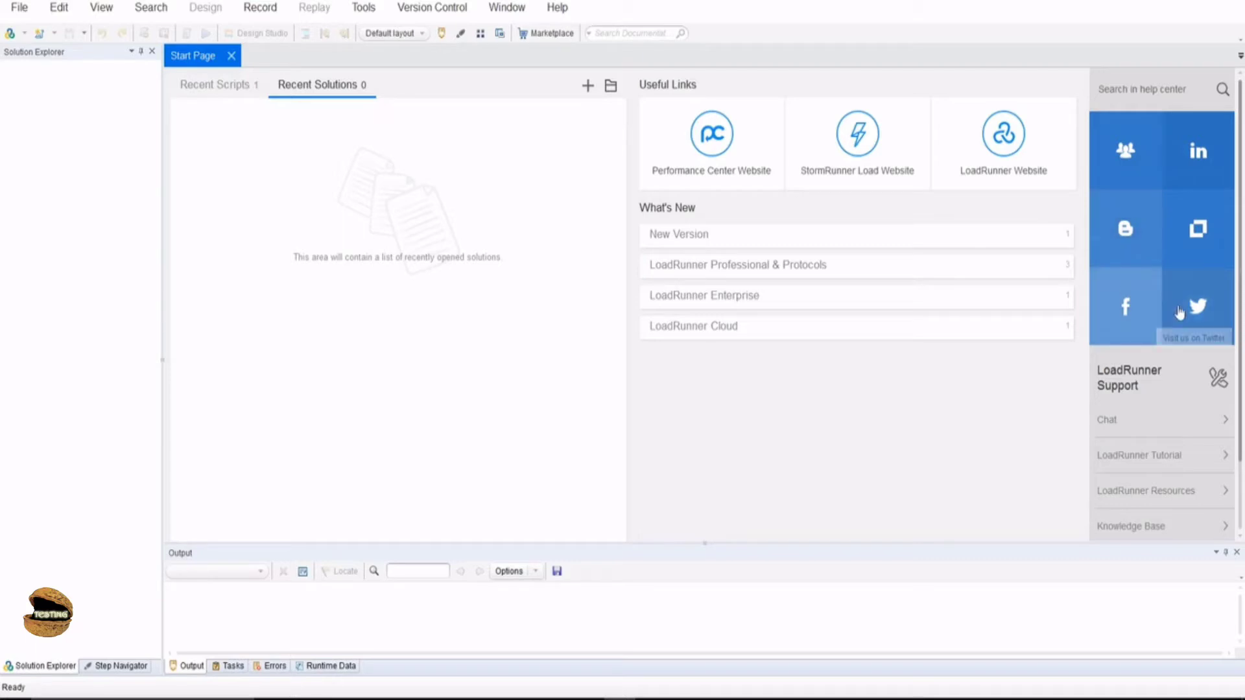
mouse_move(1125, 307)
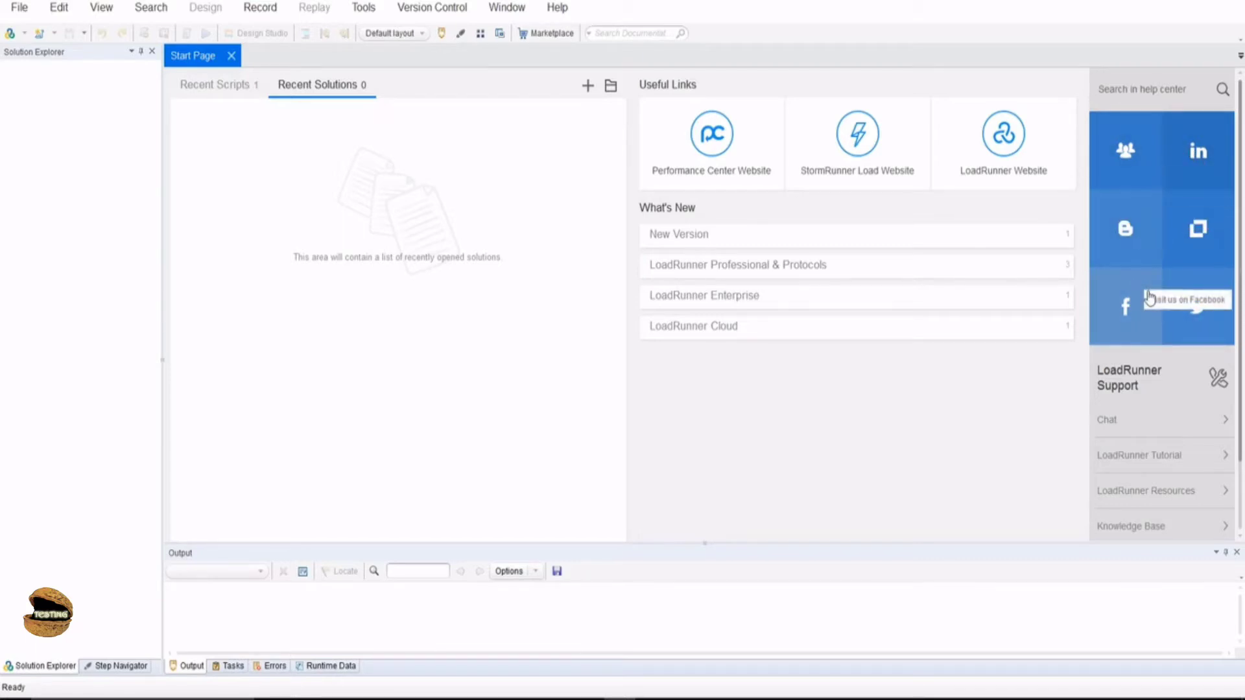
mouse_move(1144, 294)
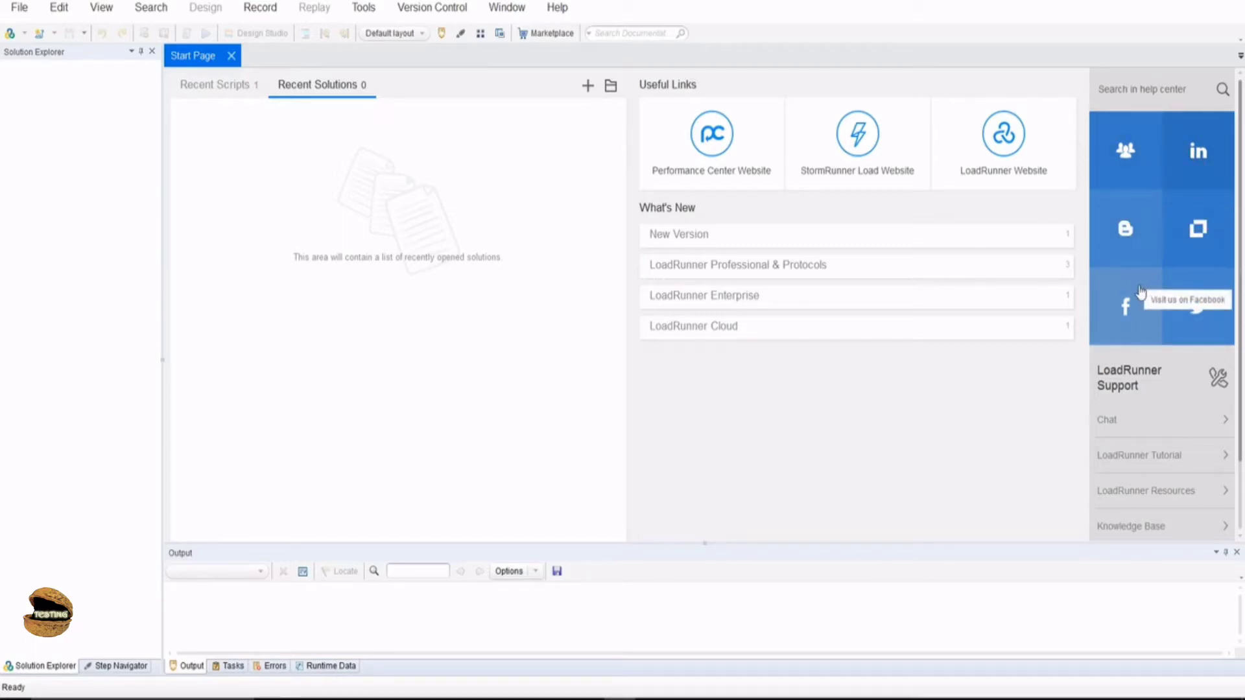
mouse_move(1197, 151)
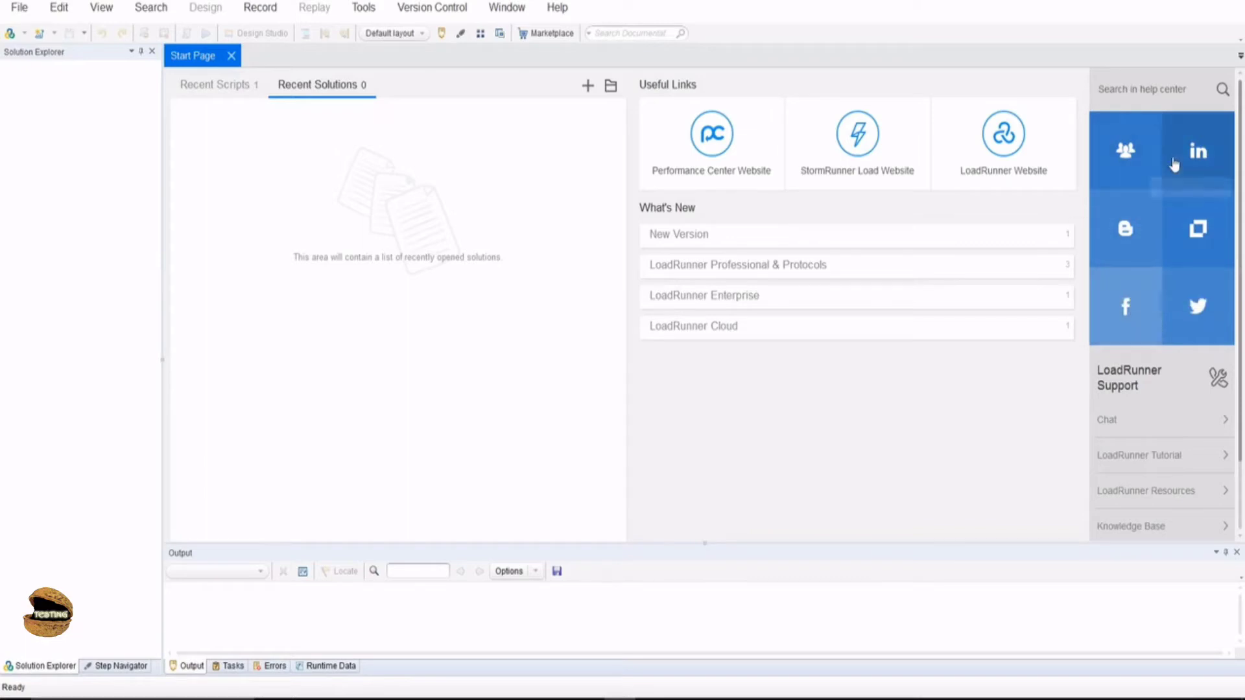
mouse_move(1125, 308)
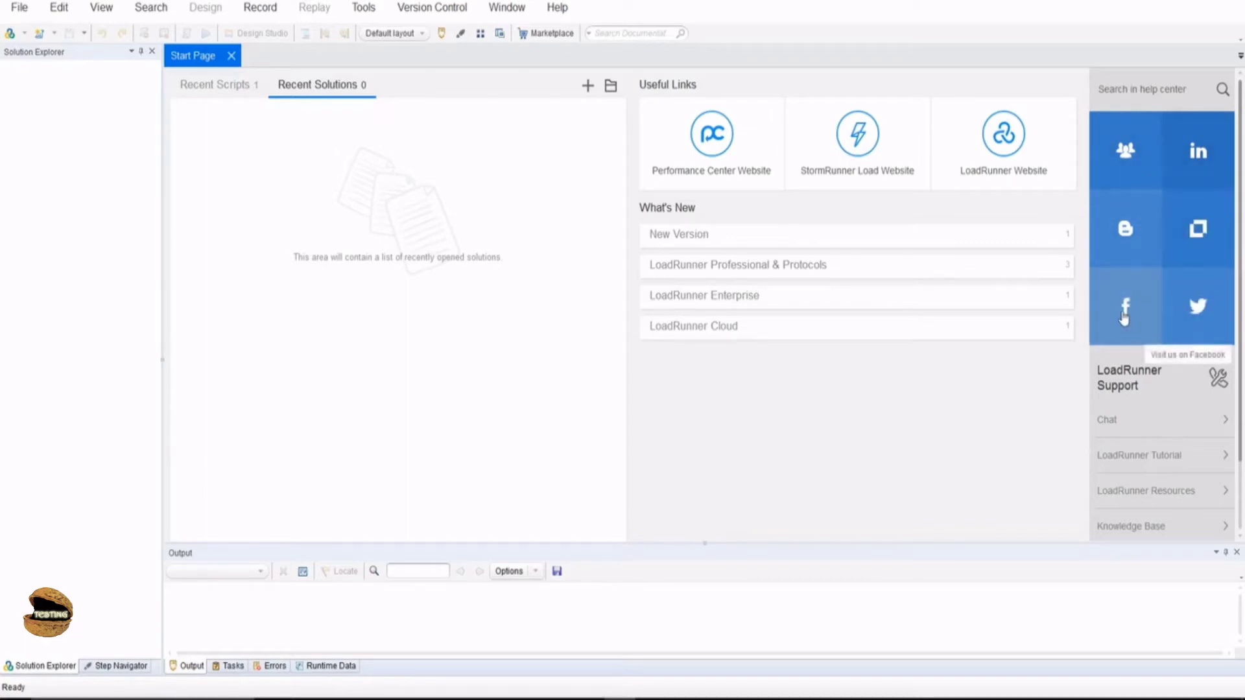
mouse_move(1015, 443)
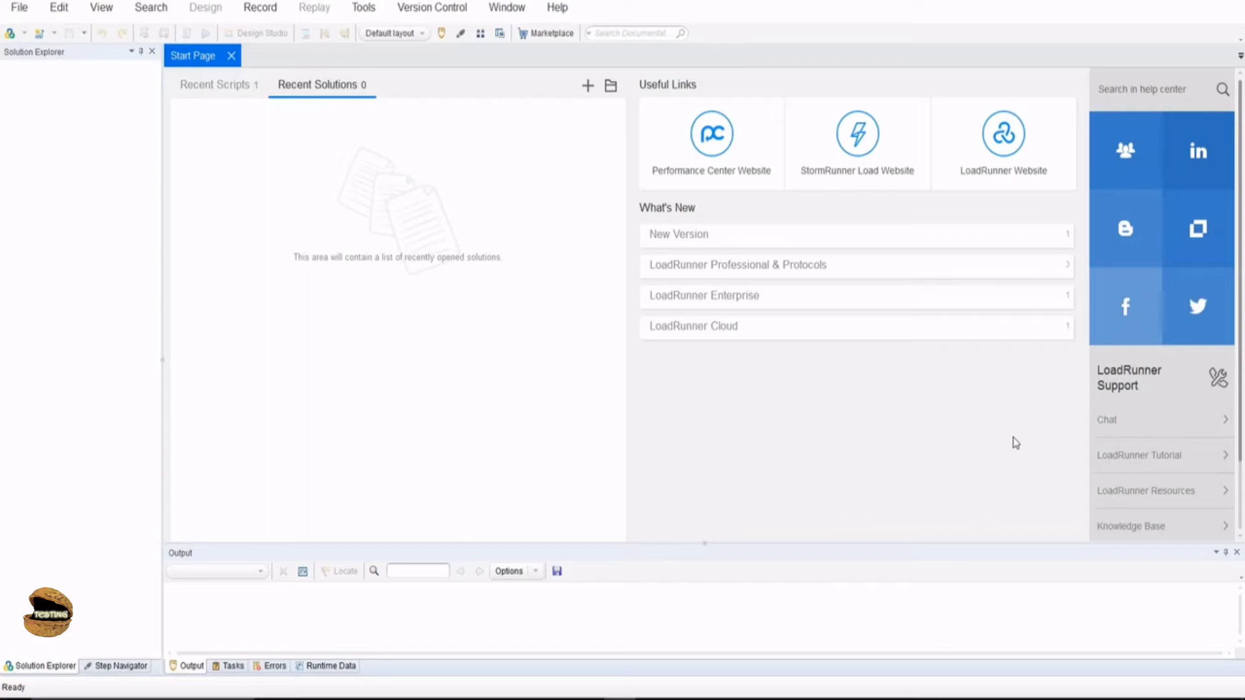
mouse_move(1138, 490)
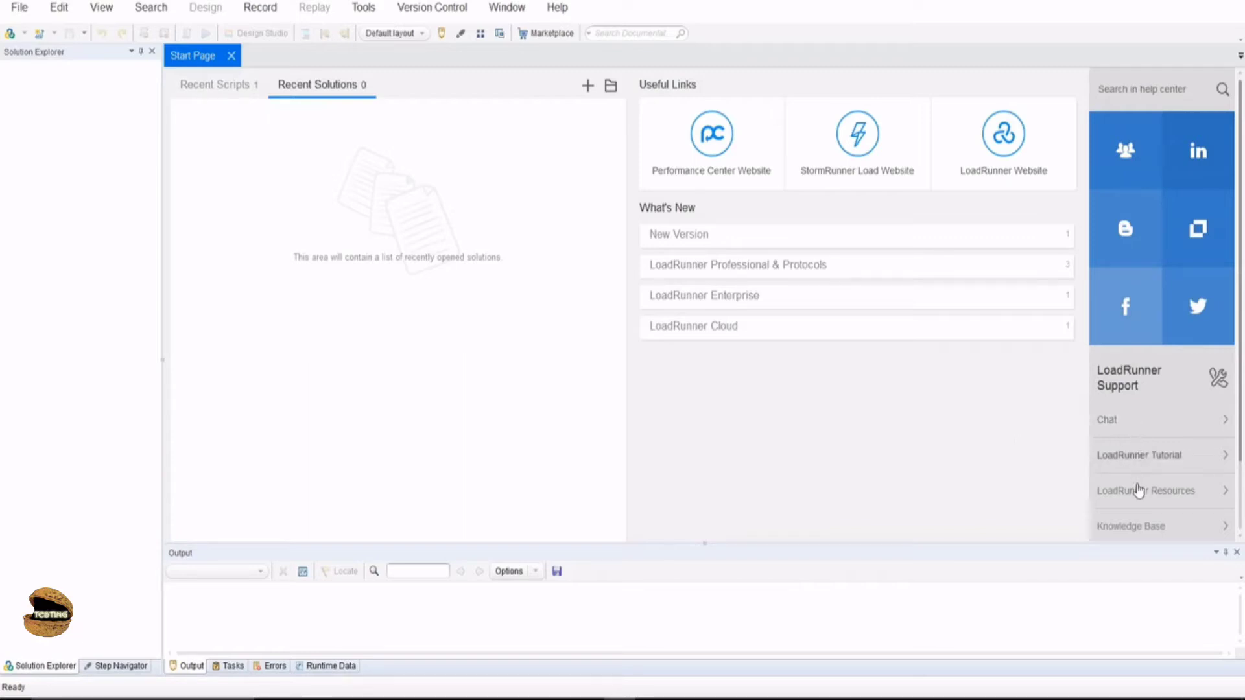
mouse_move(1216, 460)
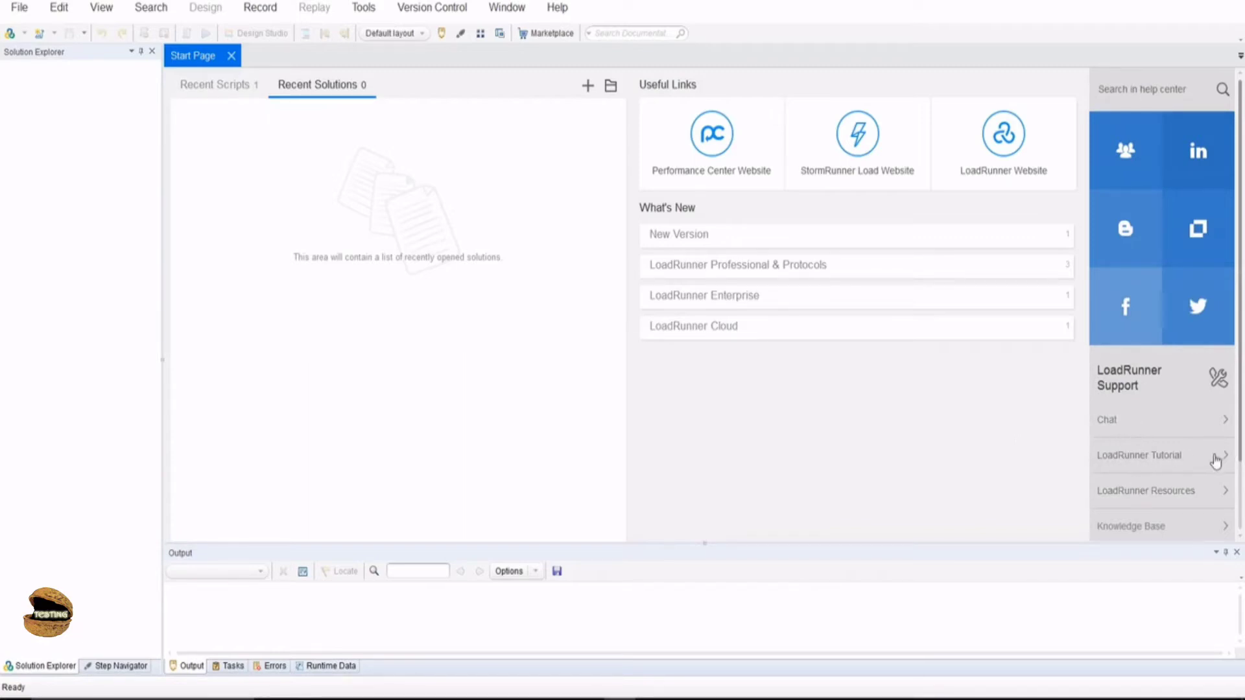
click(1138, 455)
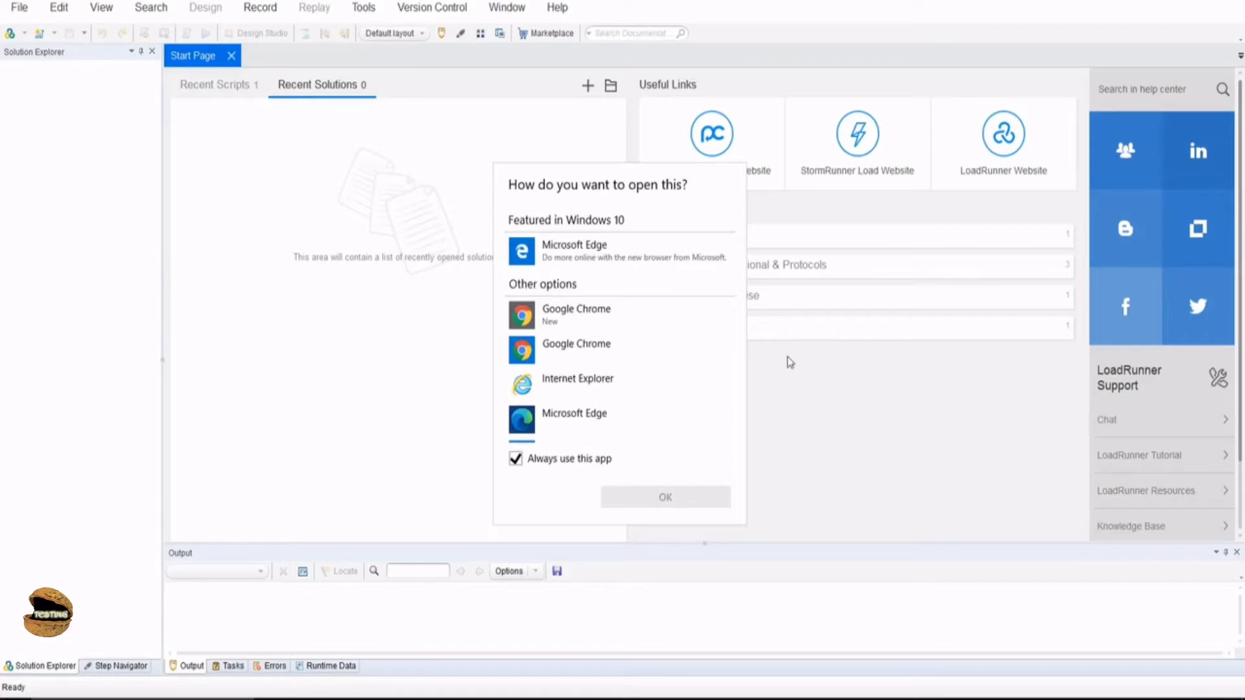
click(665, 496)
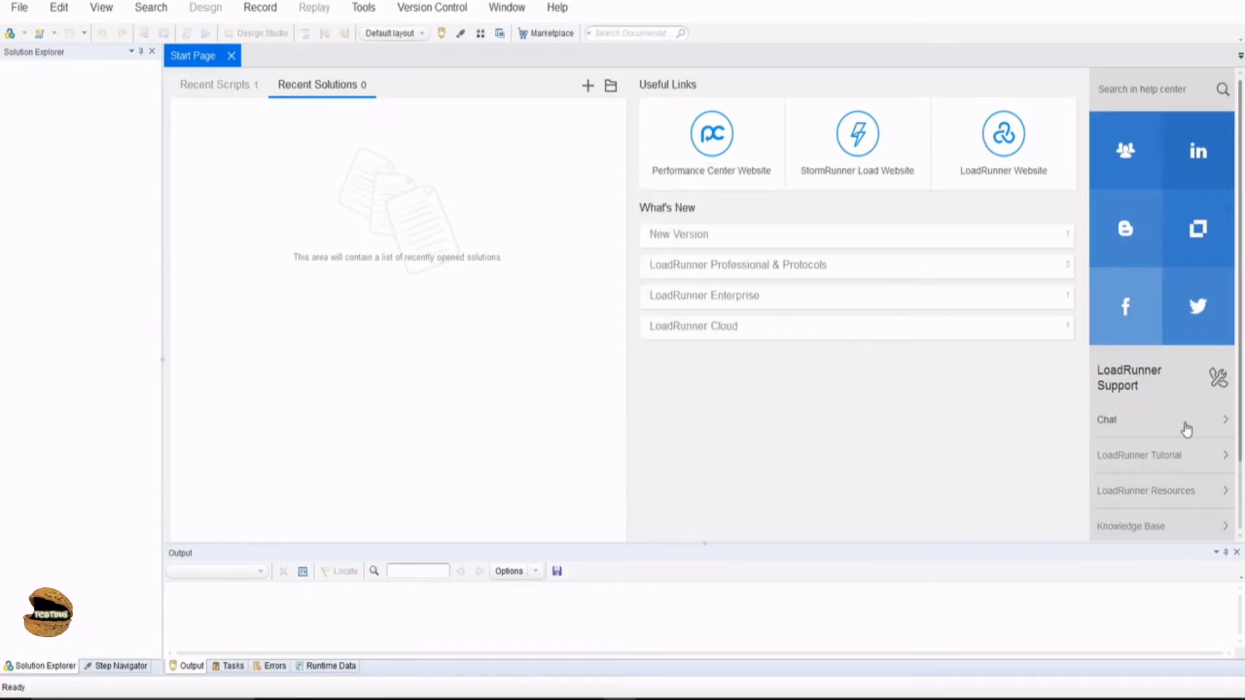
mouse_move(1178, 517)
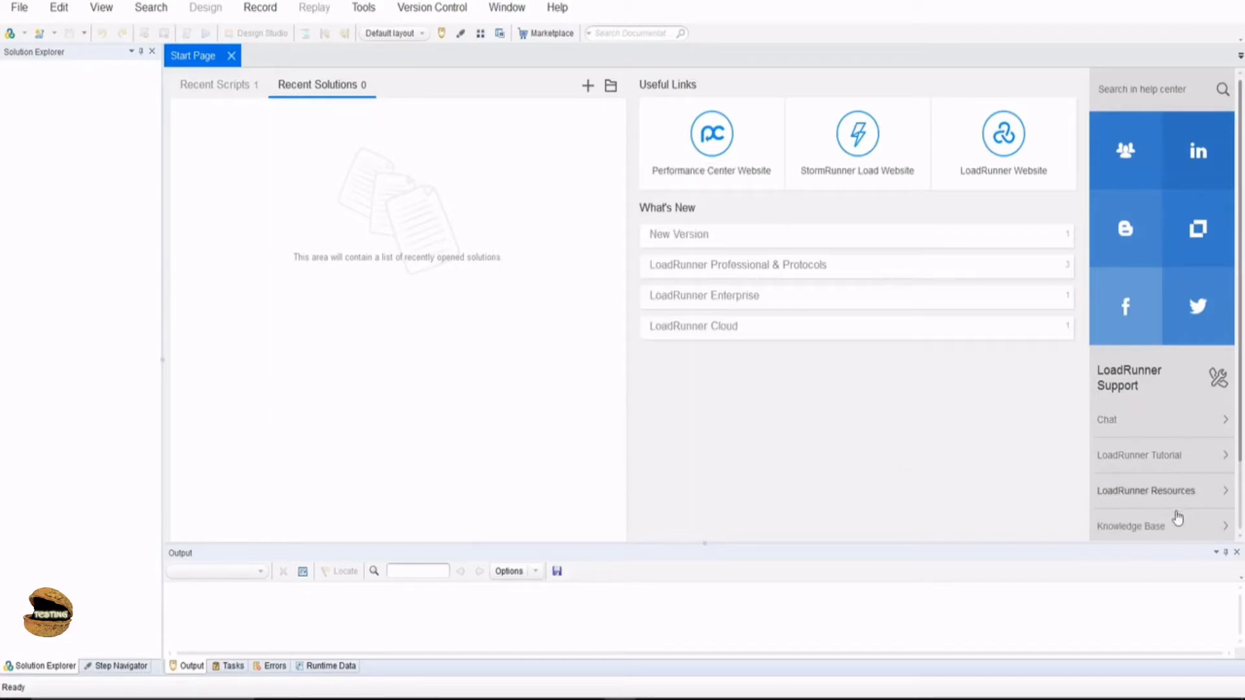
mouse_move(1182, 531)
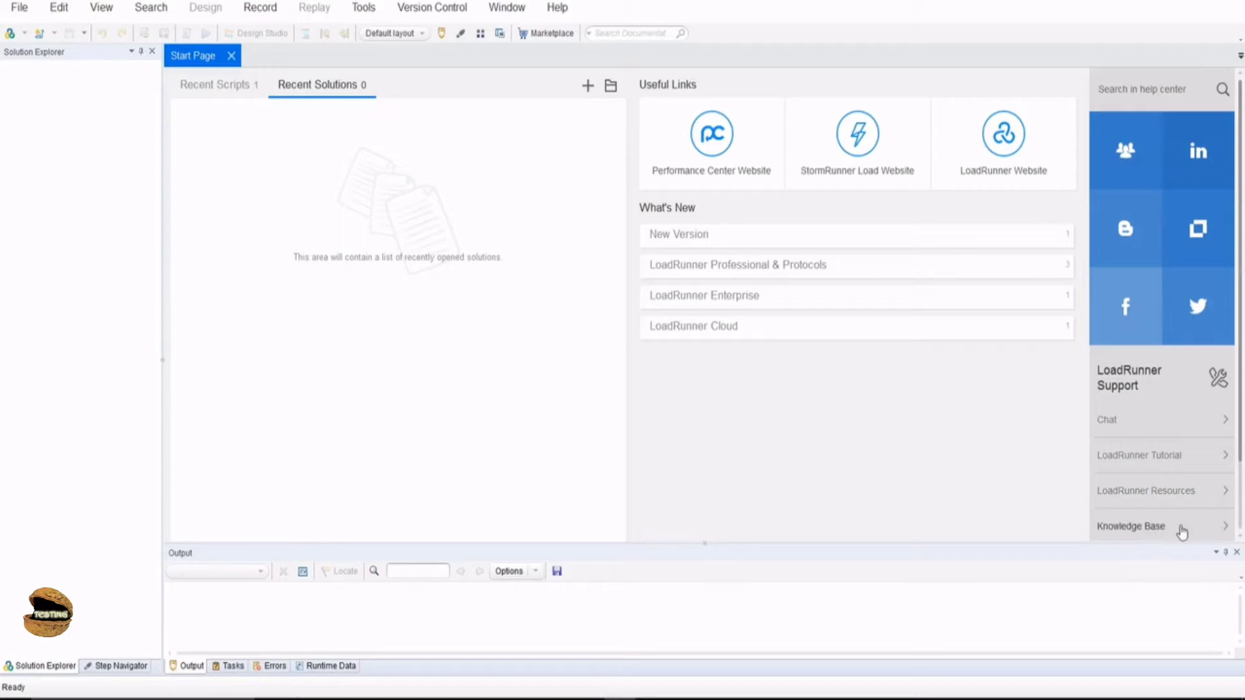
mouse_move(587, 85)
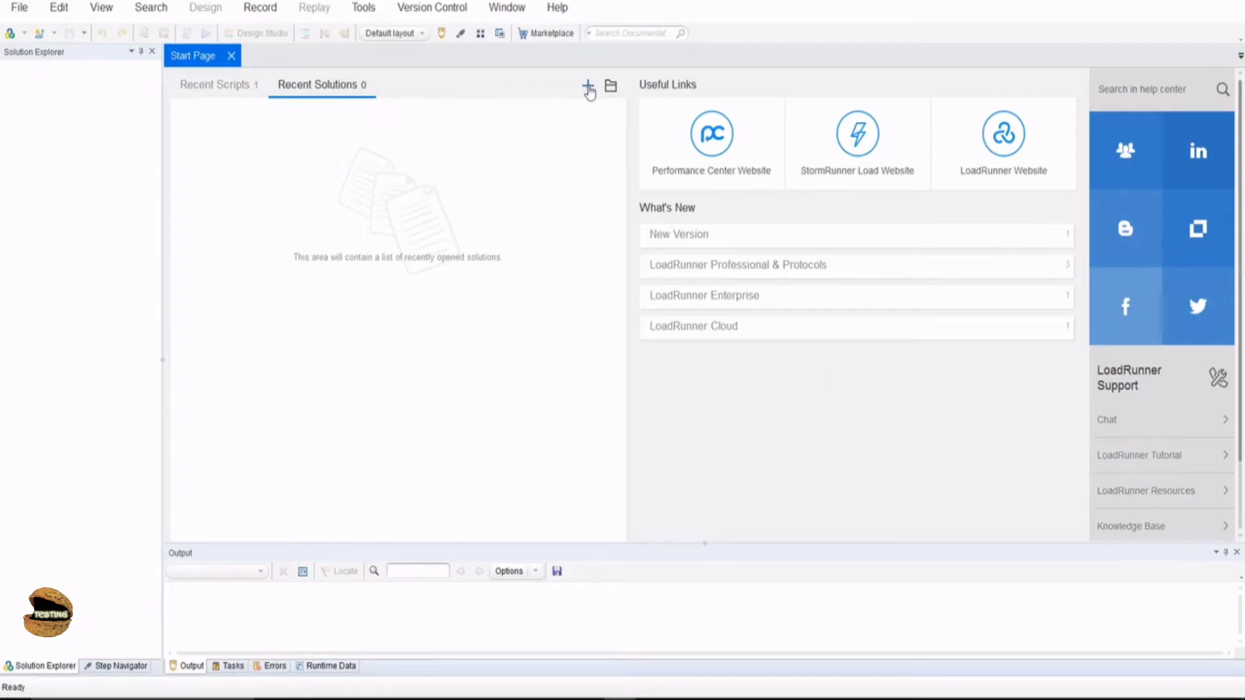
mouse_move(197, 13)
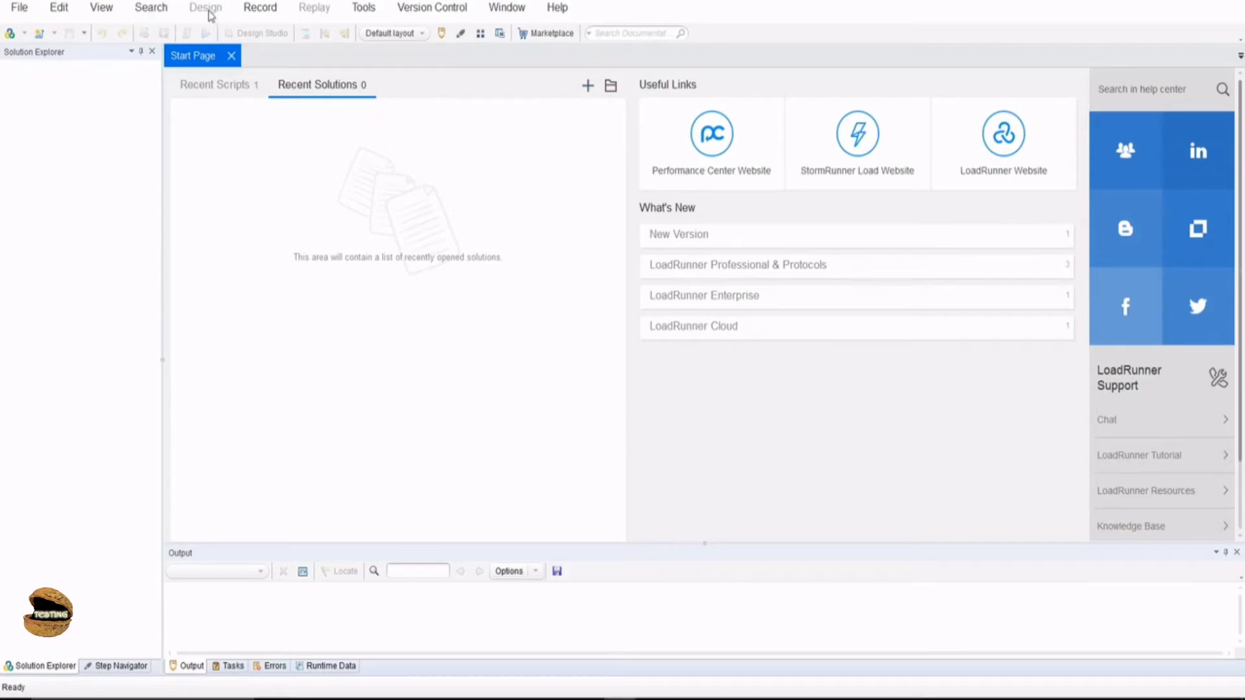
mouse_move(314, 11)
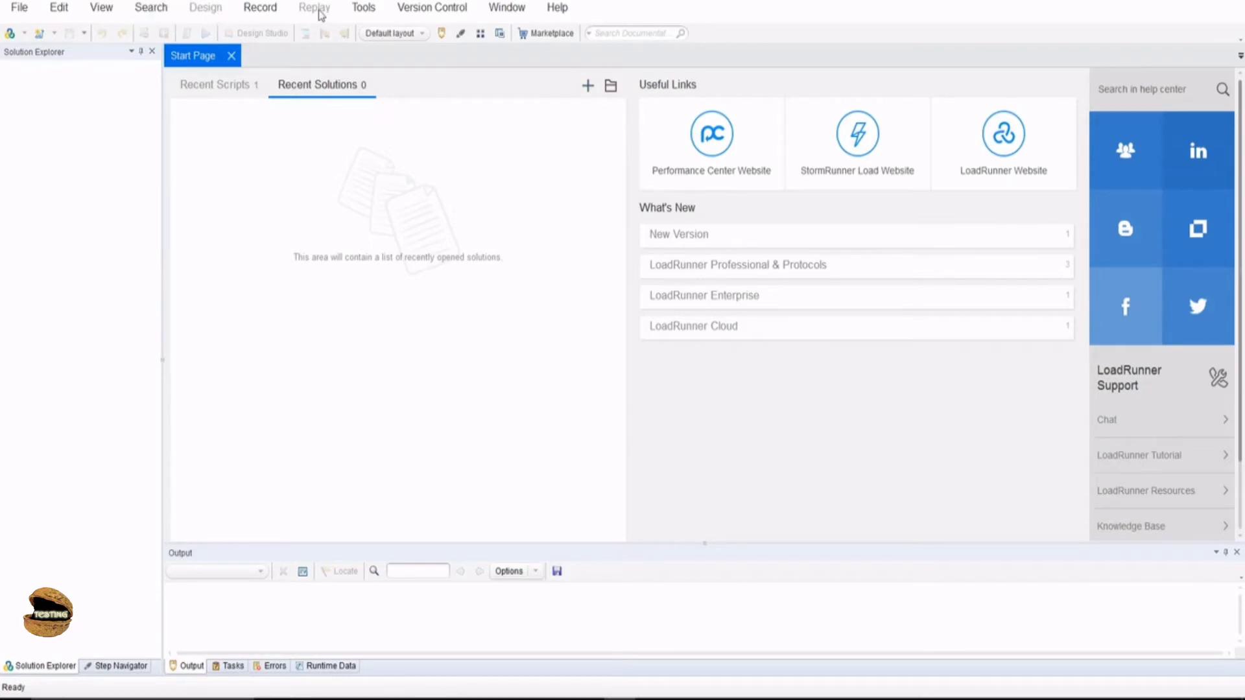
mouse_move(302, 179)
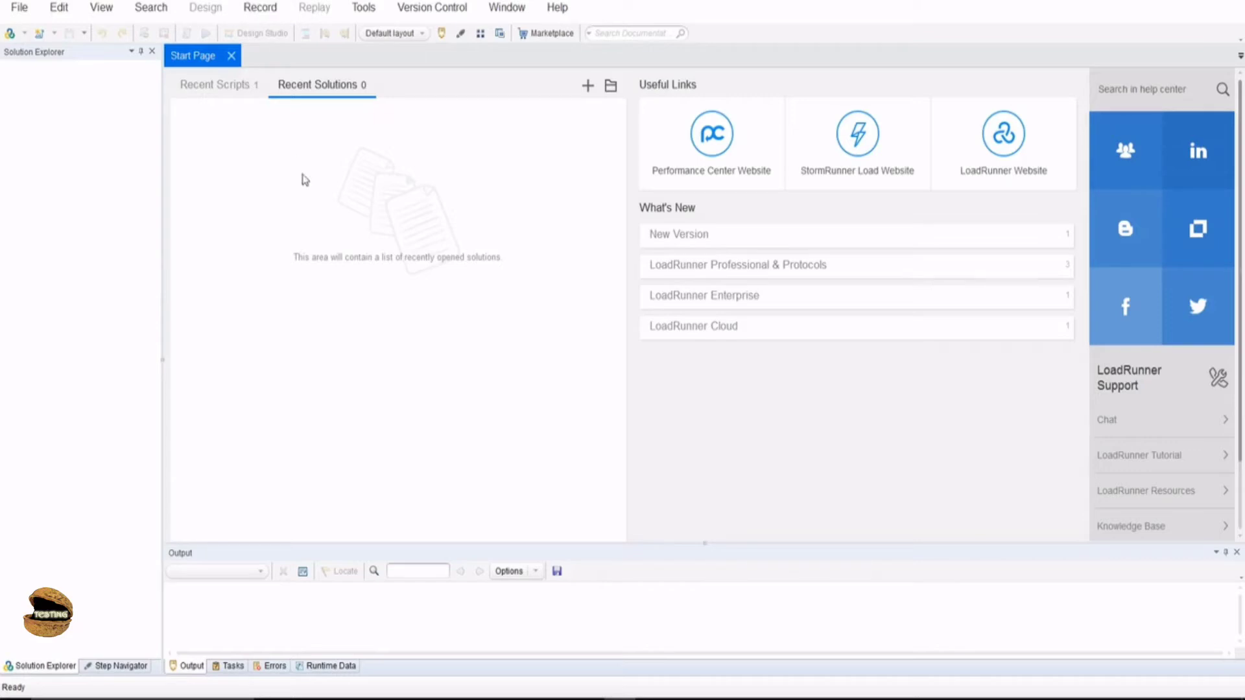
mouse_move(310, 188)
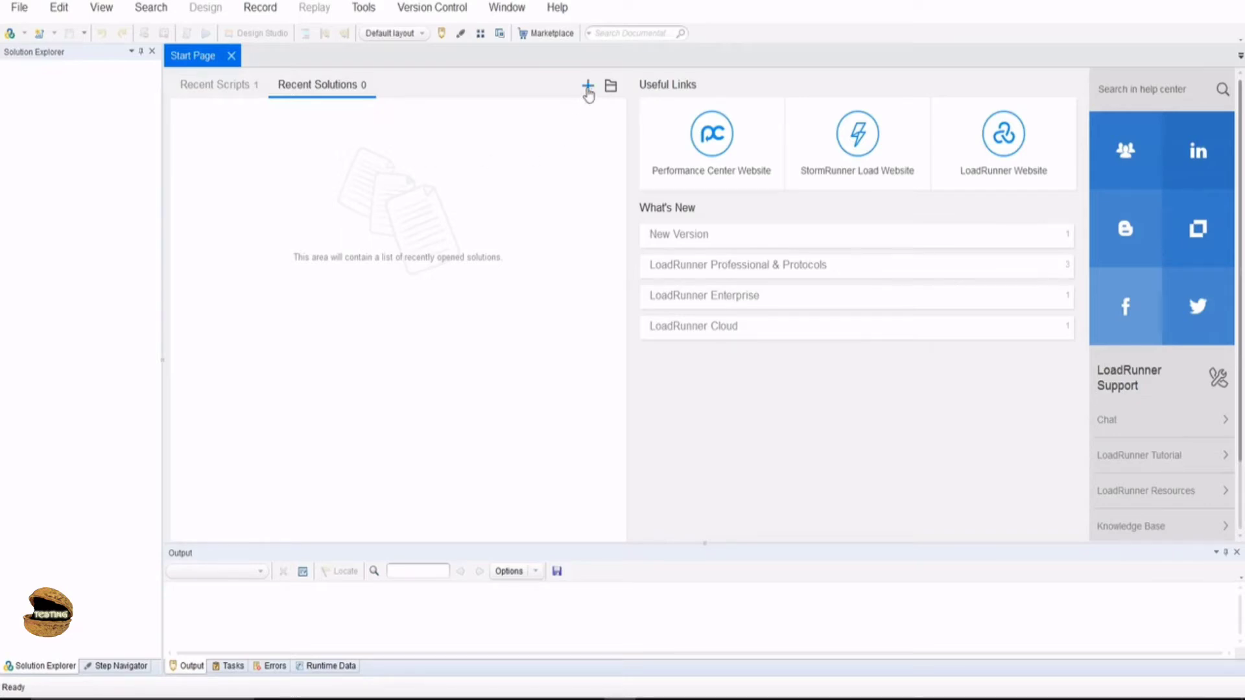
mouse_move(588, 87)
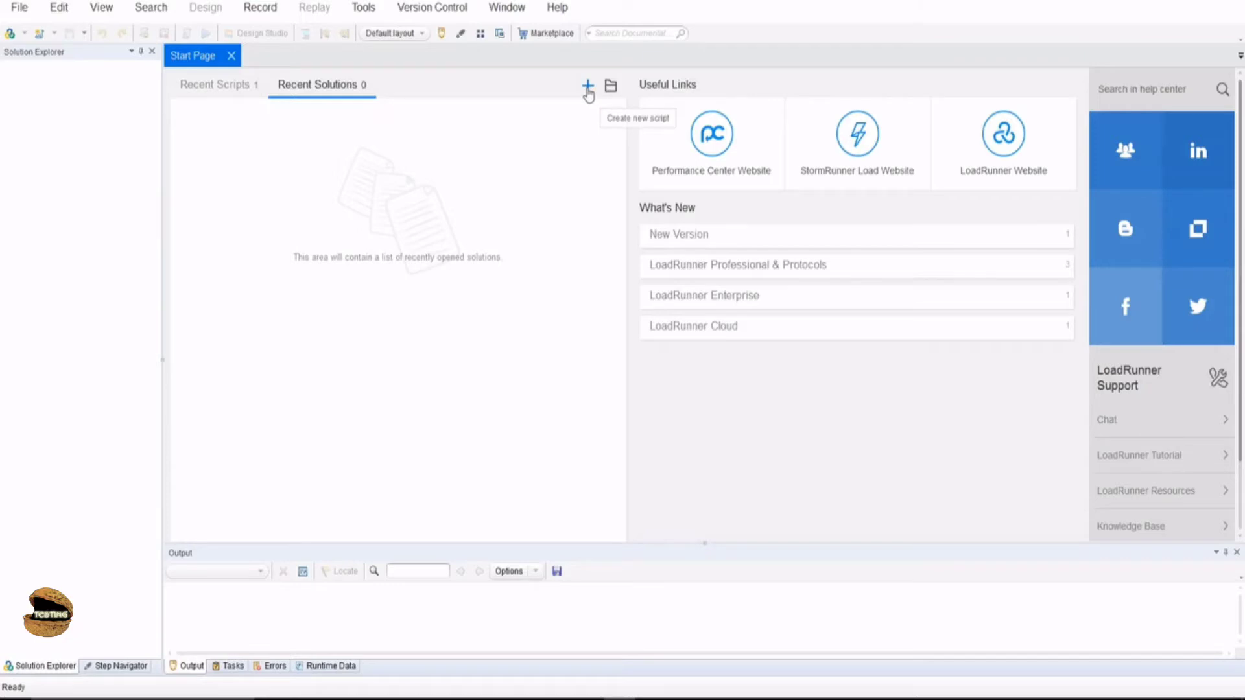
- Start a new script and browse the Single Protocol list in the Create dialog
click(587, 85)
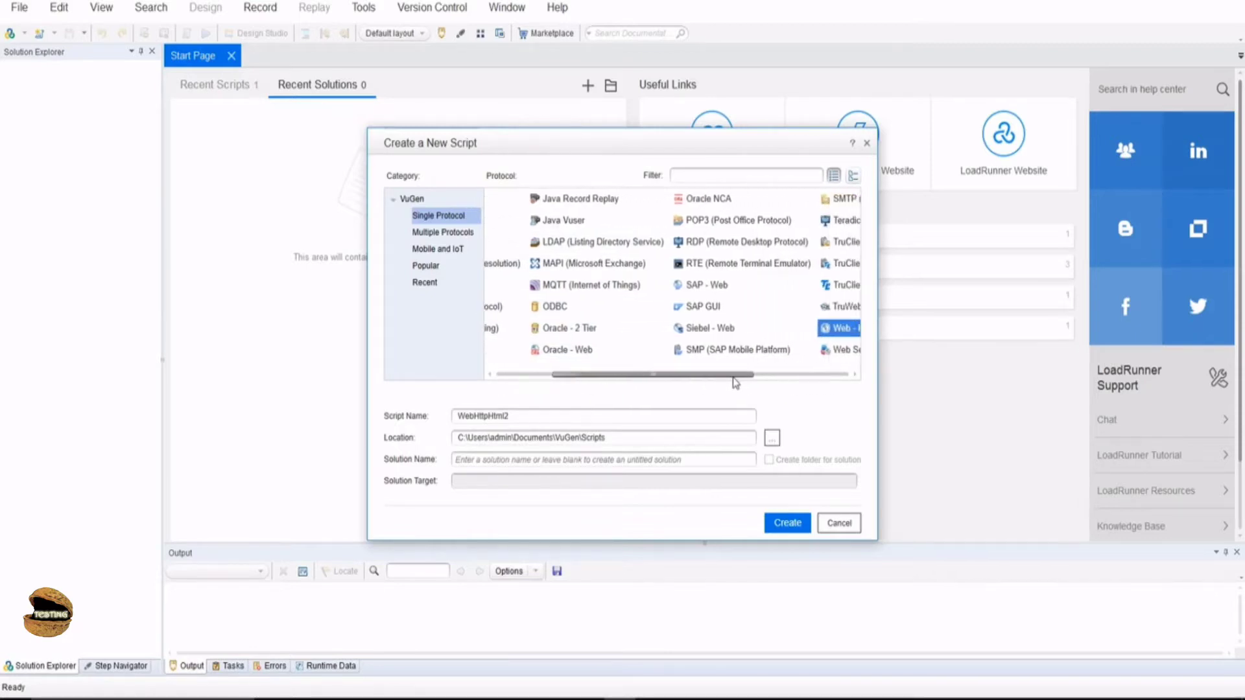
scroll(left, 3)
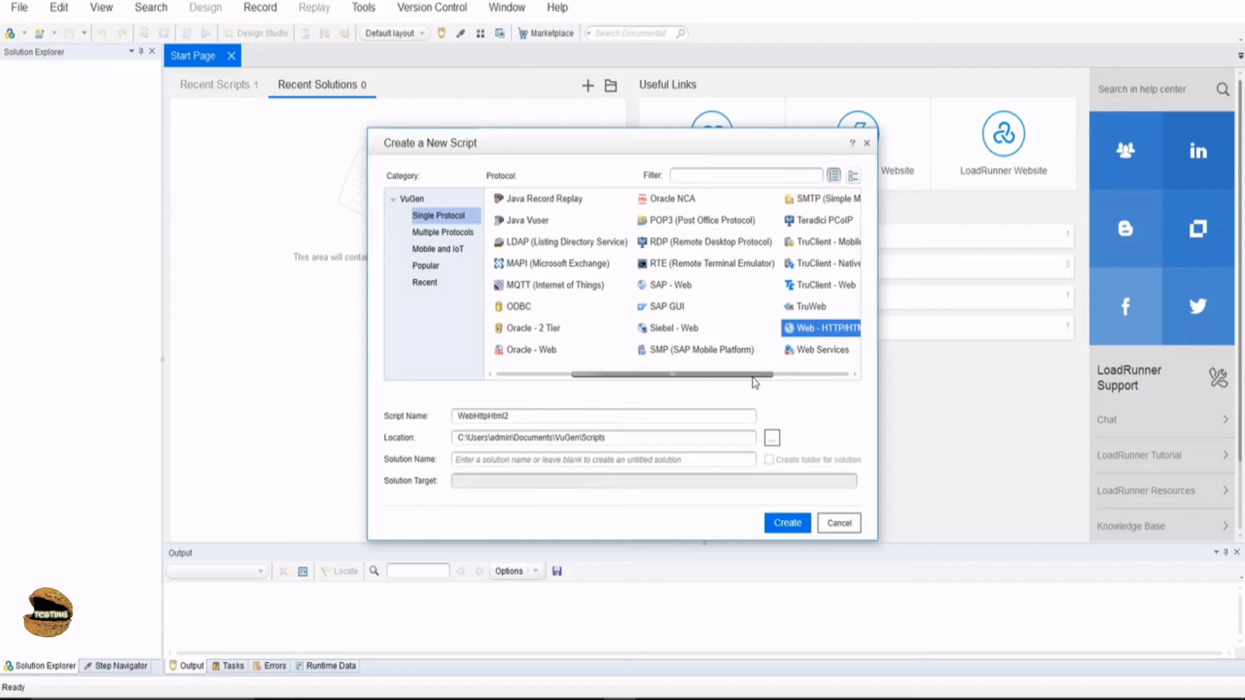
scroll(right, 3)
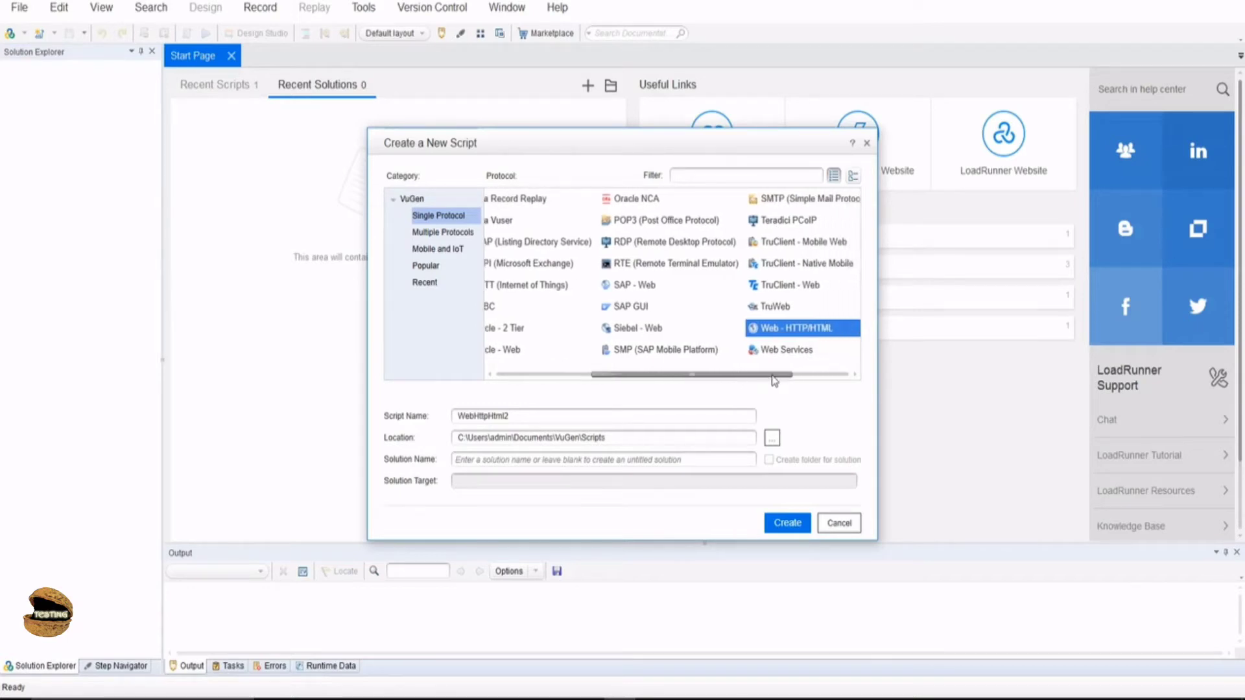
scroll(right, 3)
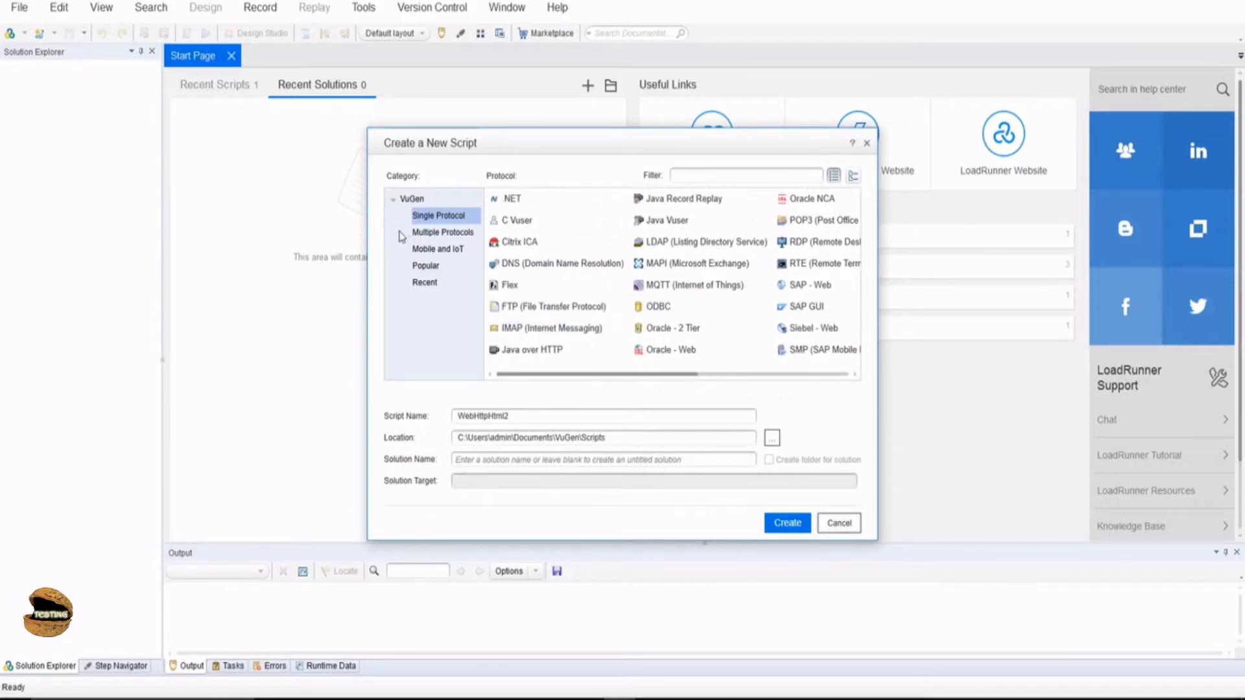
- Switch to Multiple Protocols, tick LDAP and another protocol, then untick them
click(441, 232)
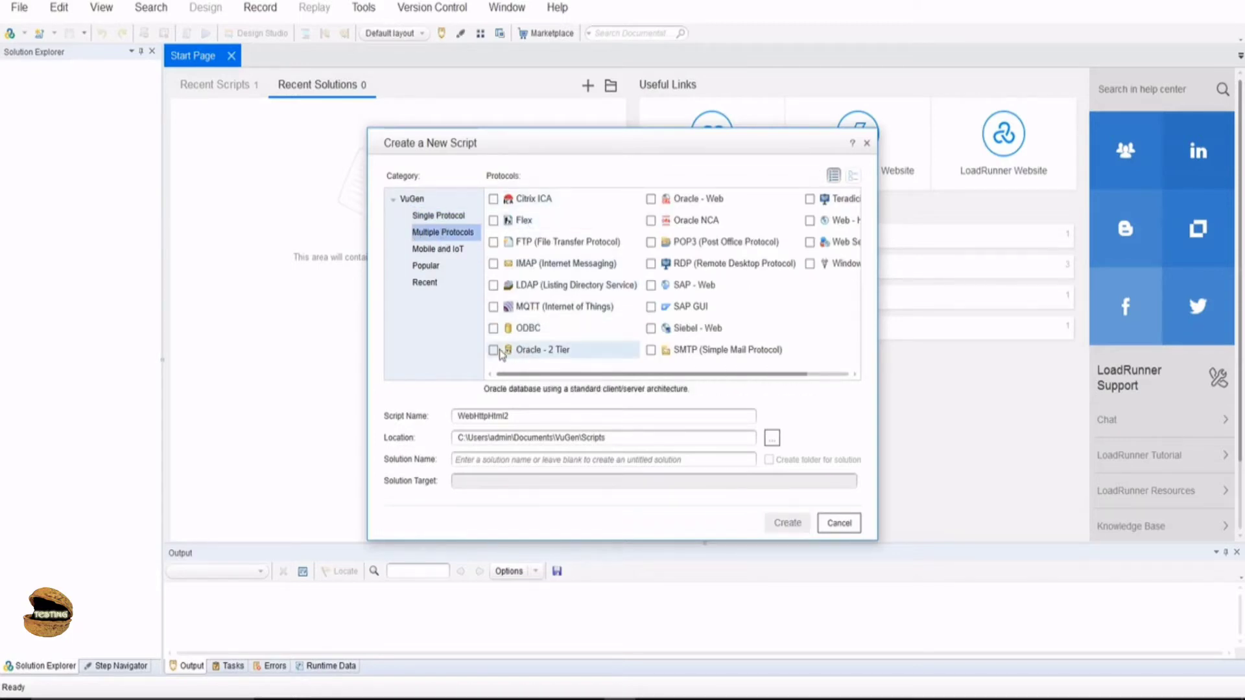
click(493, 285)
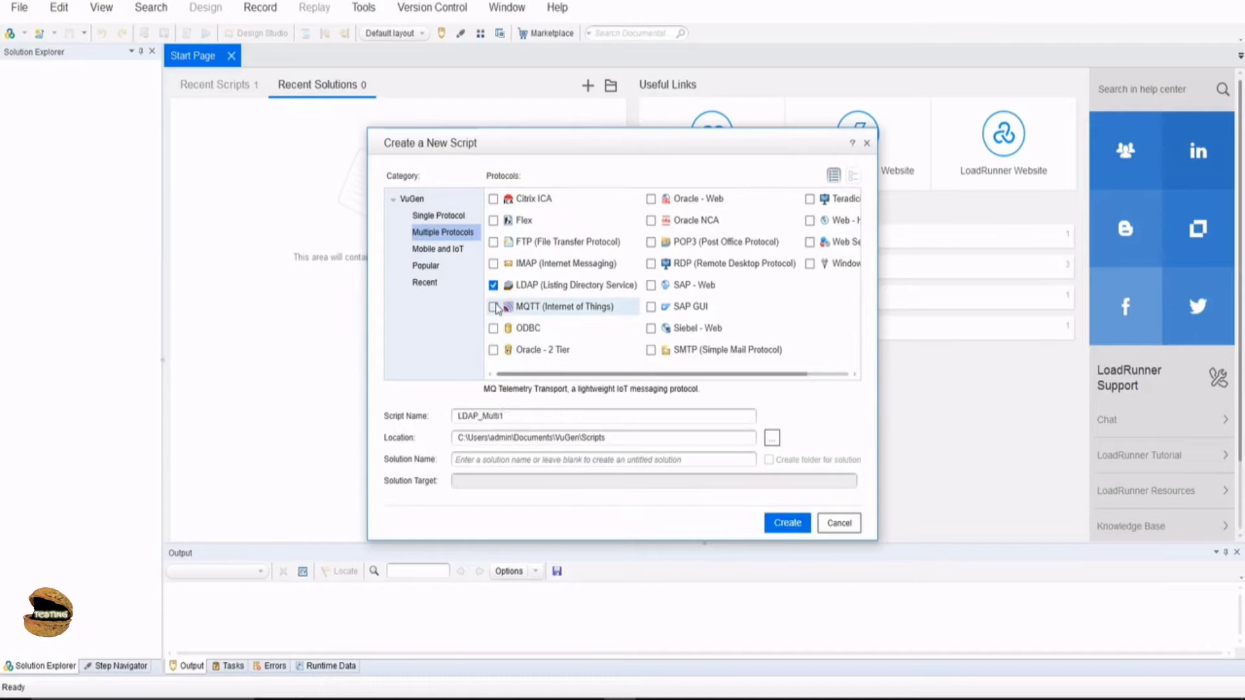
click(493, 328)
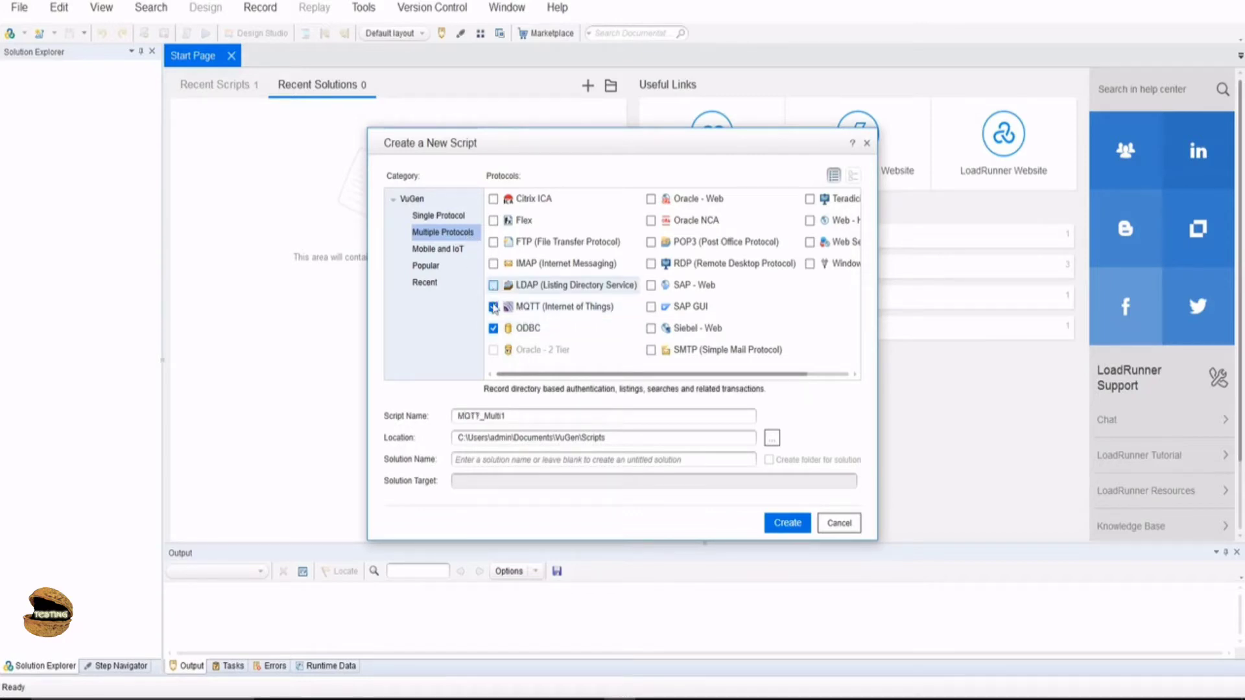
click(493, 328)
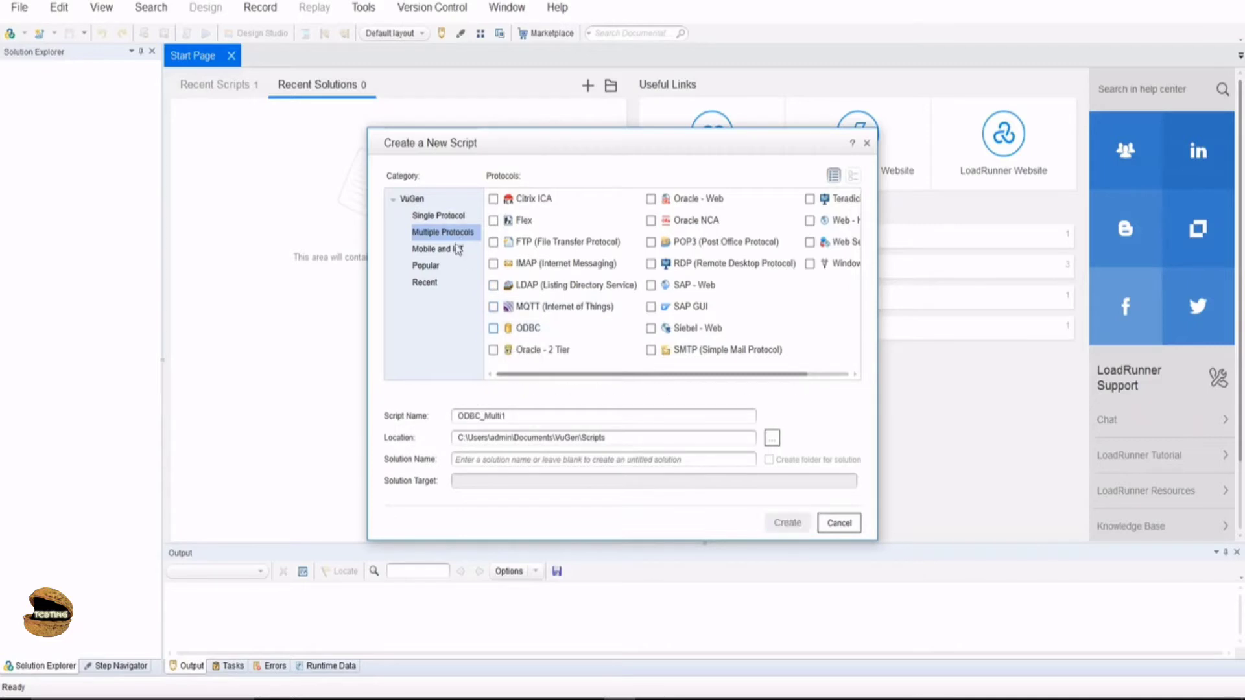
- Show the Mobile and IoT category, listing MQTT, SMP, TruClient and Web - HTTP/HTML
click(438, 249)
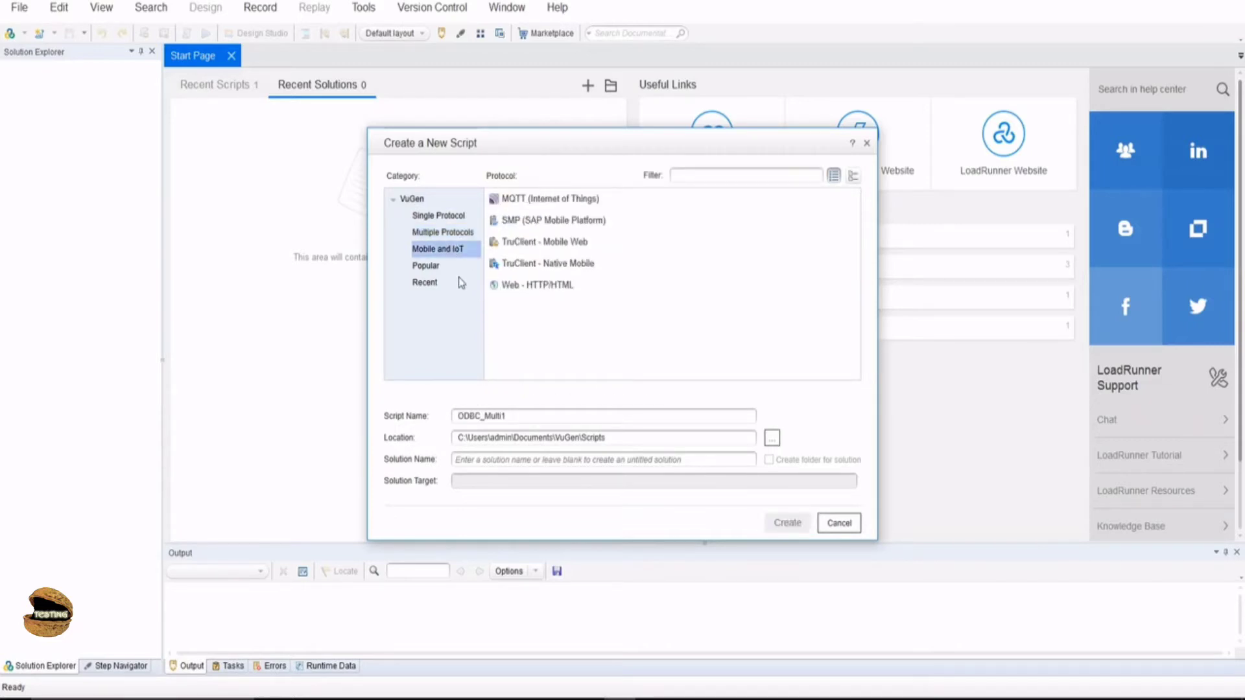
mouse_move(455, 276)
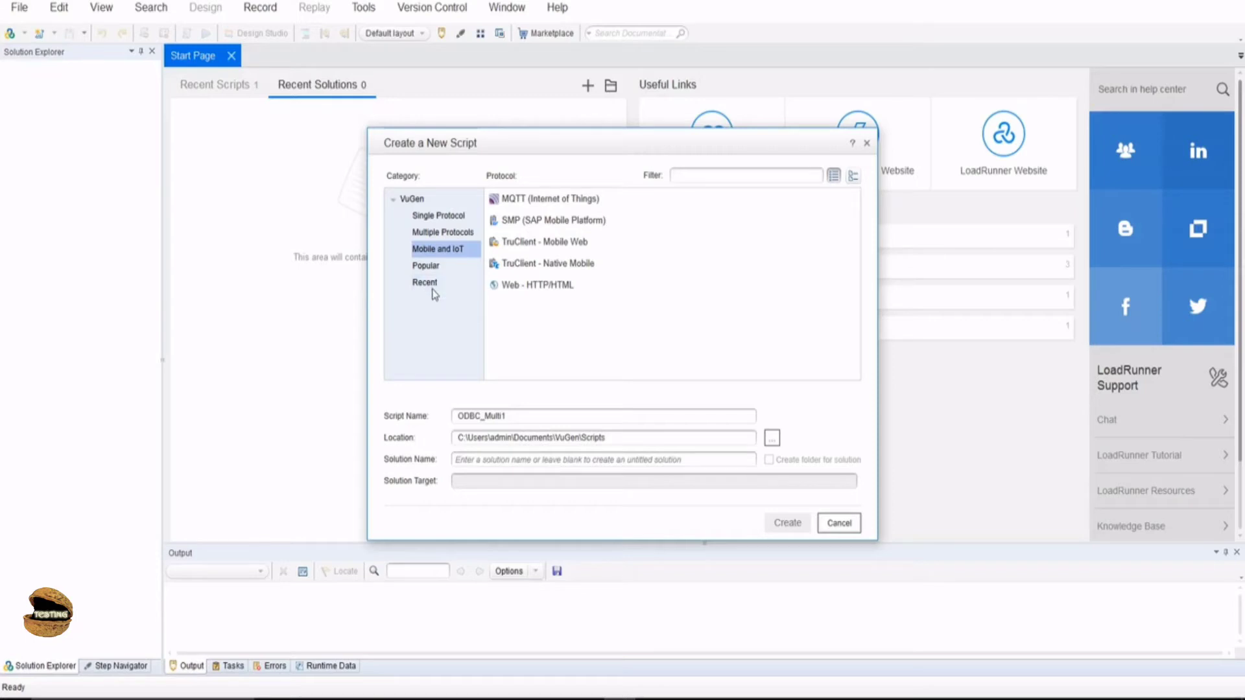
- Return to Single Protocol with Web - HTTP/HTML and name WebHttpHtml2 selected
click(439, 215)
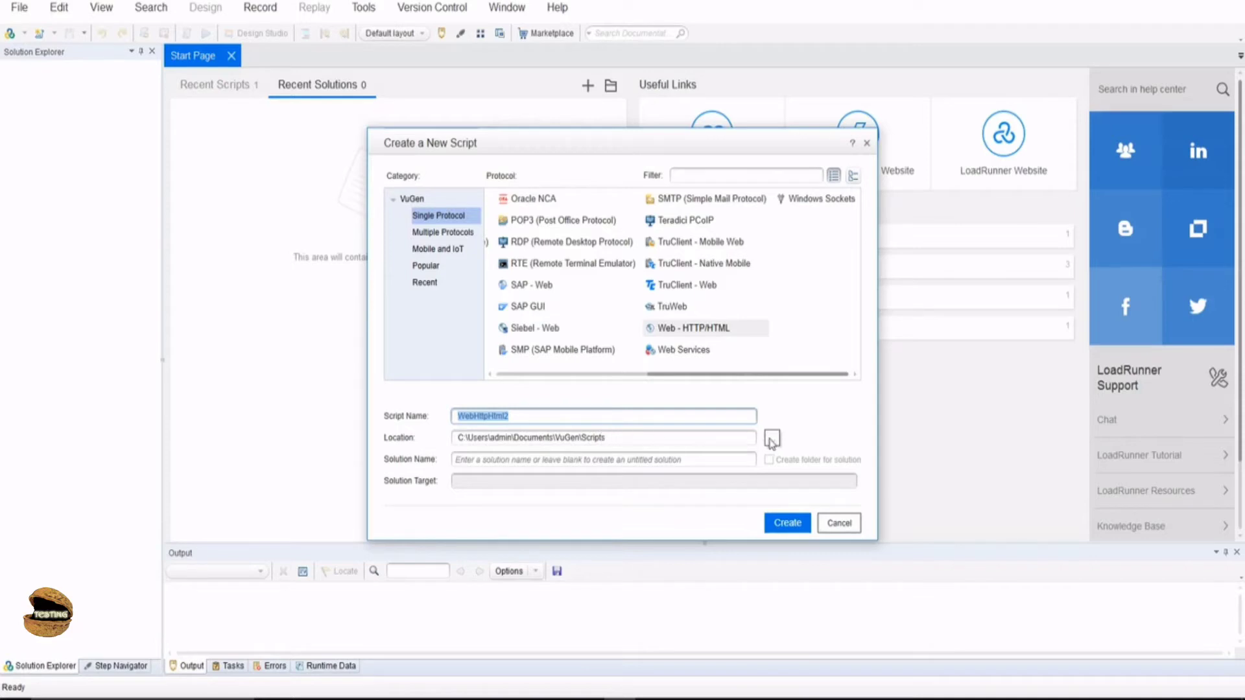
mouse_move(669, 458)
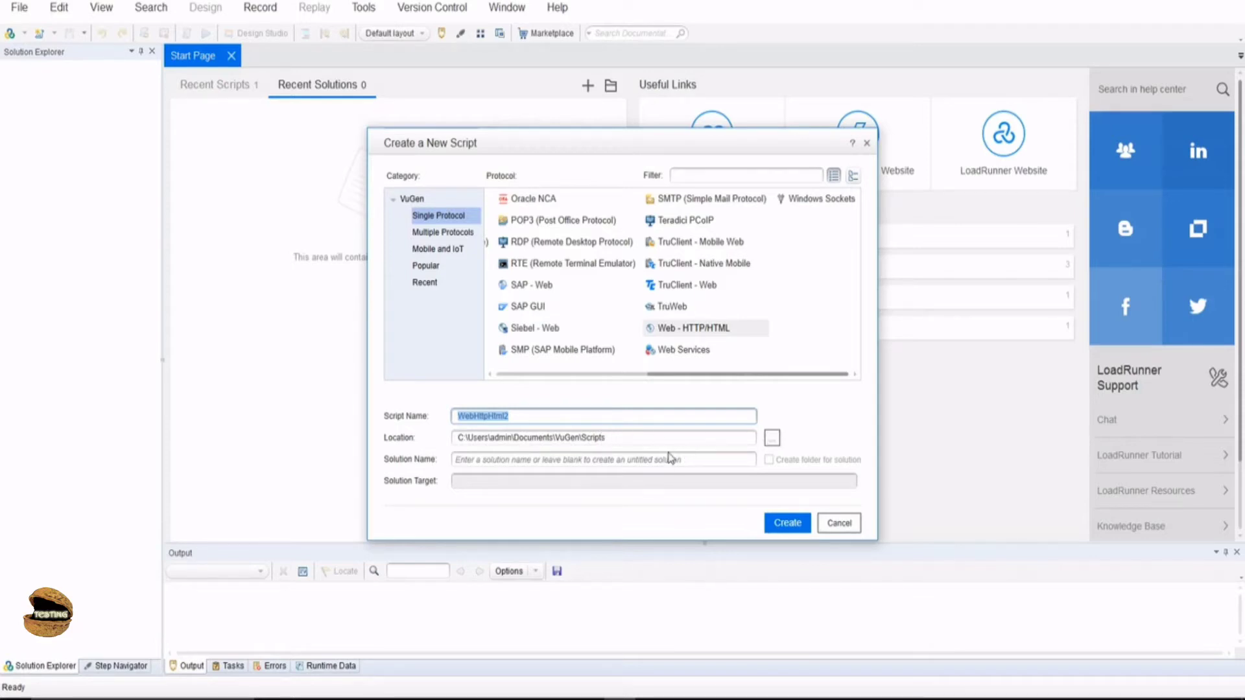
mouse_move(590, 482)
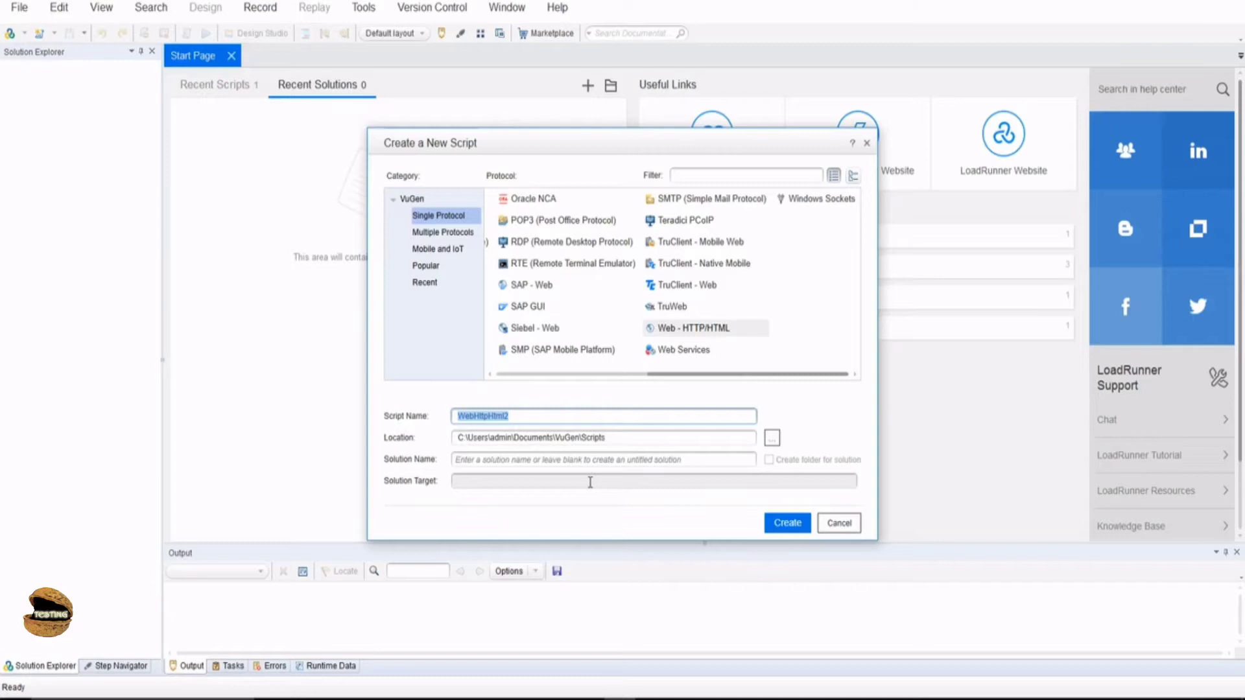
mouse_move(390, 469)
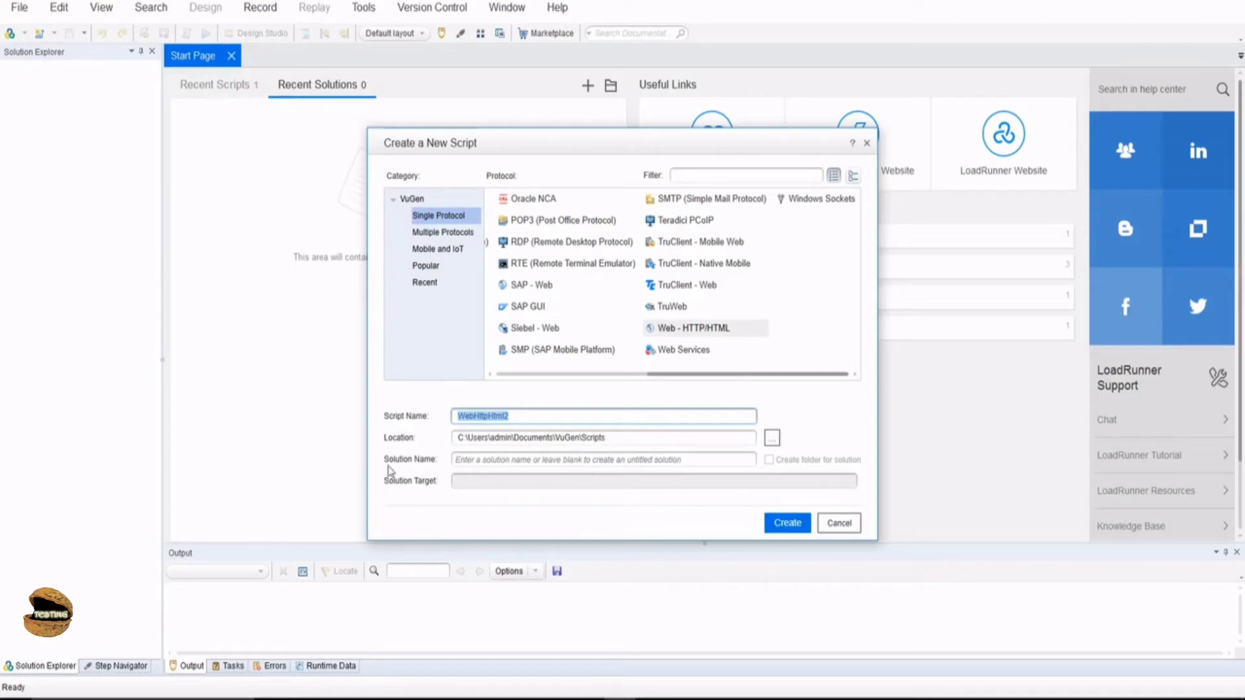
mouse_move(786, 522)
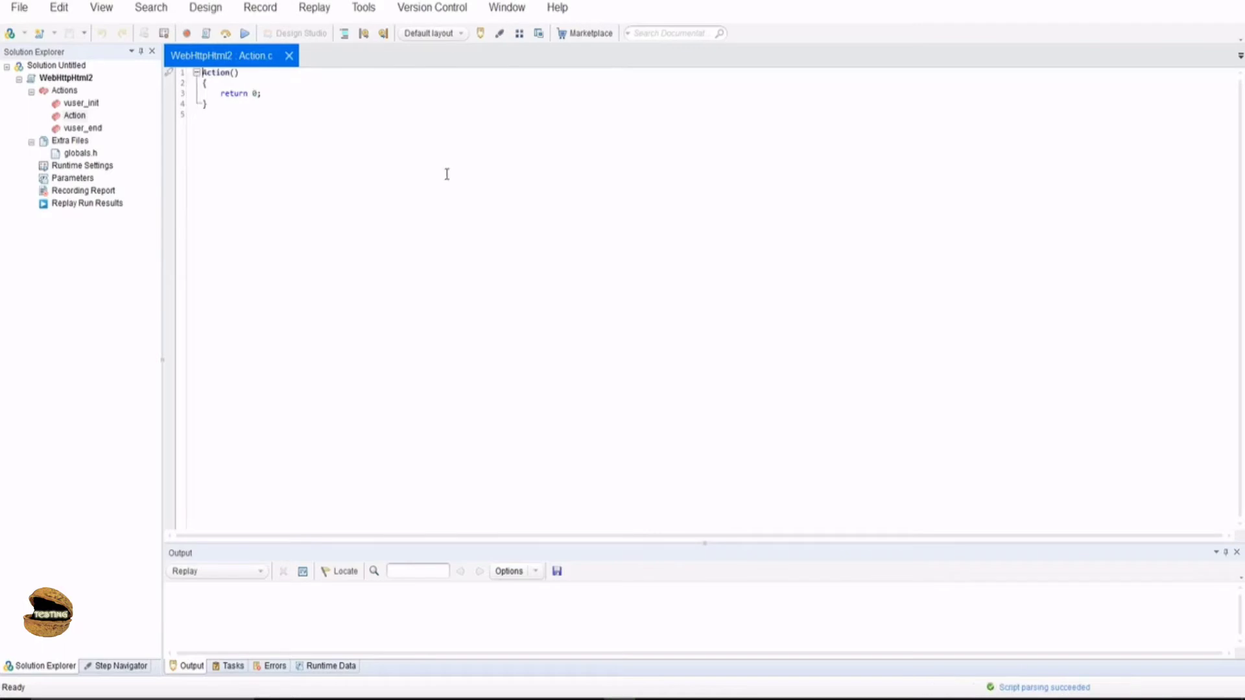
mouse_move(214, 84)
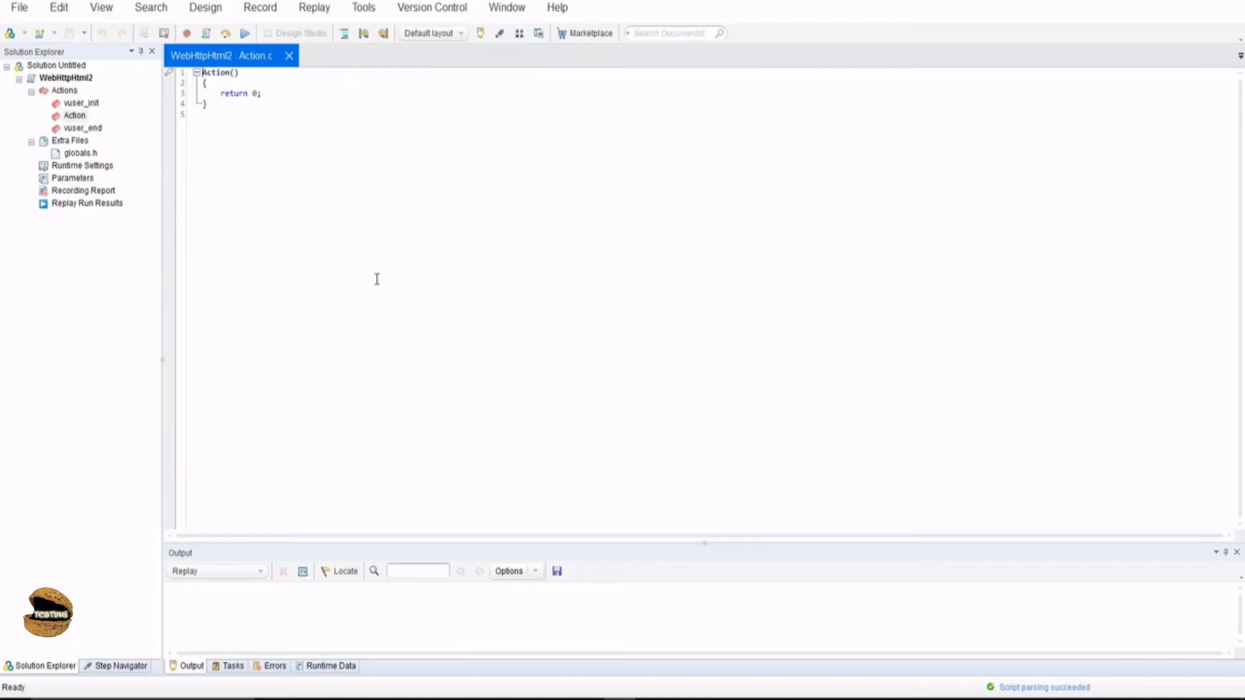
mouse_move(365, 231)
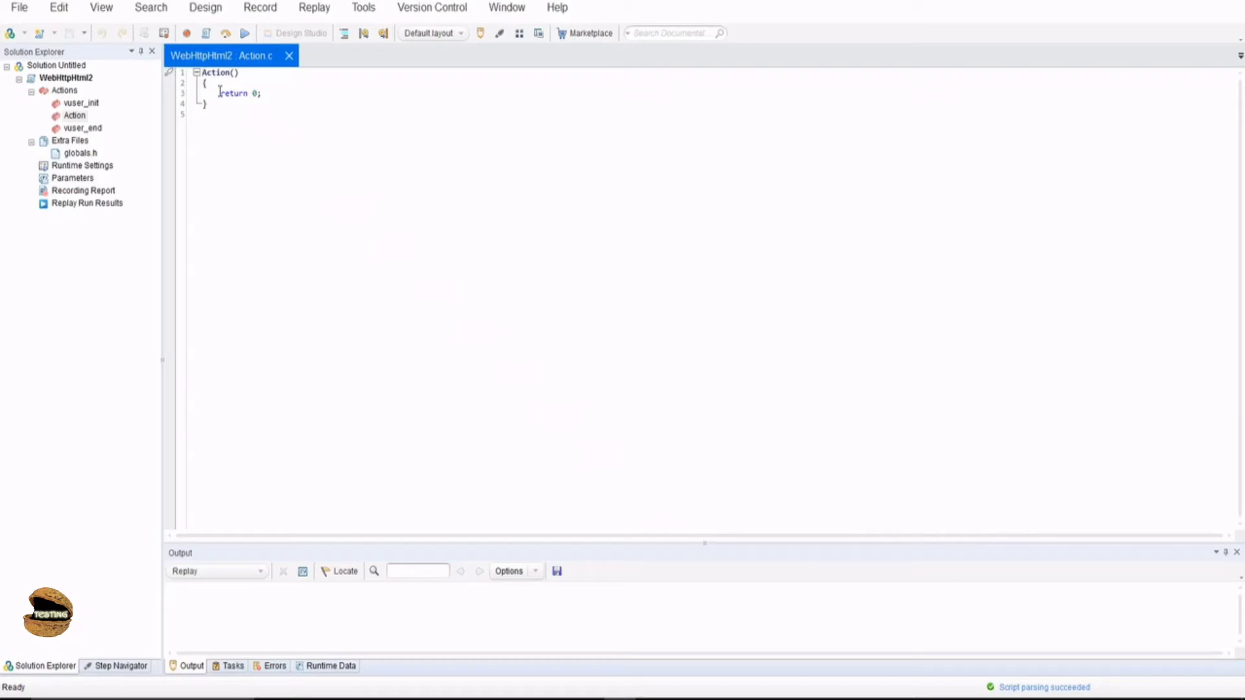
mouse_move(248, 64)
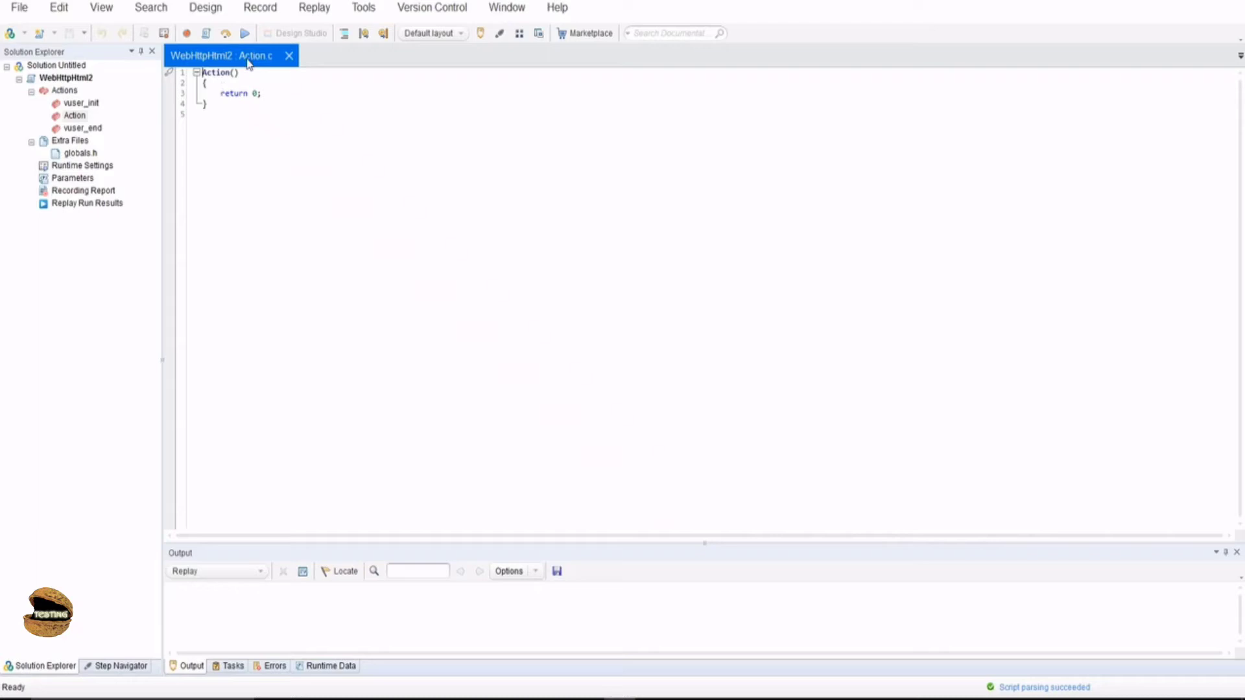
mouse_move(270, 63)
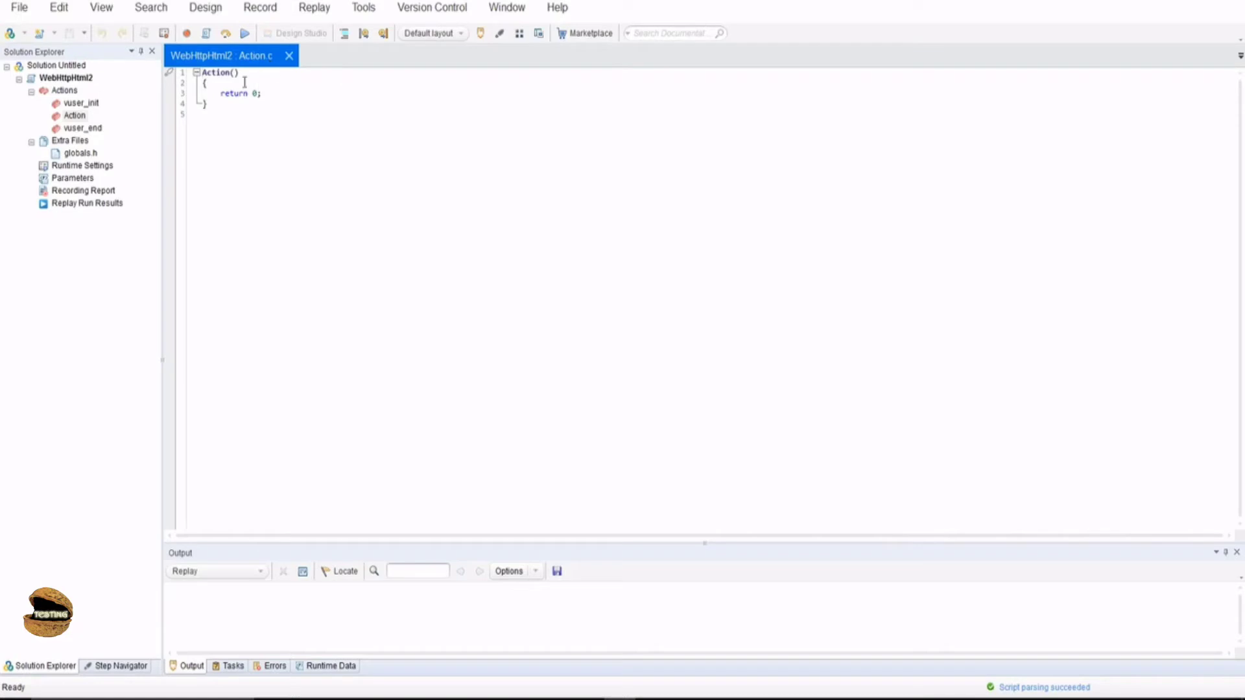
mouse_move(385, 107)
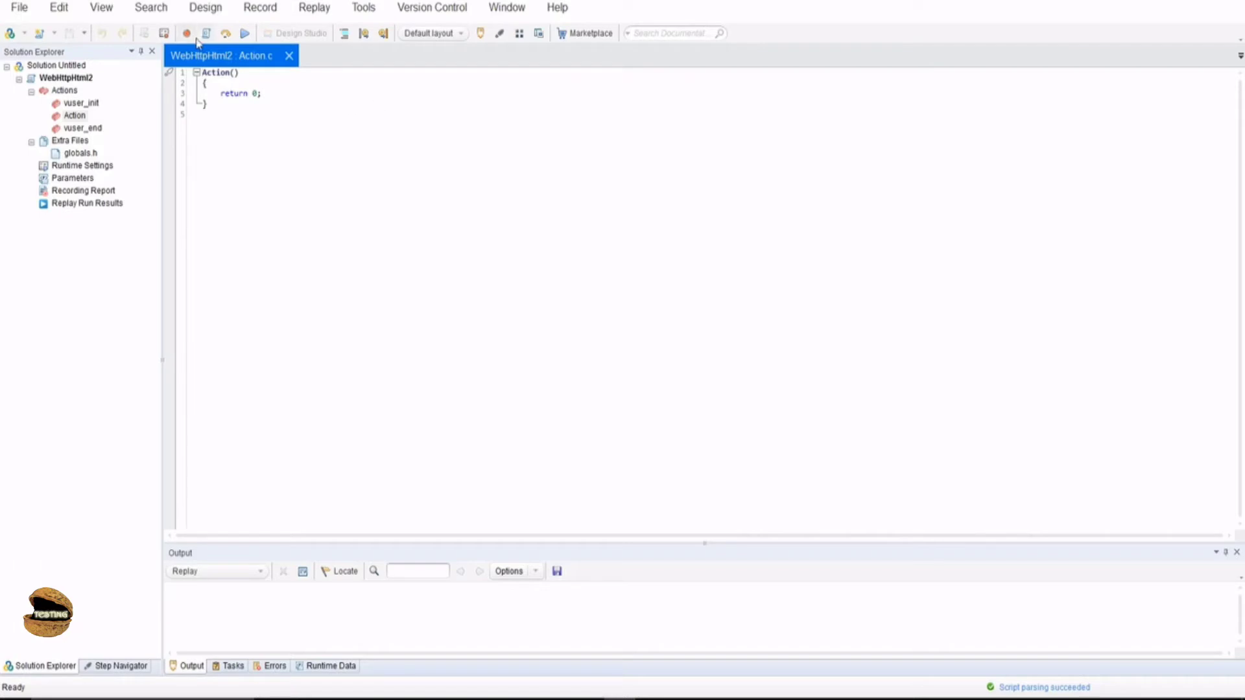
mouse_move(187, 33)
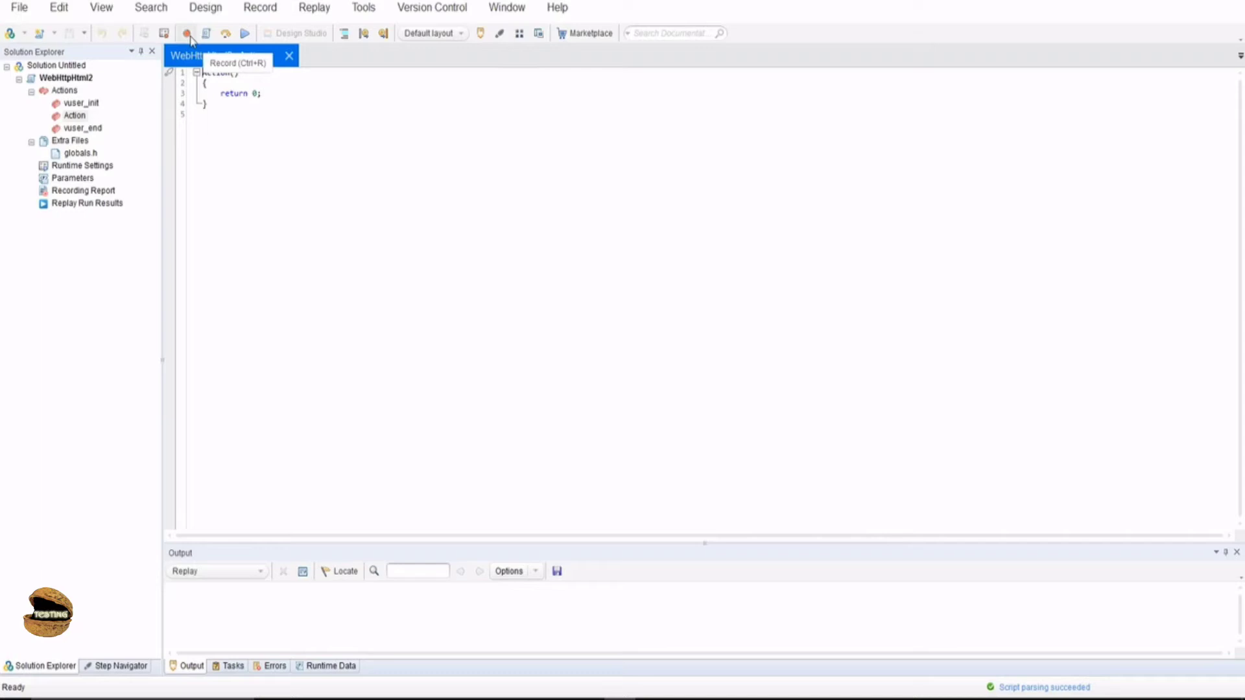
mouse_move(428, 152)
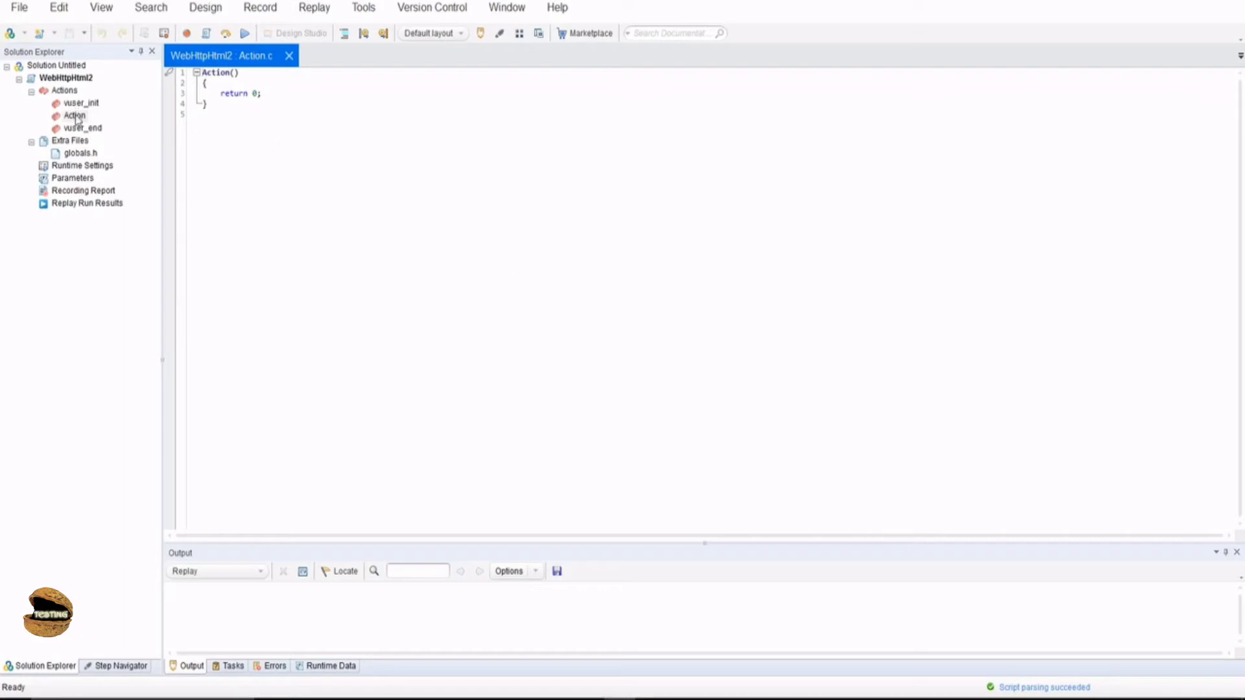
- Open vuser_init and vuser_end from Solution Explorer, bringing vuser_init.c to the front
click(73, 115)
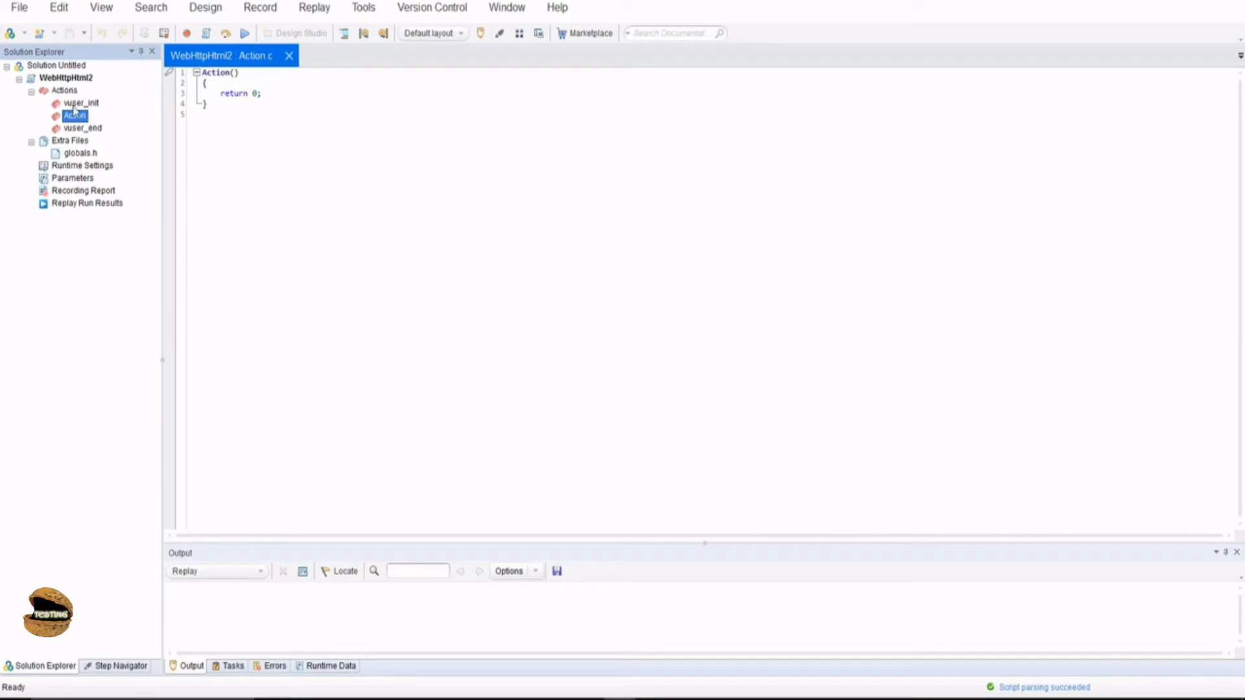
click(83, 103)
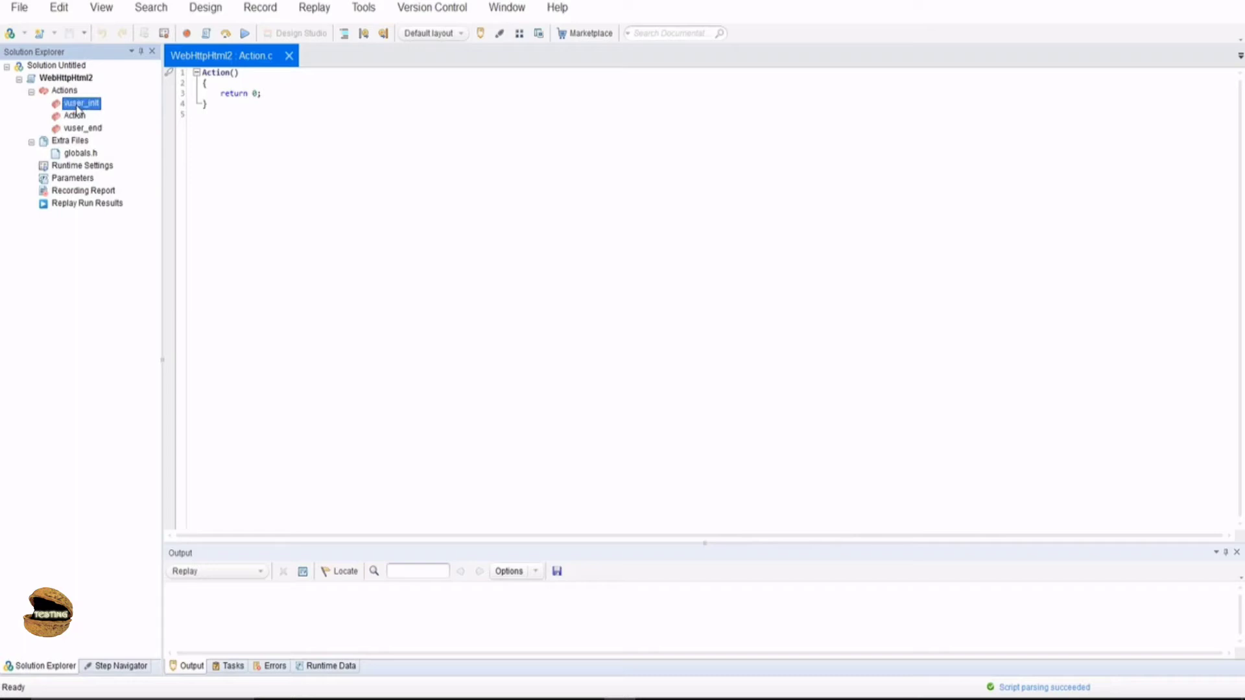
click(82, 127)
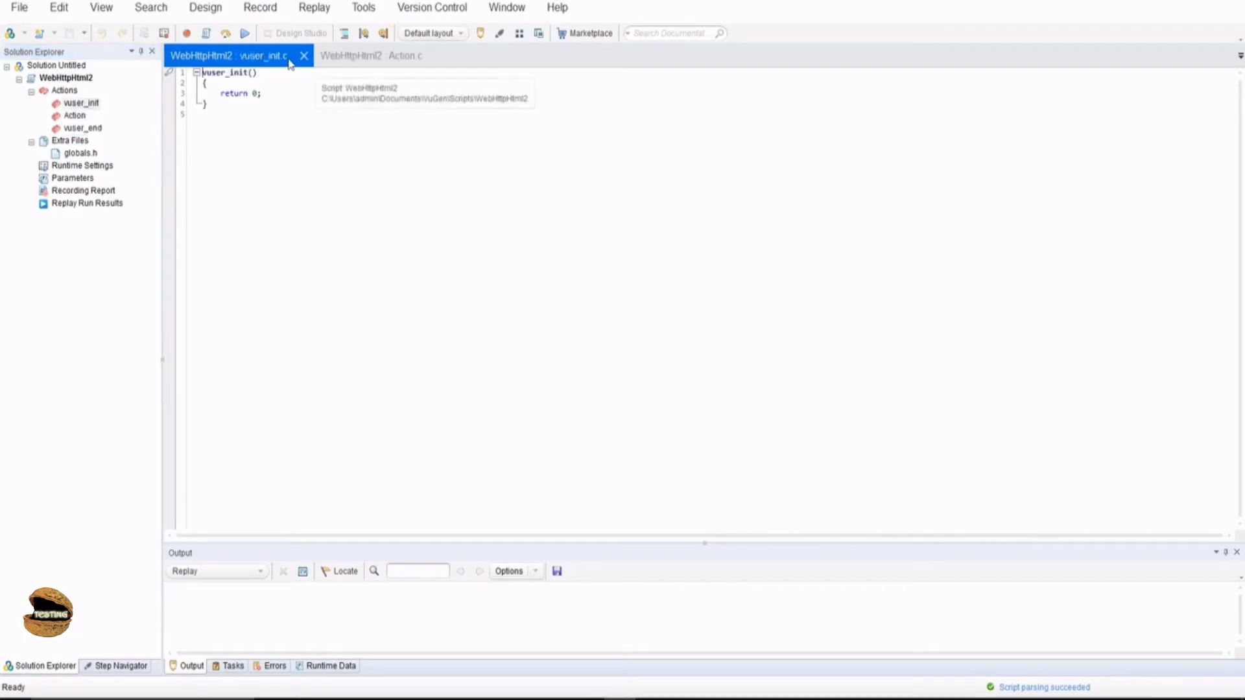
click(84, 127)
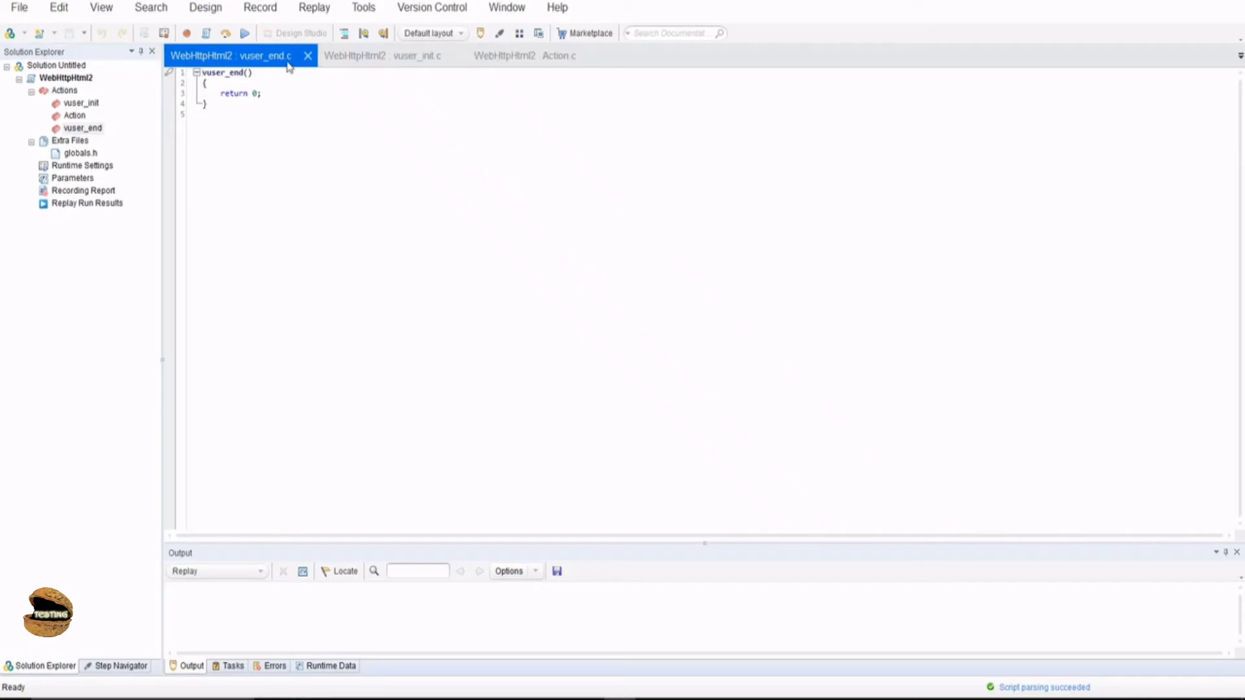
click(389, 55)
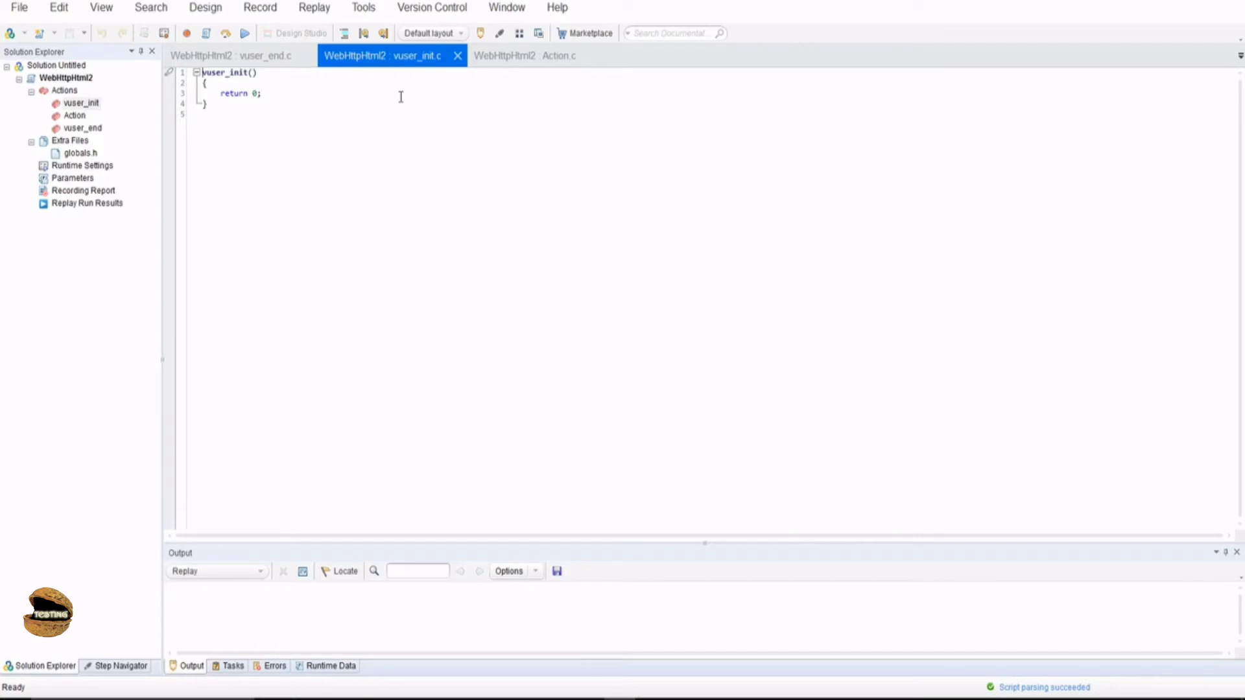
- Cycle through the vuser_end.c and Action.c tabs, ending on vuser_init.c
click(524, 56)
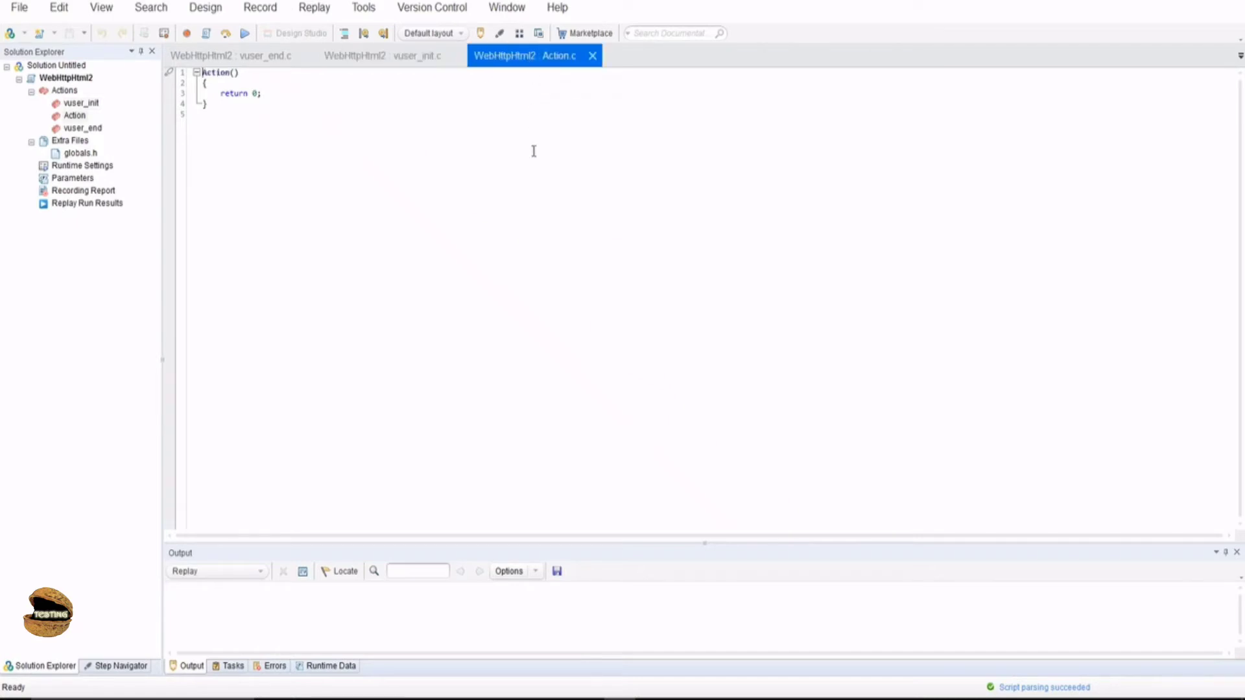
mouse_move(532, 172)
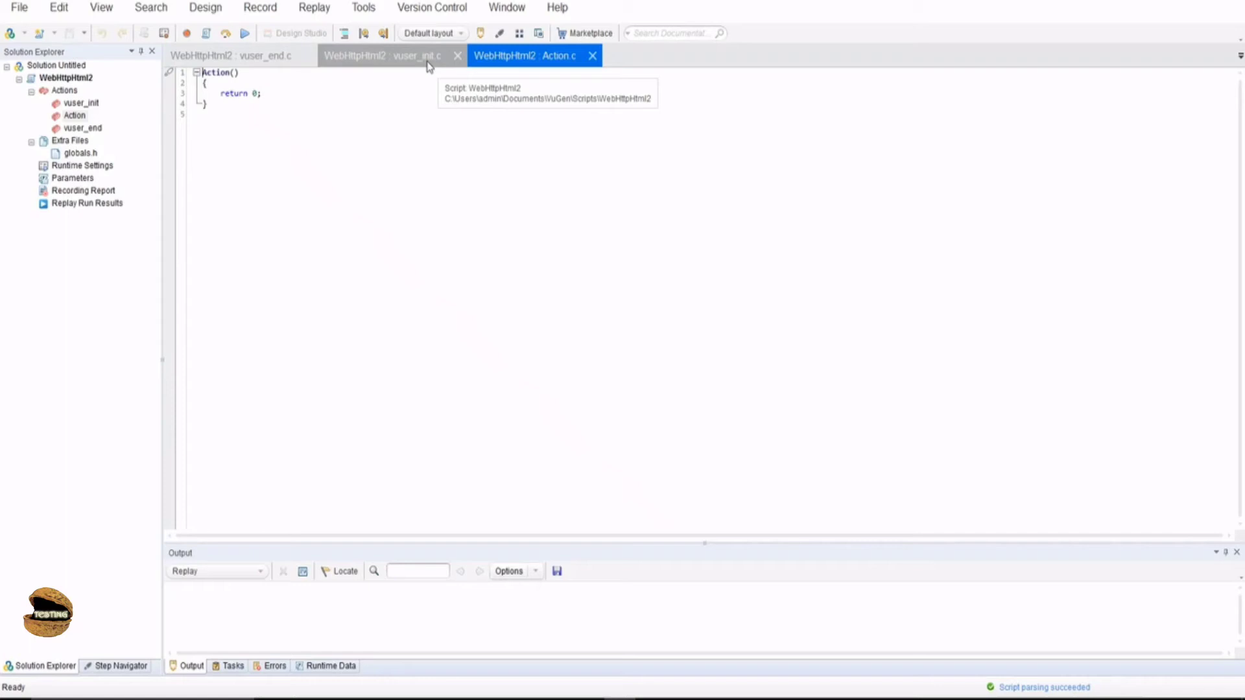
click(356, 55)
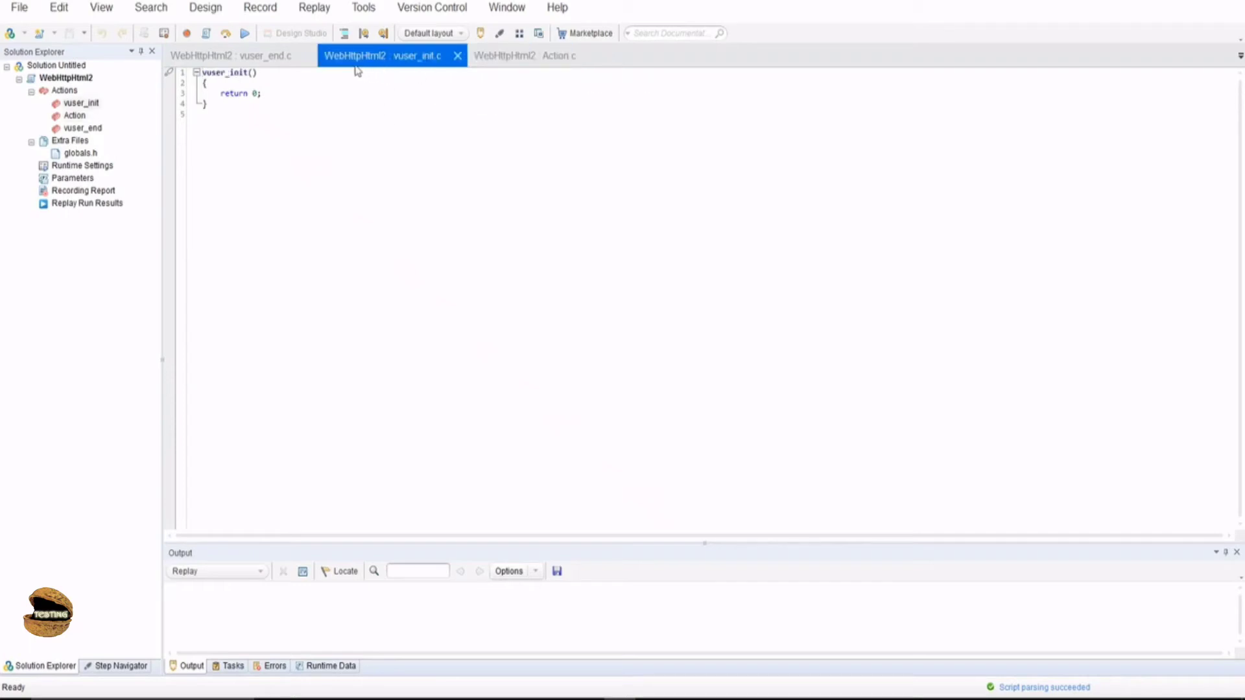
click(220, 55)
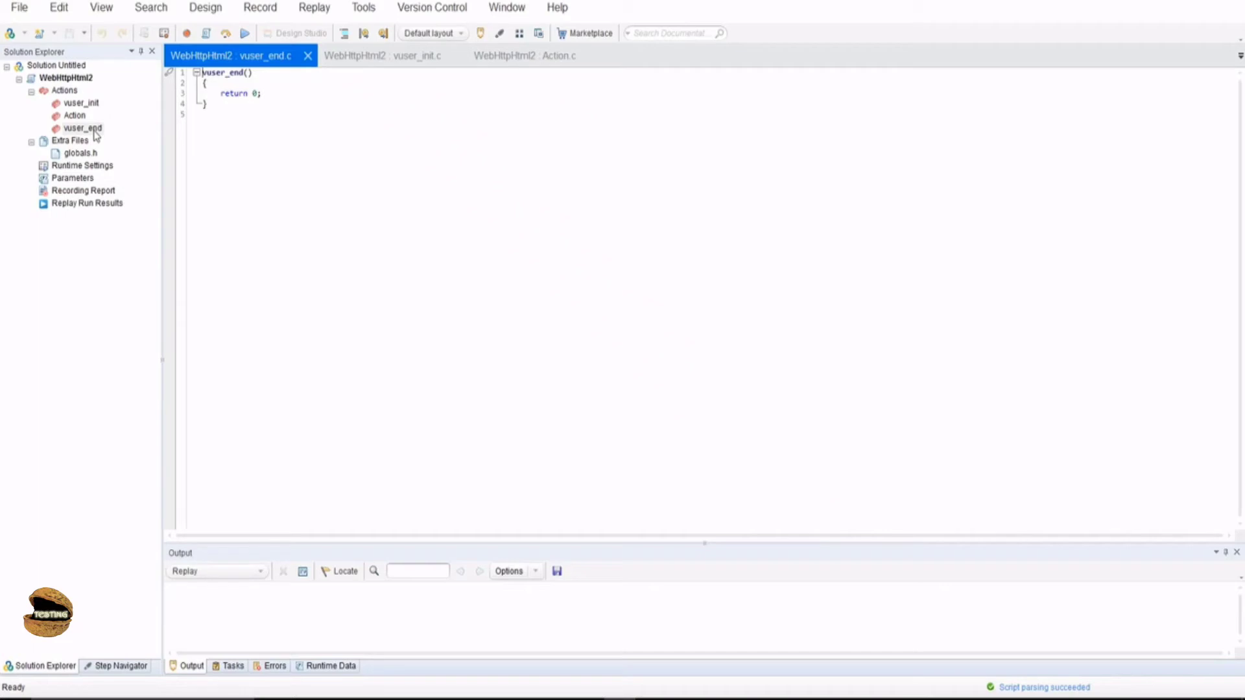
mouse_move(268, 72)
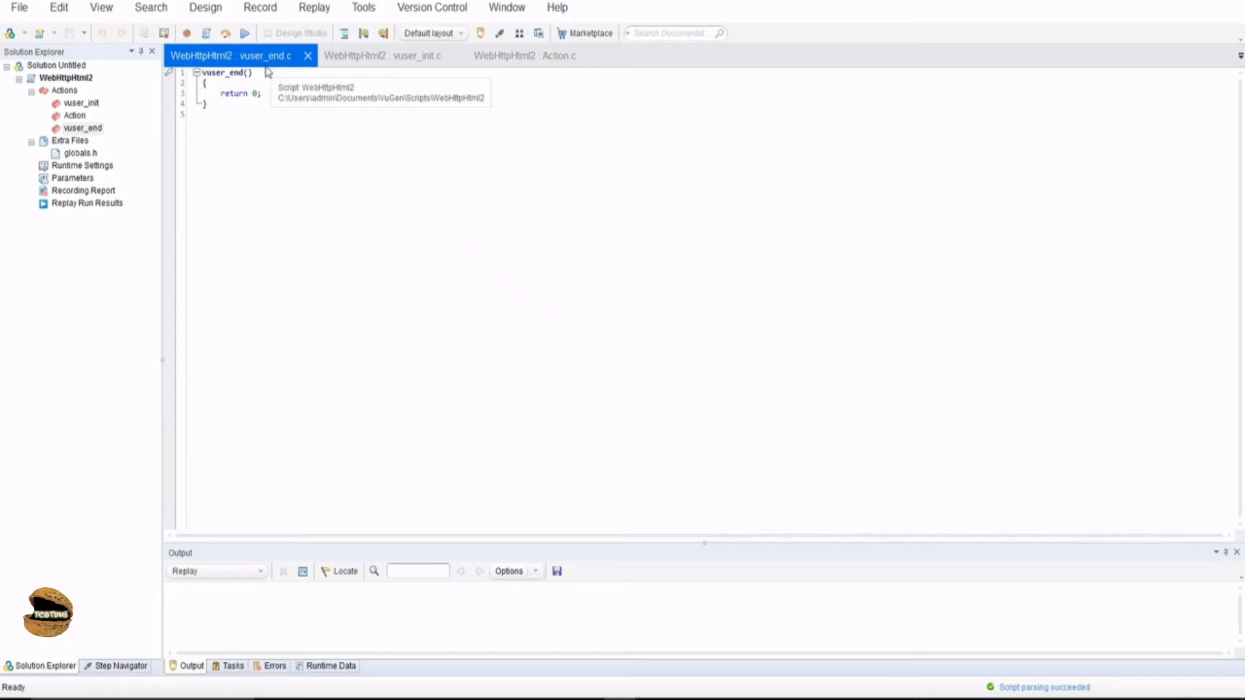
mouse_move(418, 129)
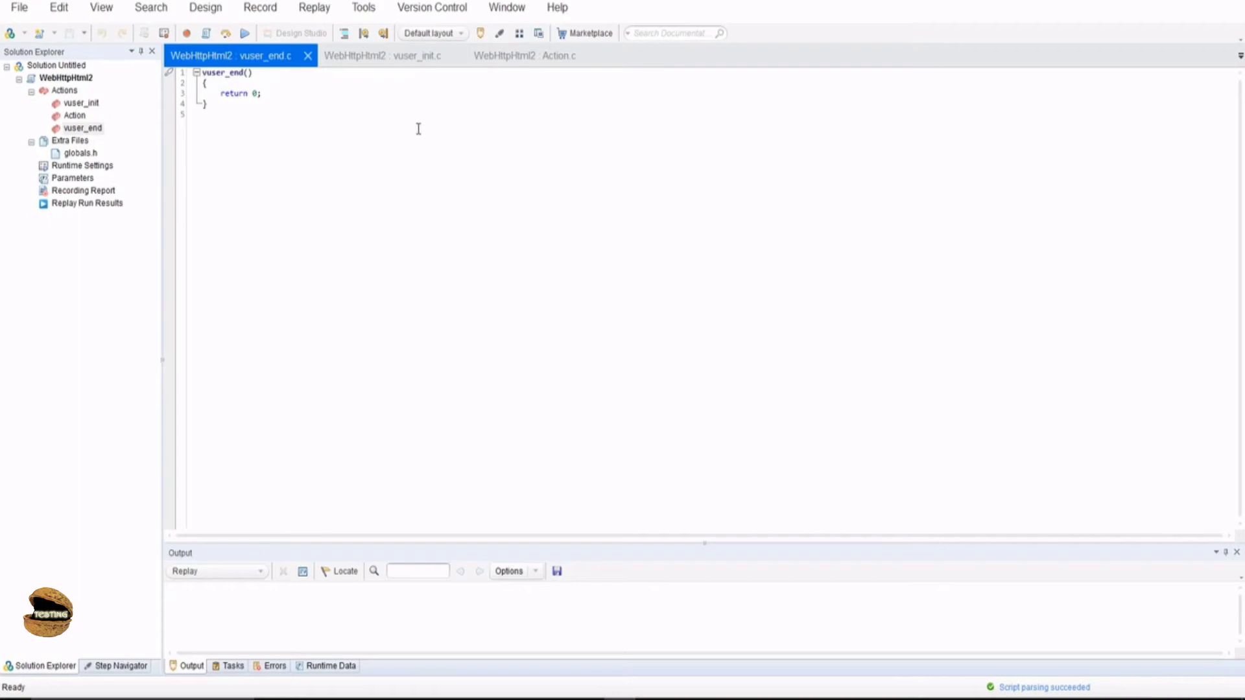
mouse_move(429, 72)
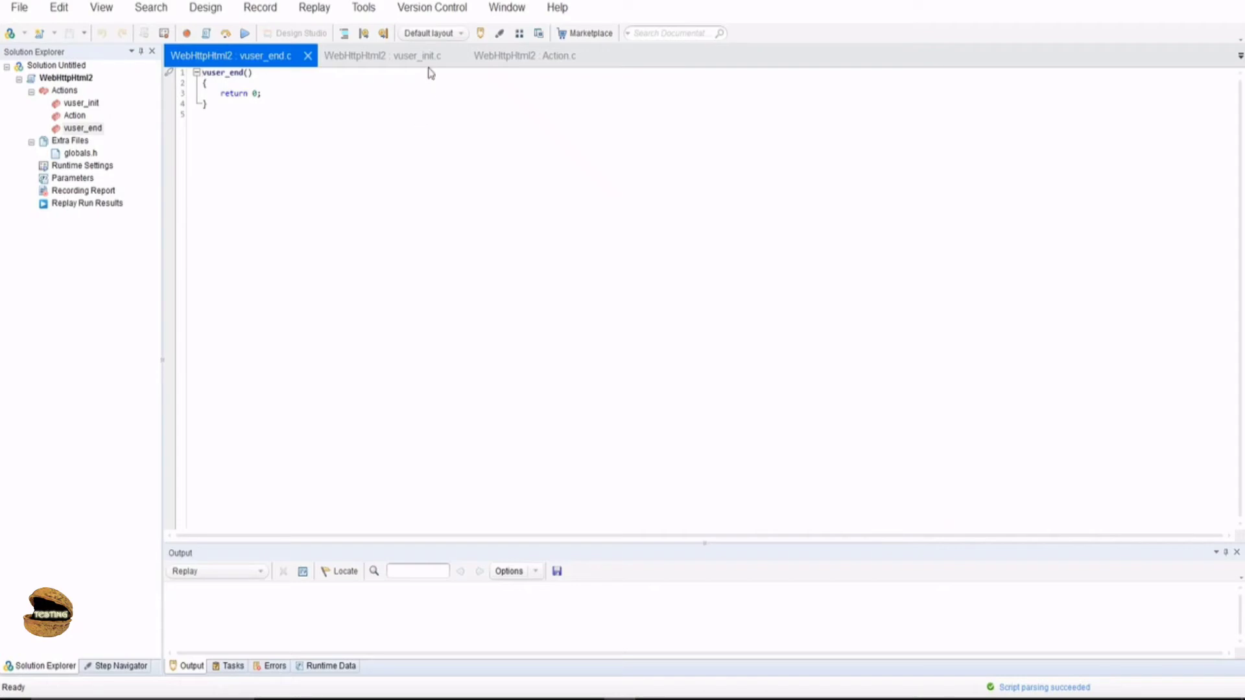
click(381, 56)
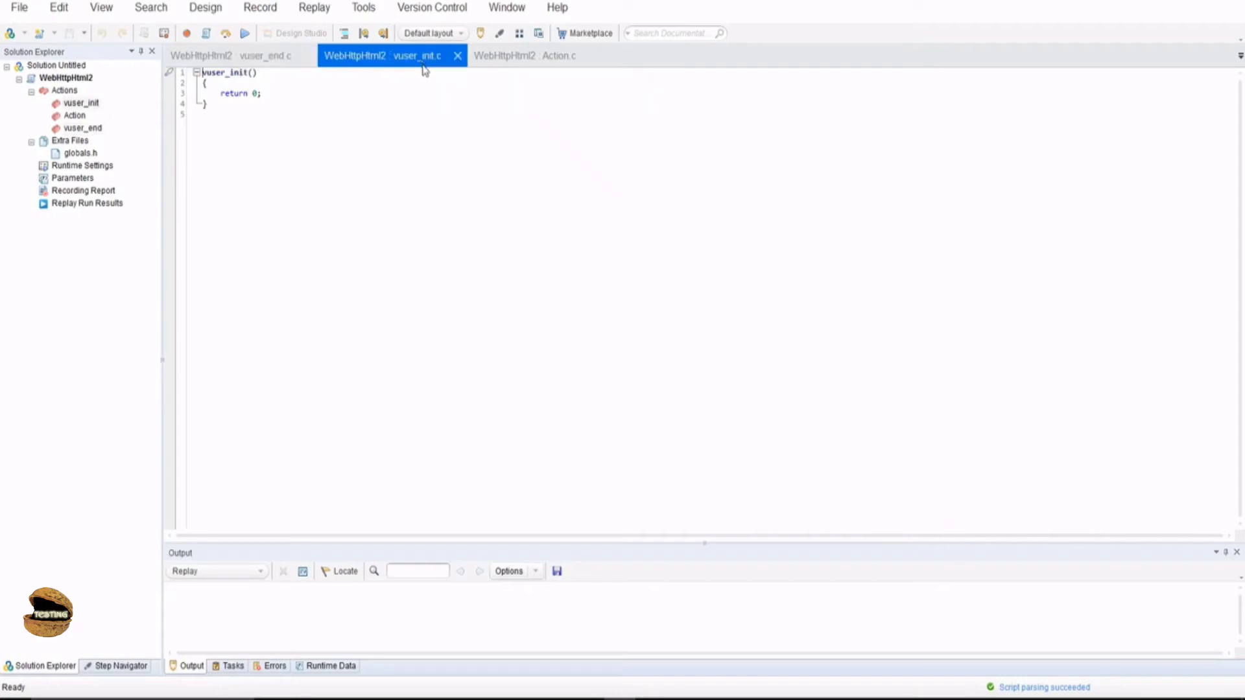
mouse_move(231, 56)
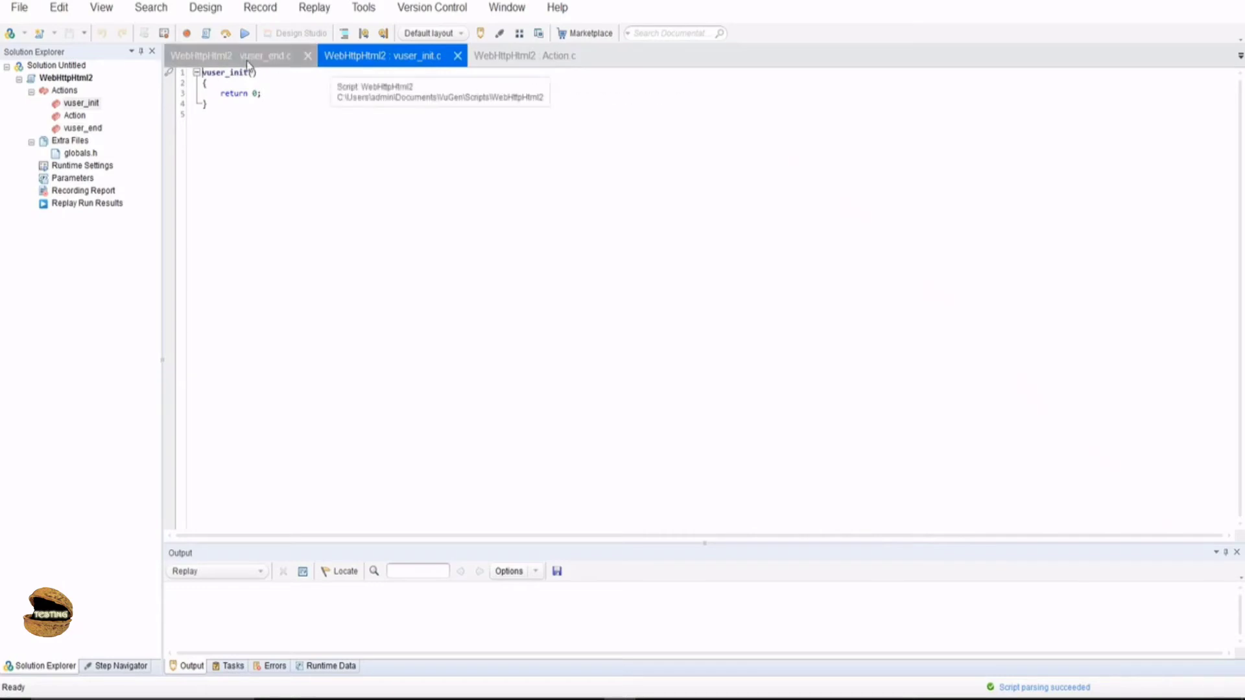
mouse_move(282, 108)
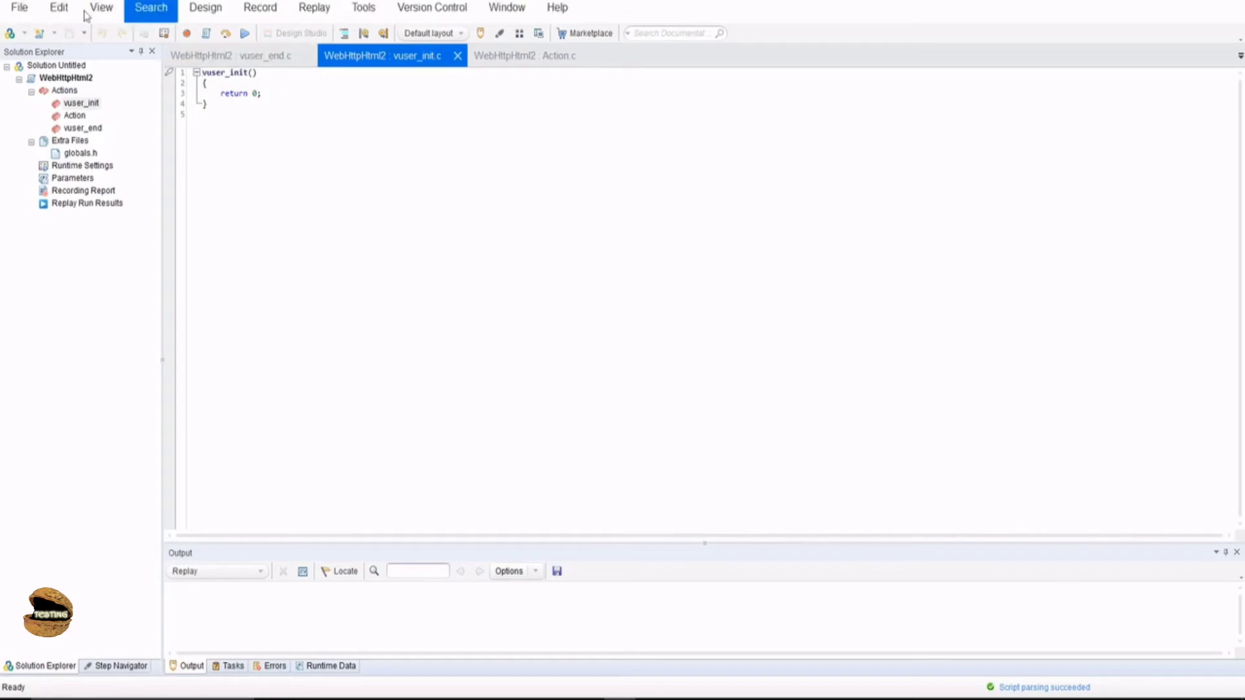
- Browse the File menu, then the Edit menu toward its Format submenu
click(18, 8)
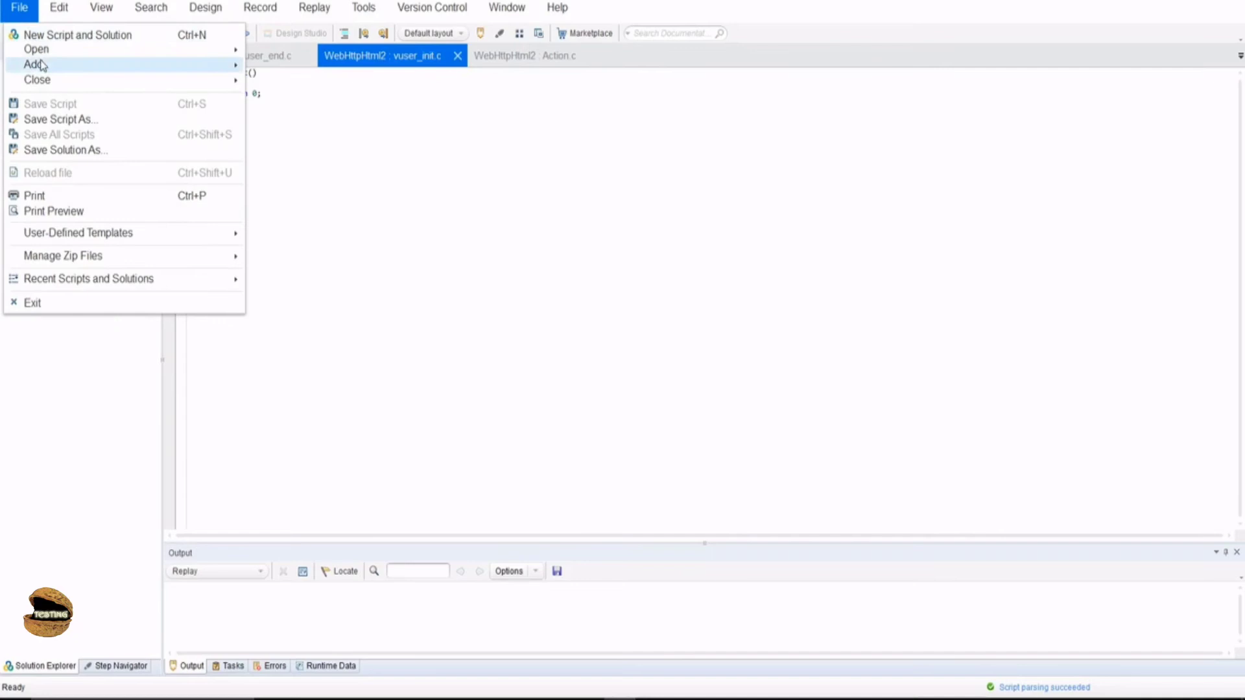
mouse_move(43, 195)
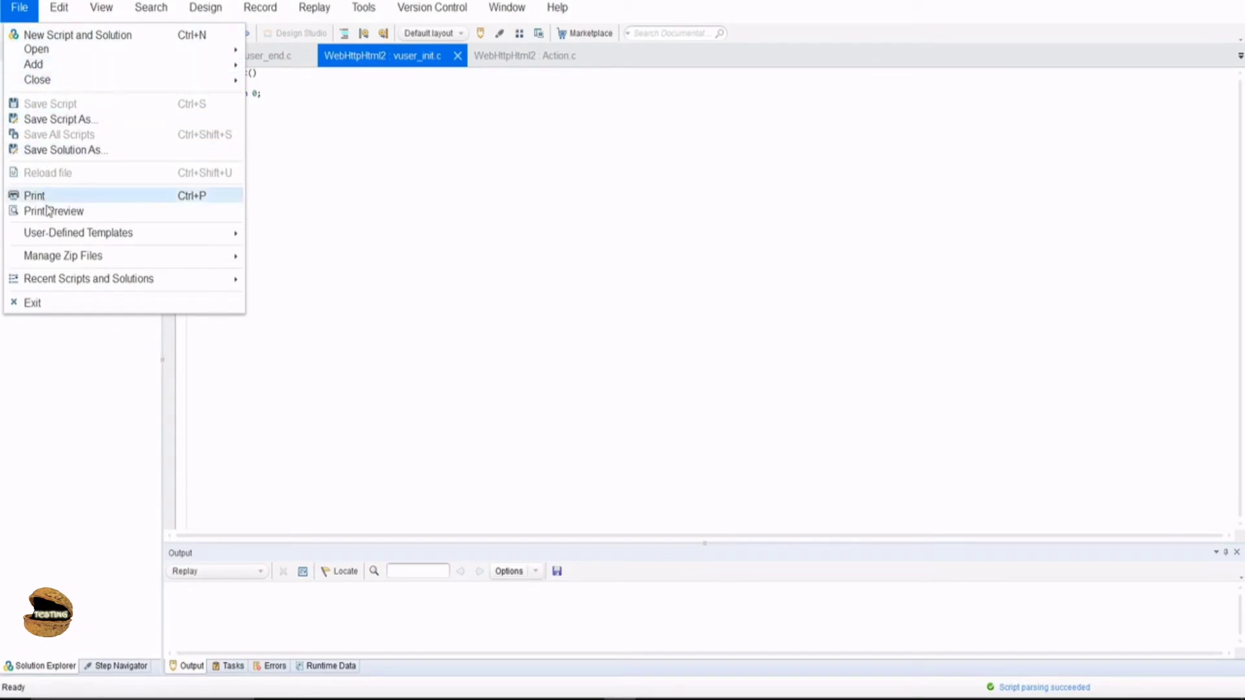
click(58, 8)
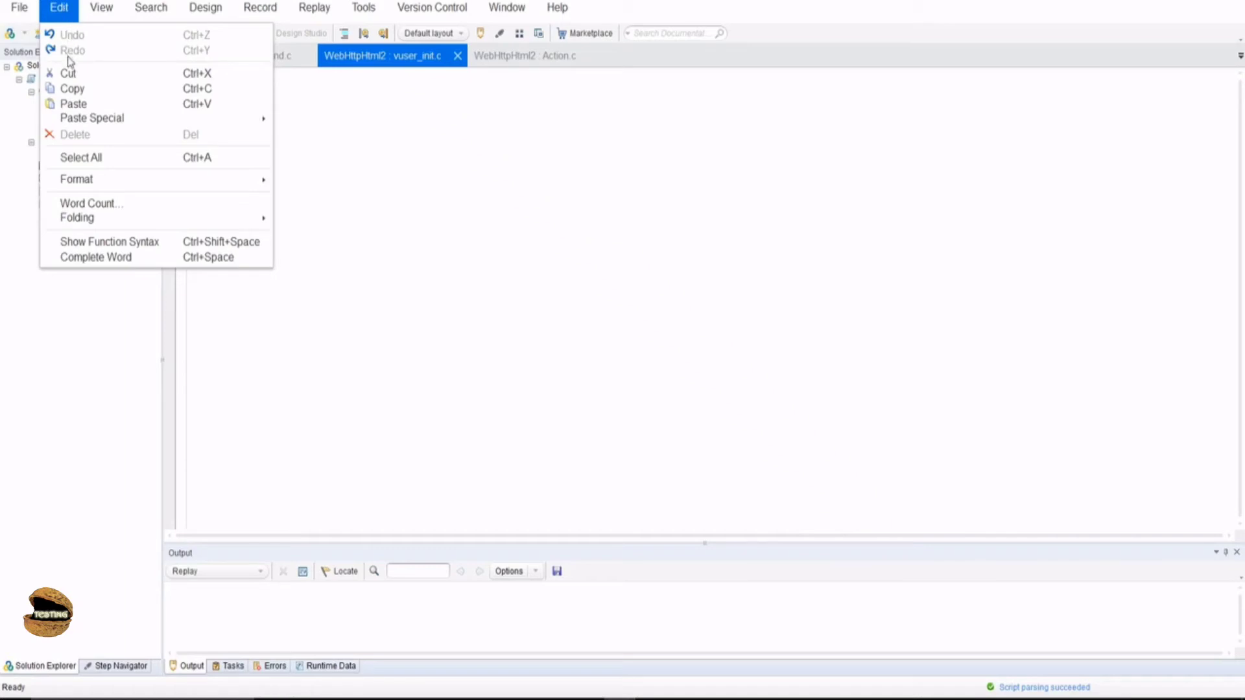
mouse_move(81, 157)
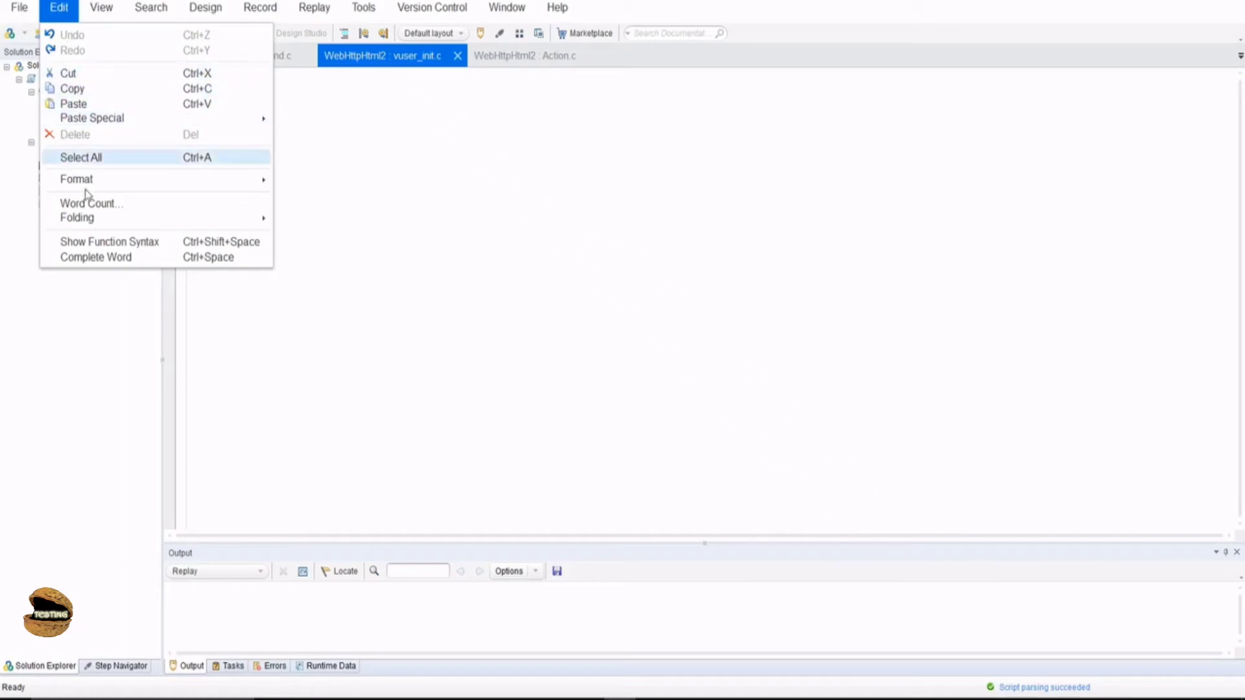
mouse_move(76, 179)
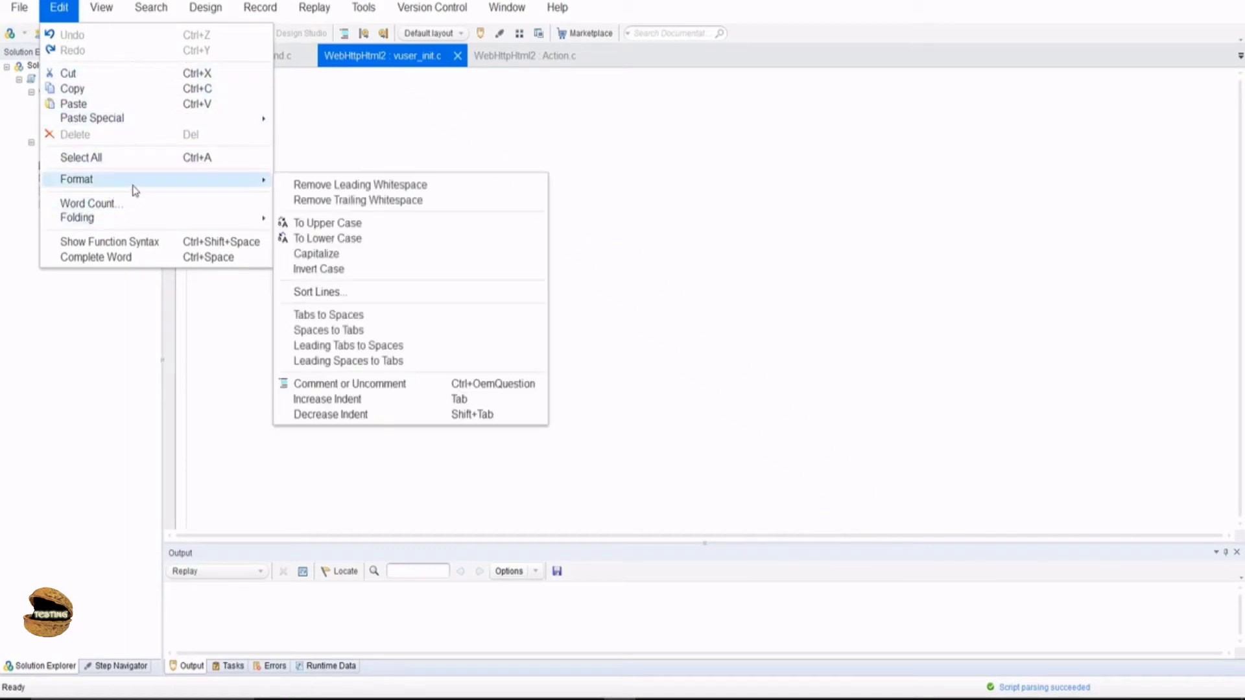
mouse_move(357, 399)
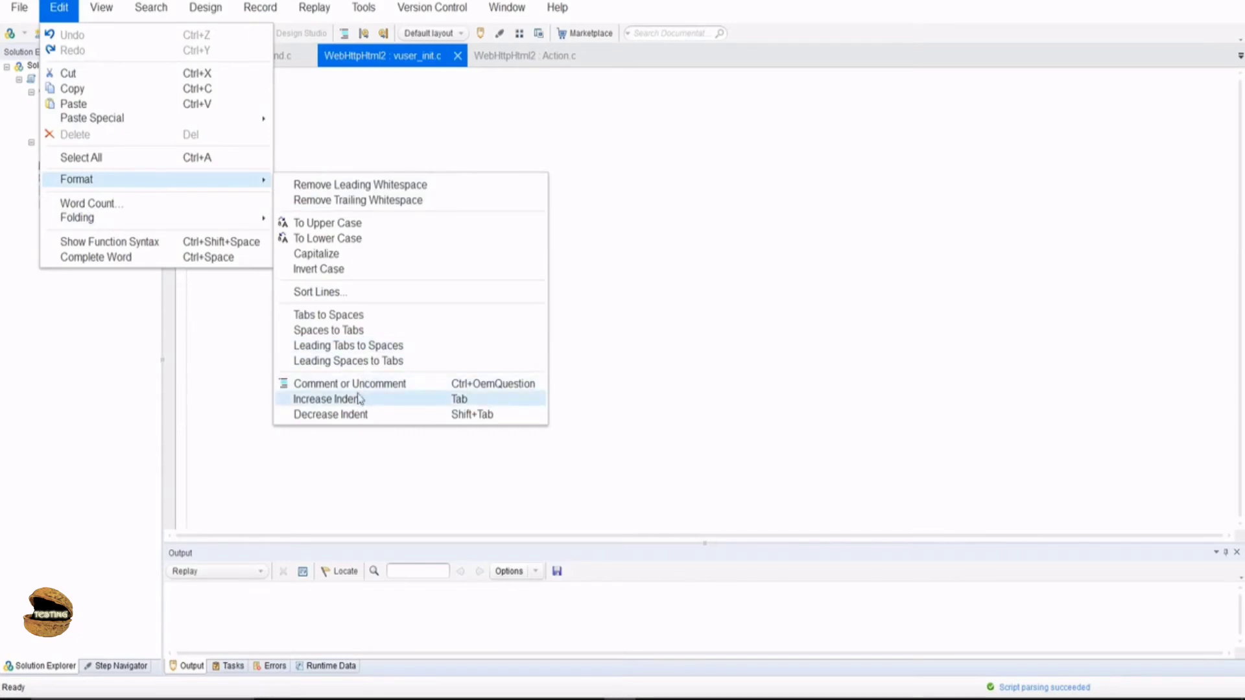
mouse_move(328, 314)
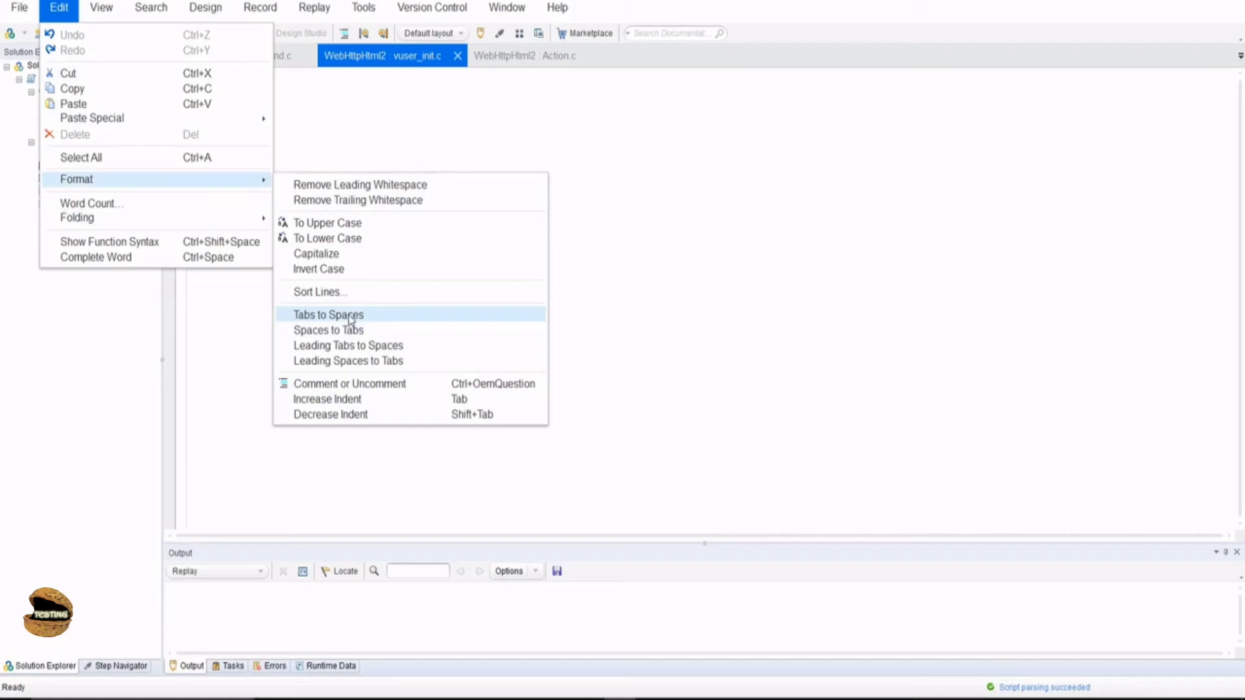
mouse_move(316, 253)
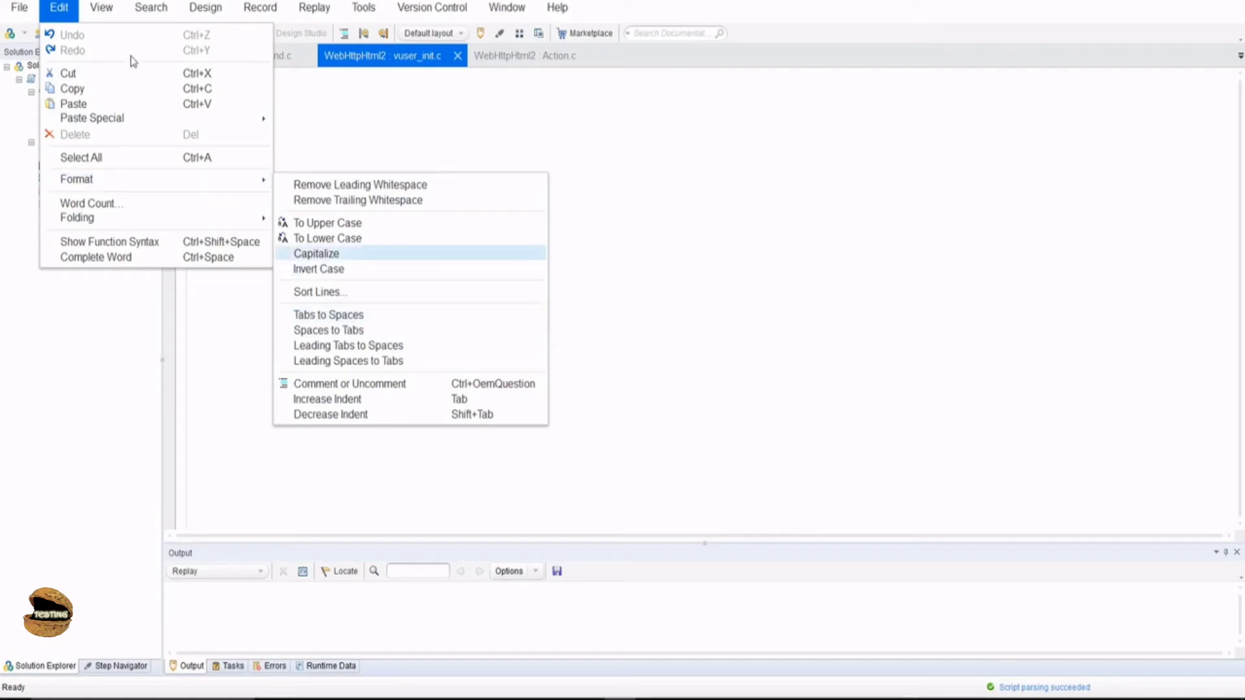
- Browse the View menu and show the Snapshot pane, which reports no snapshots available
click(100, 8)
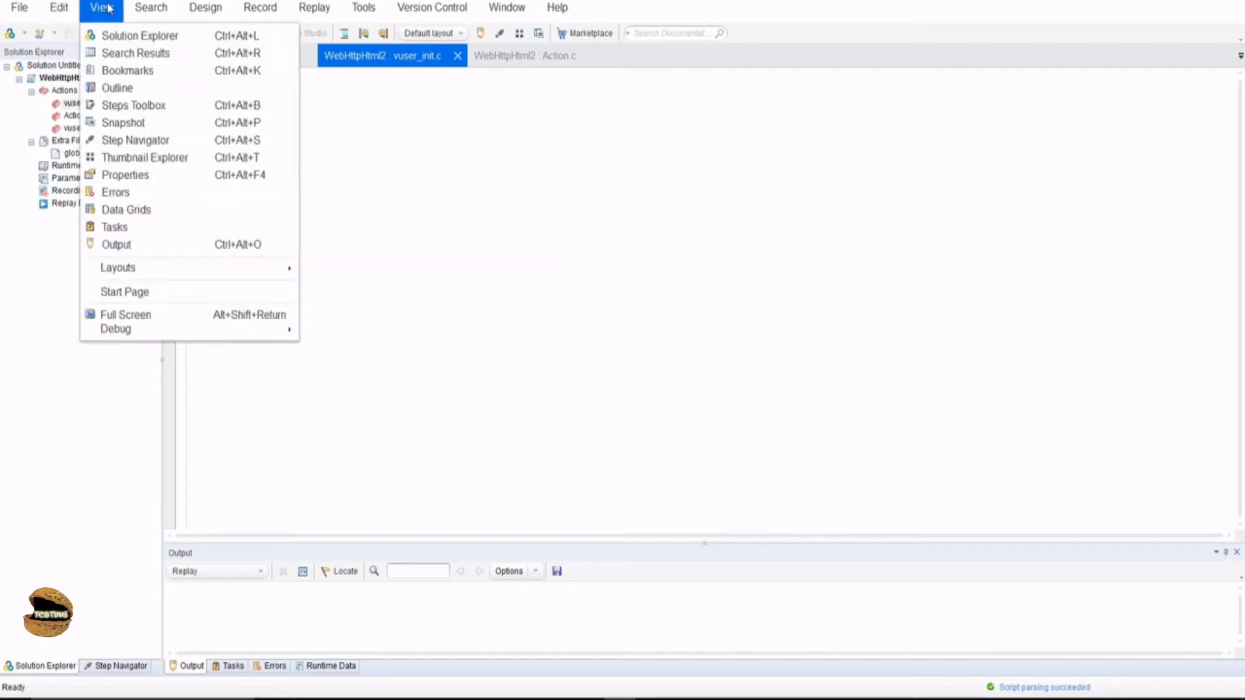
mouse_move(135, 52)
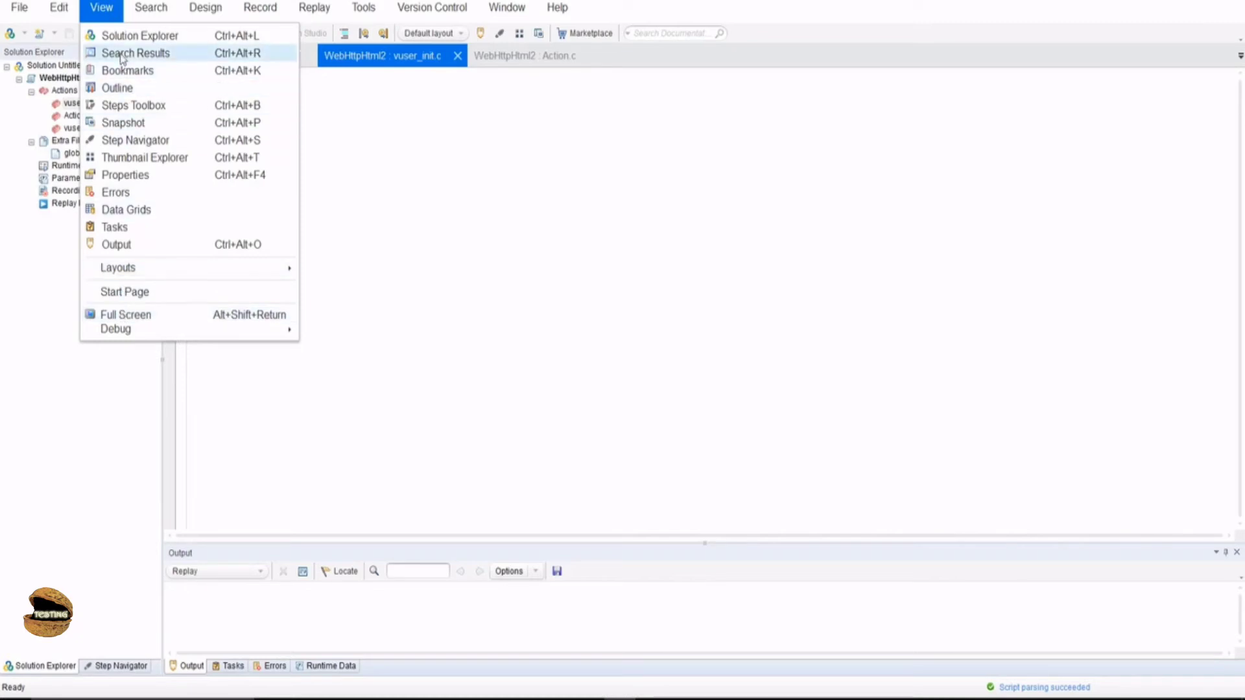
mouse_move(157, 88)
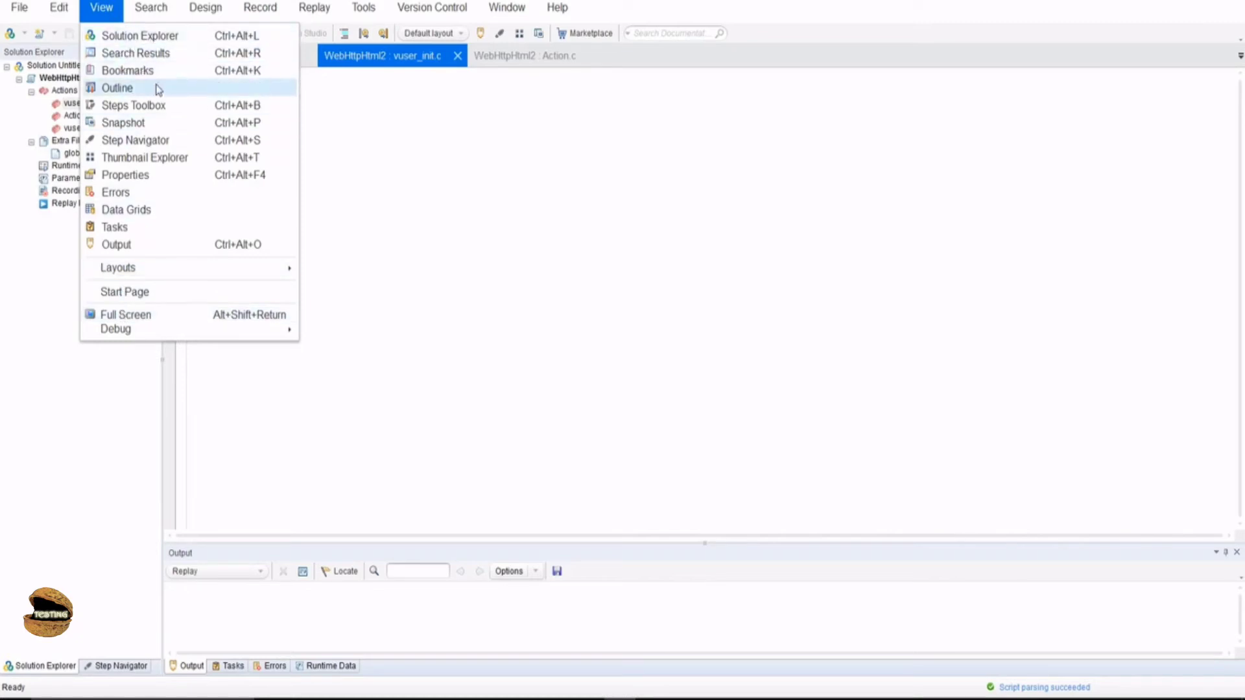
mouse_move(154, 191)
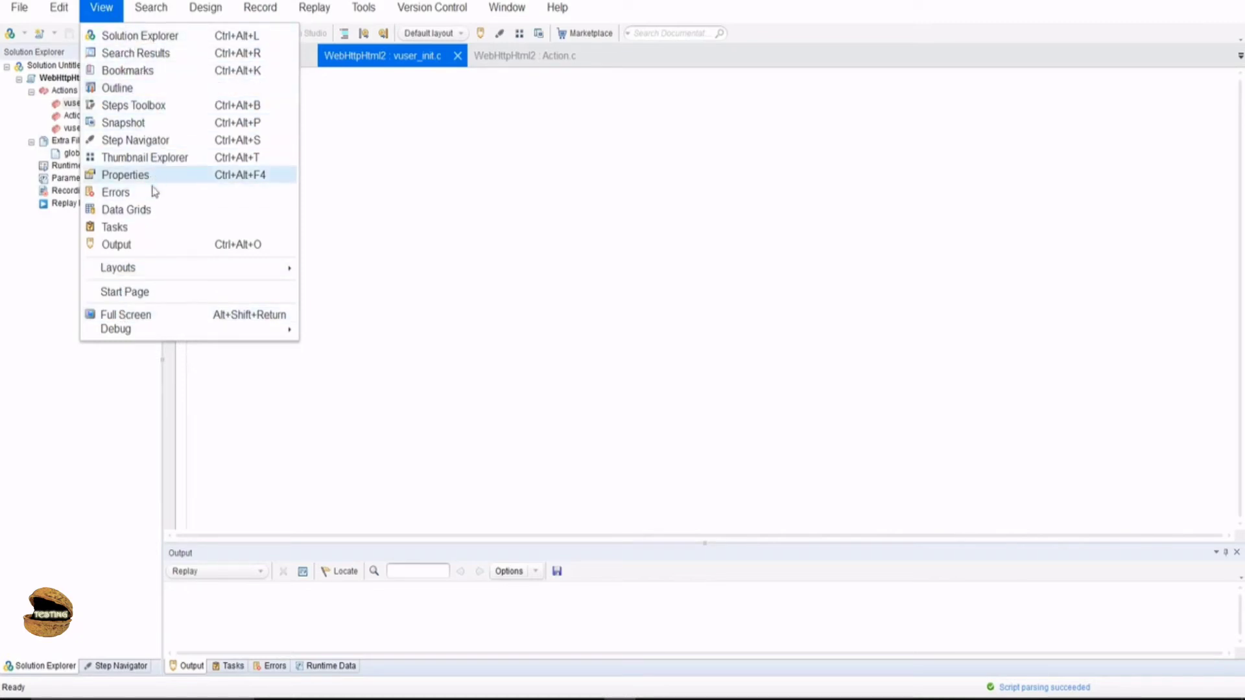
mouse_move(193, 681)
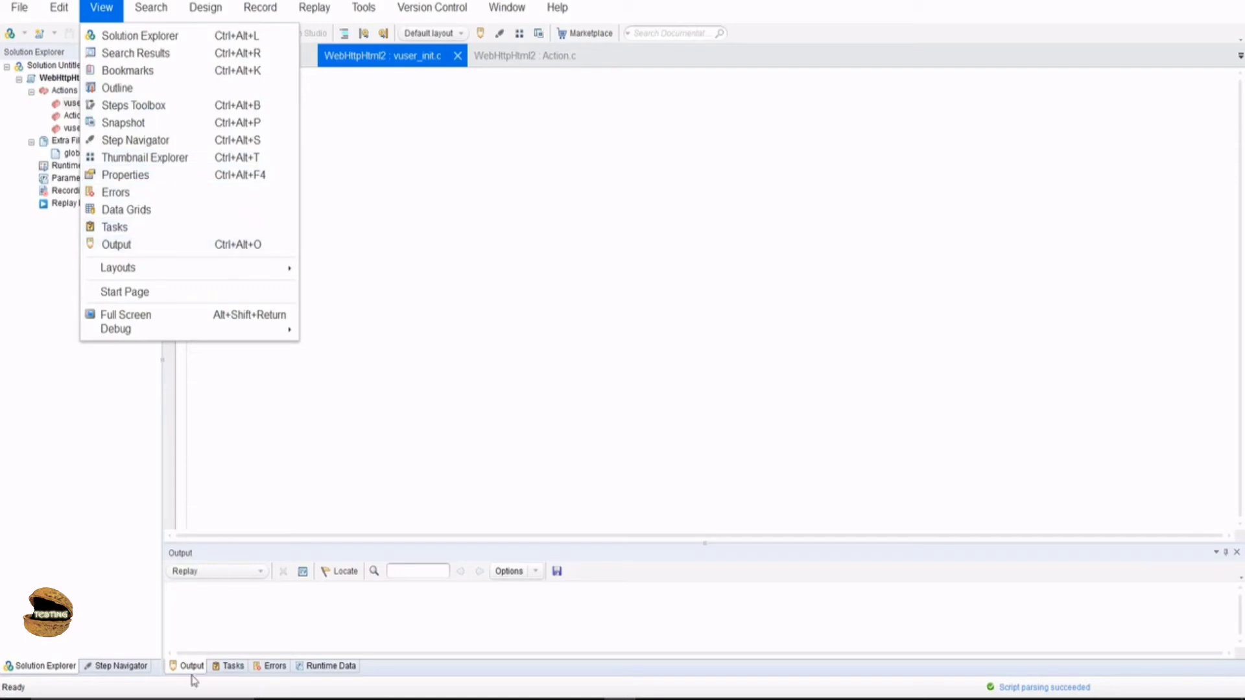
mouse_move(324, 673)
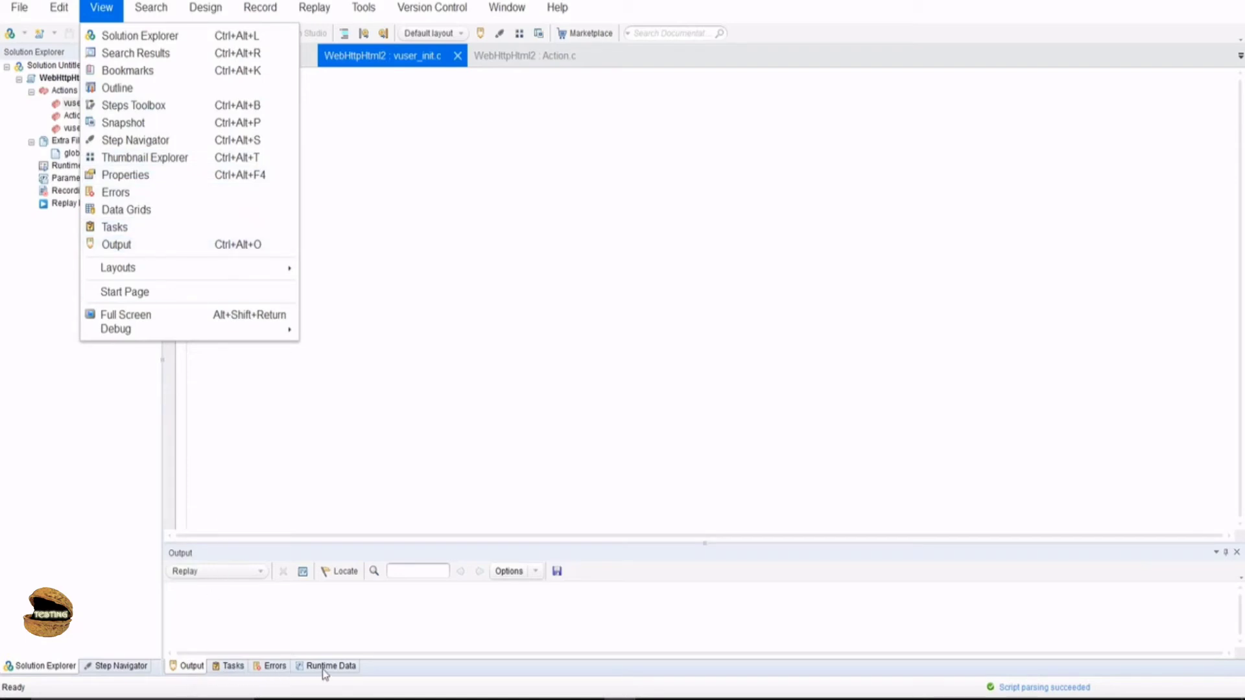
mouse_move(316, 562)
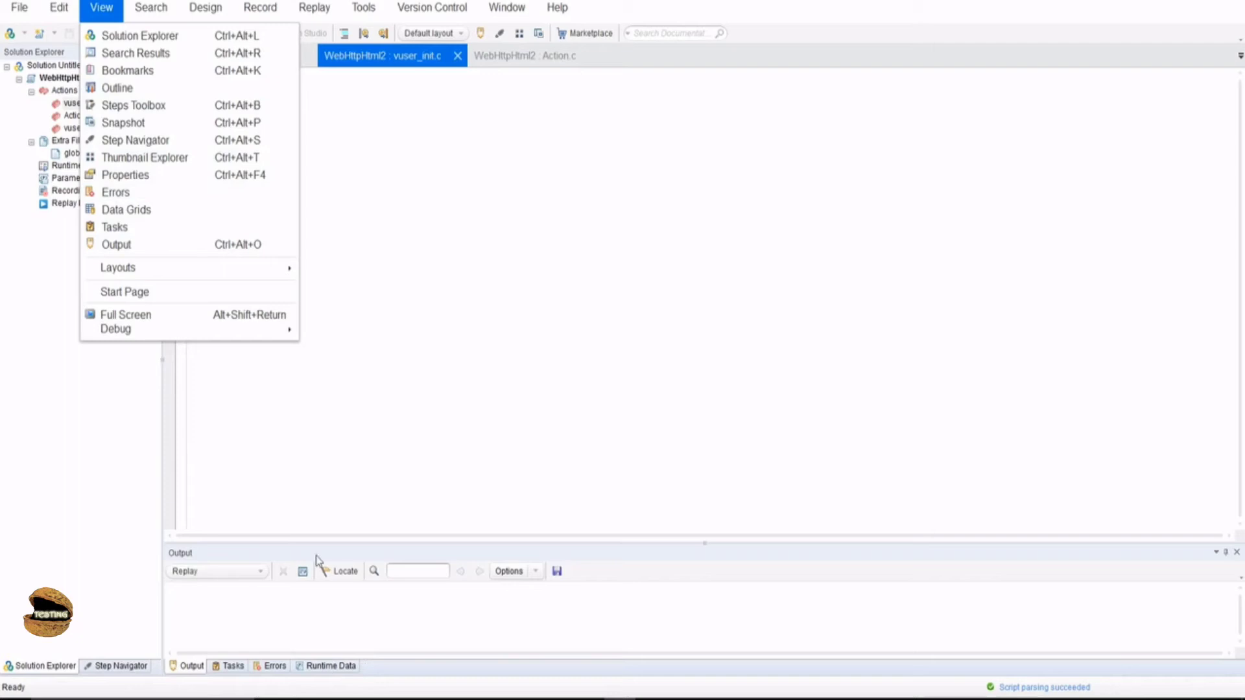
mouse_move(144, 157)
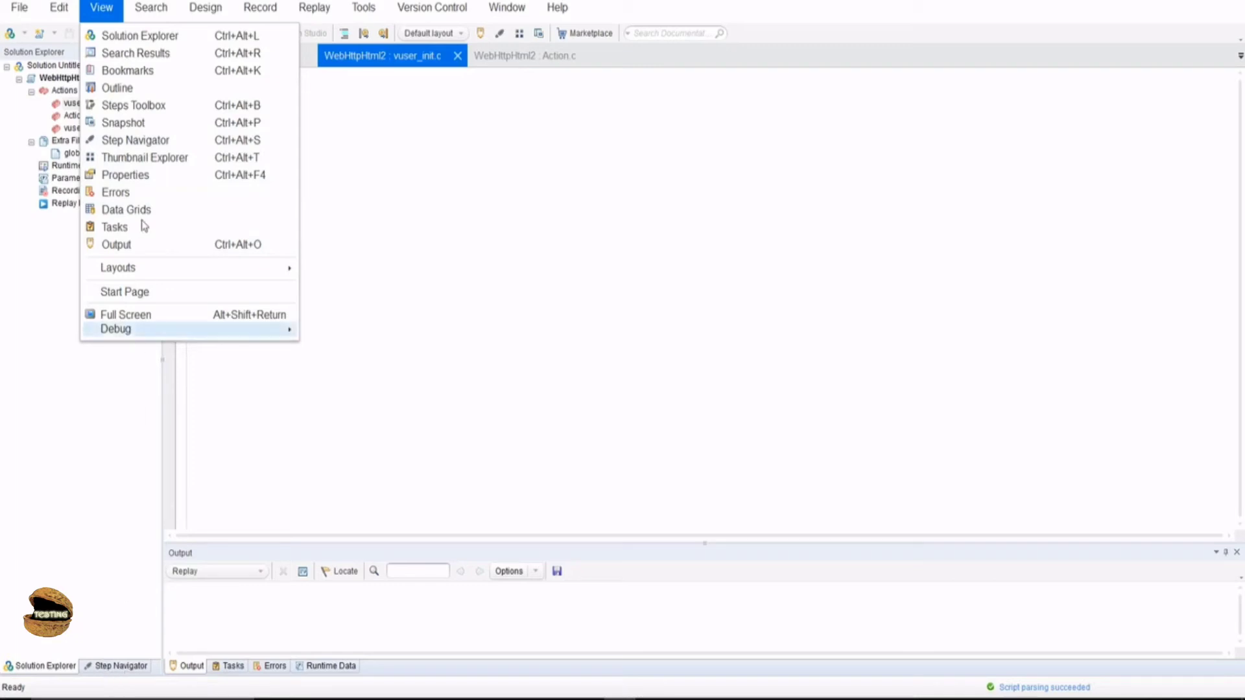
mouse_move(123, 123)
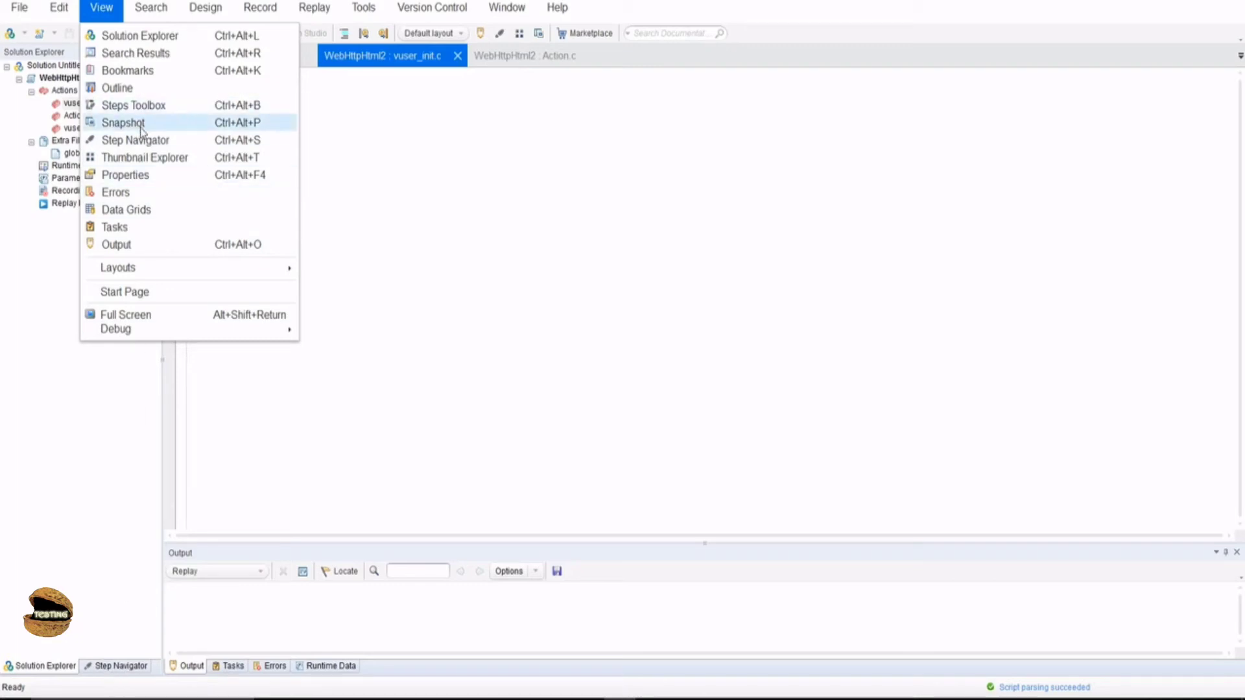
click(123, 123)
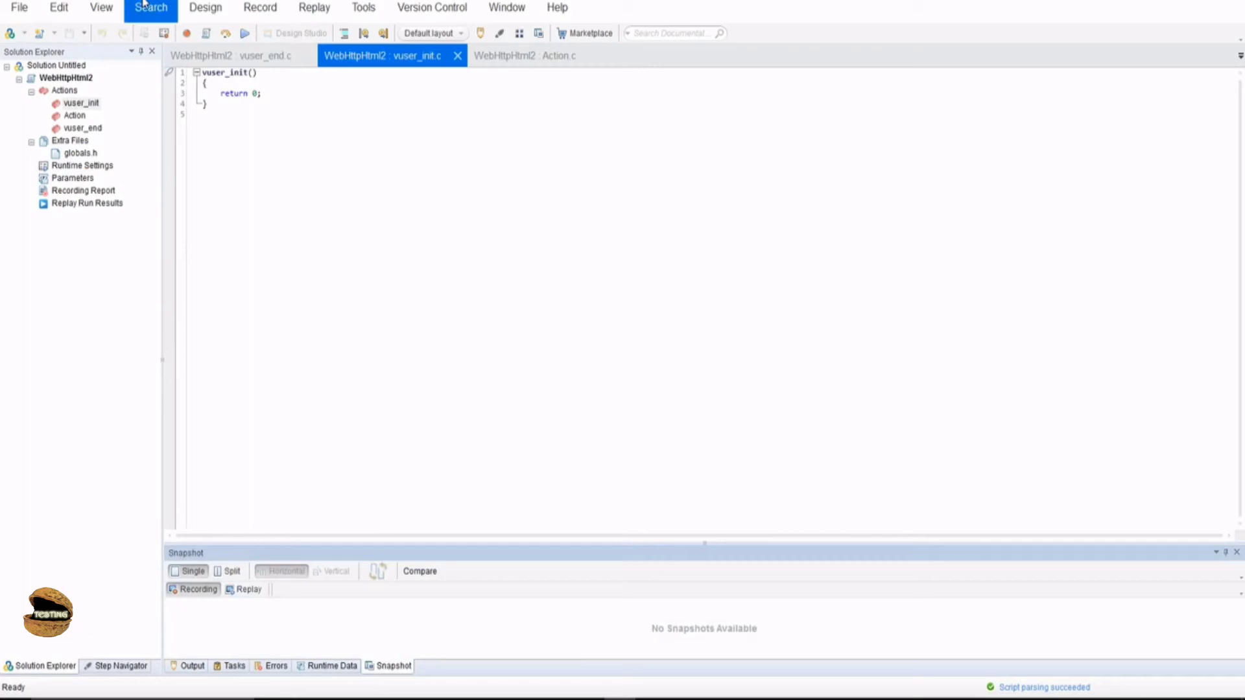
- Review the Search menu's find and replace commands, then bring up the Design menu
click(150, 7)
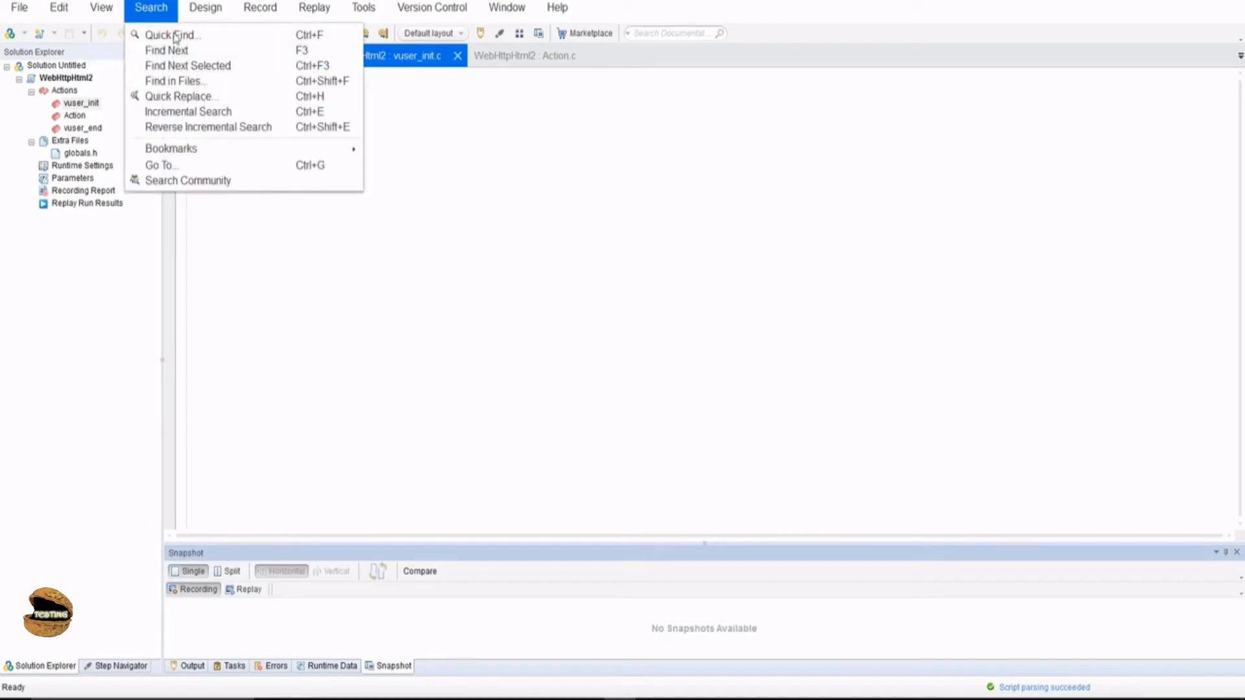
mouse_move(209, 127)
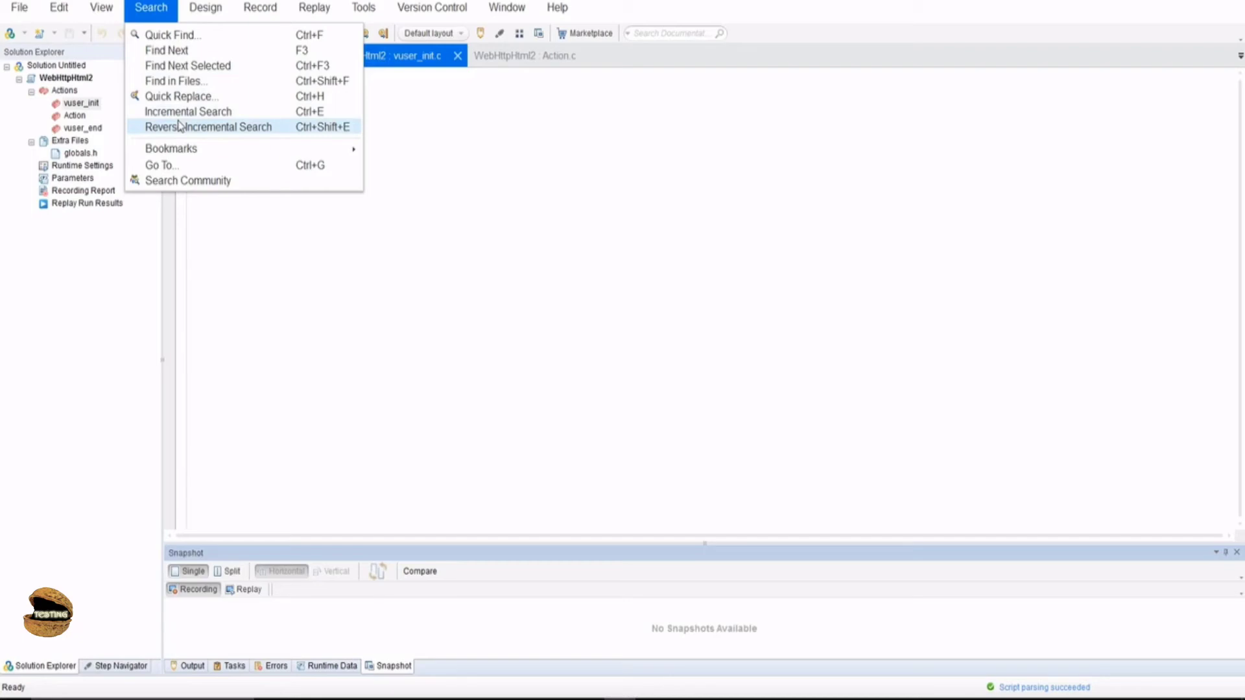
mouse_move(435, 132)
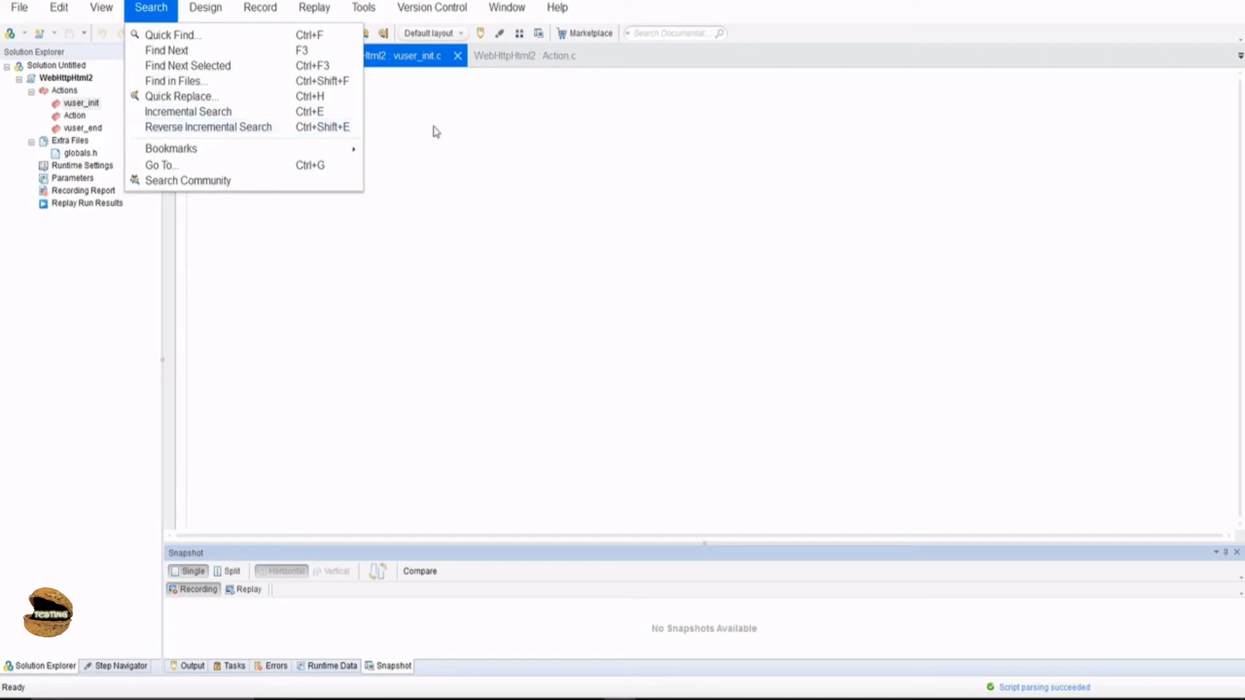
click(206, 8)
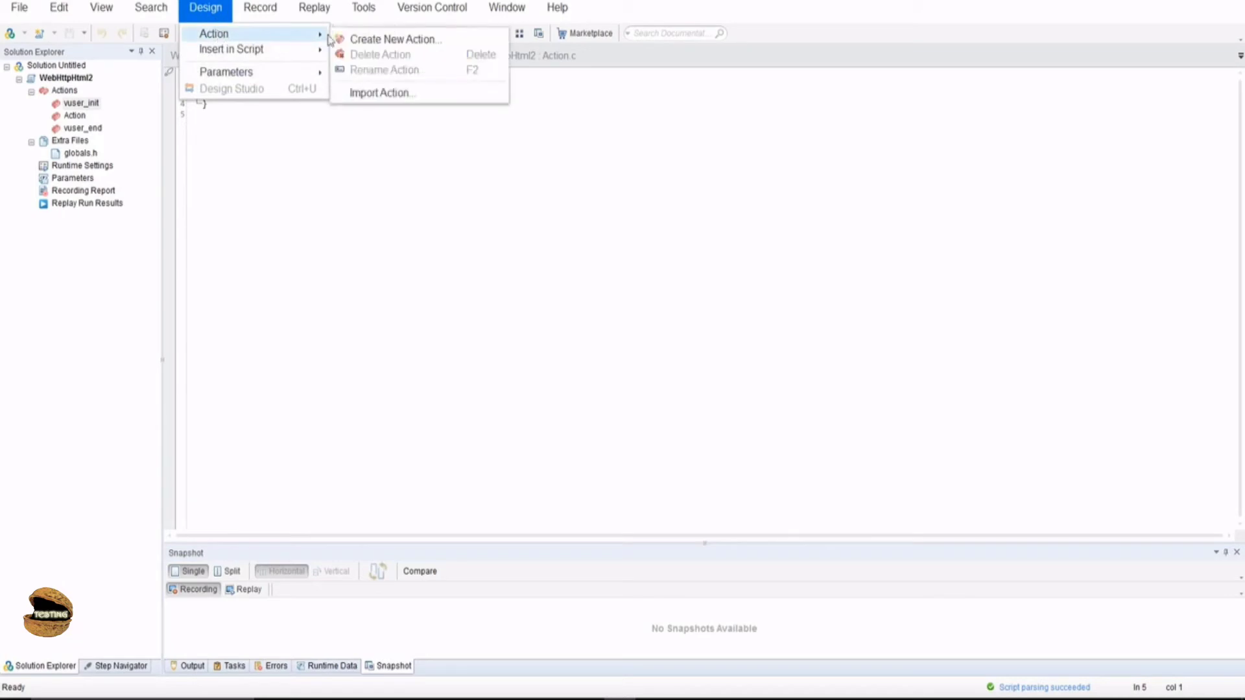
mouse_move(369, 57)
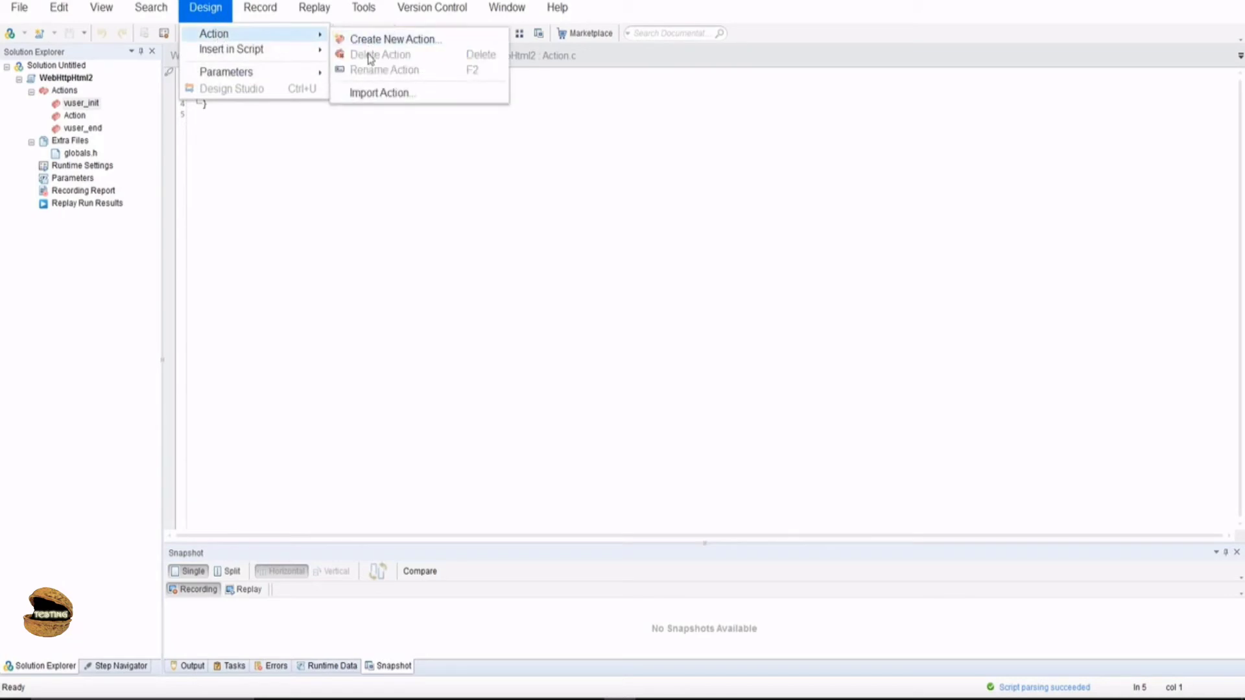
mouse_move(310, 74)
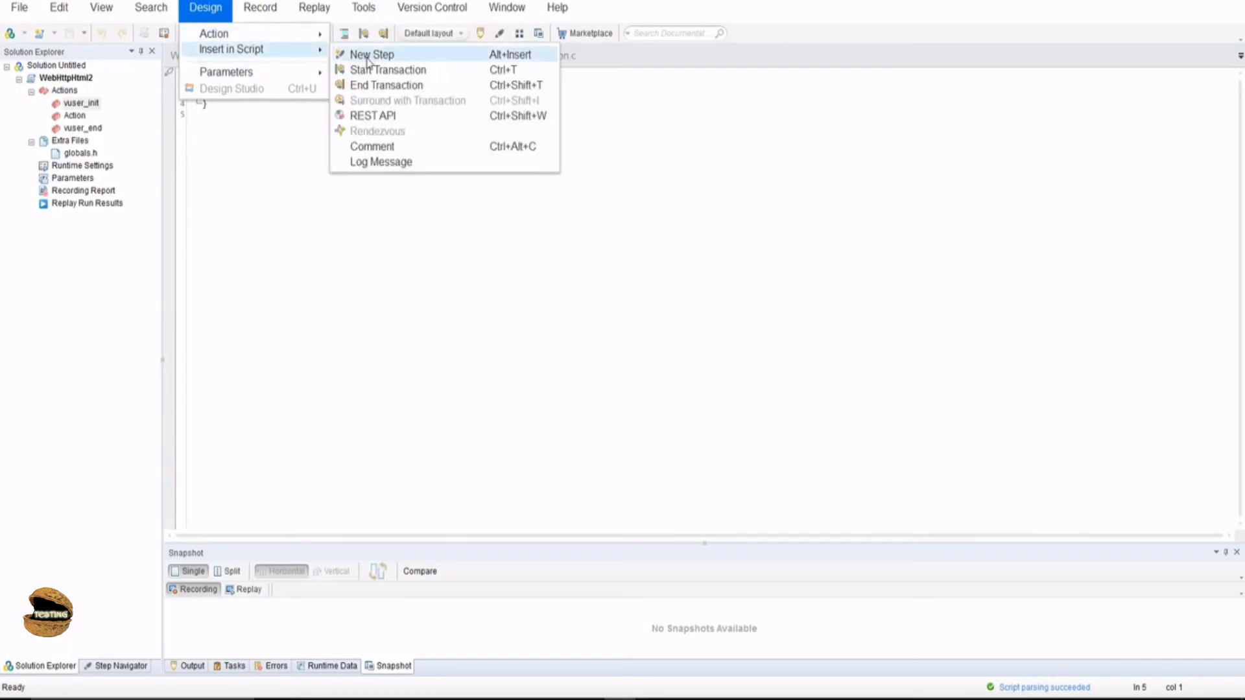
mouse_move(387, 85)
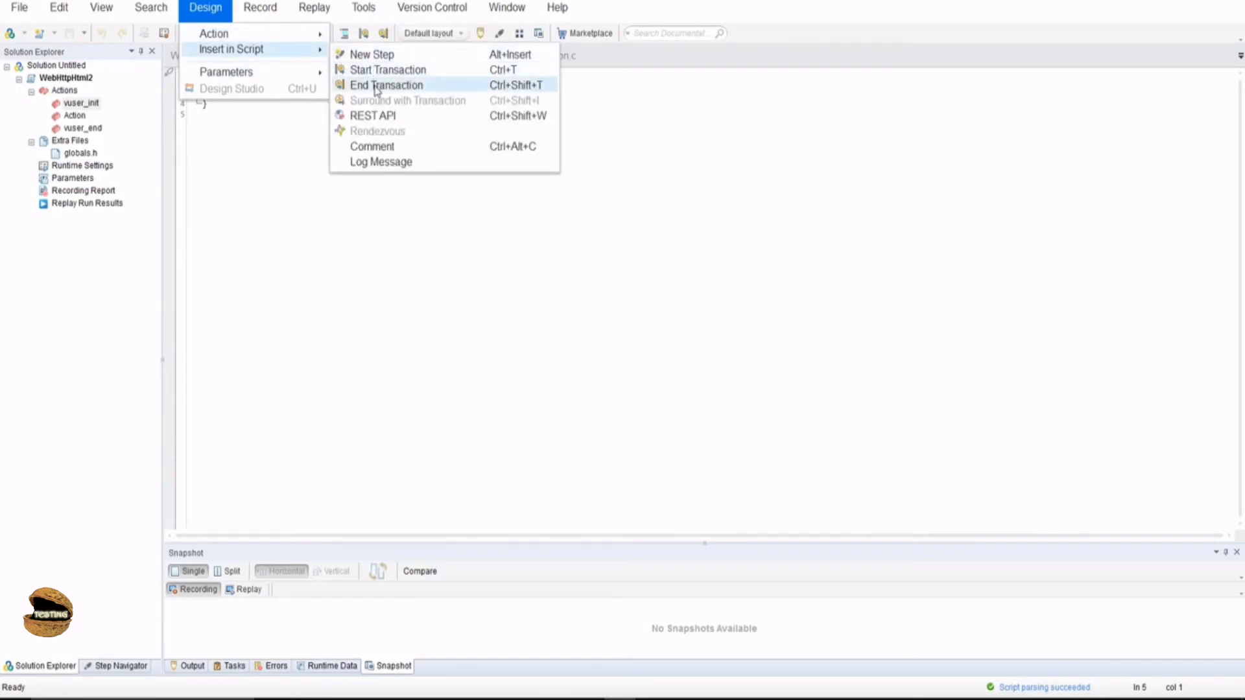
mouse_move(375, 134)
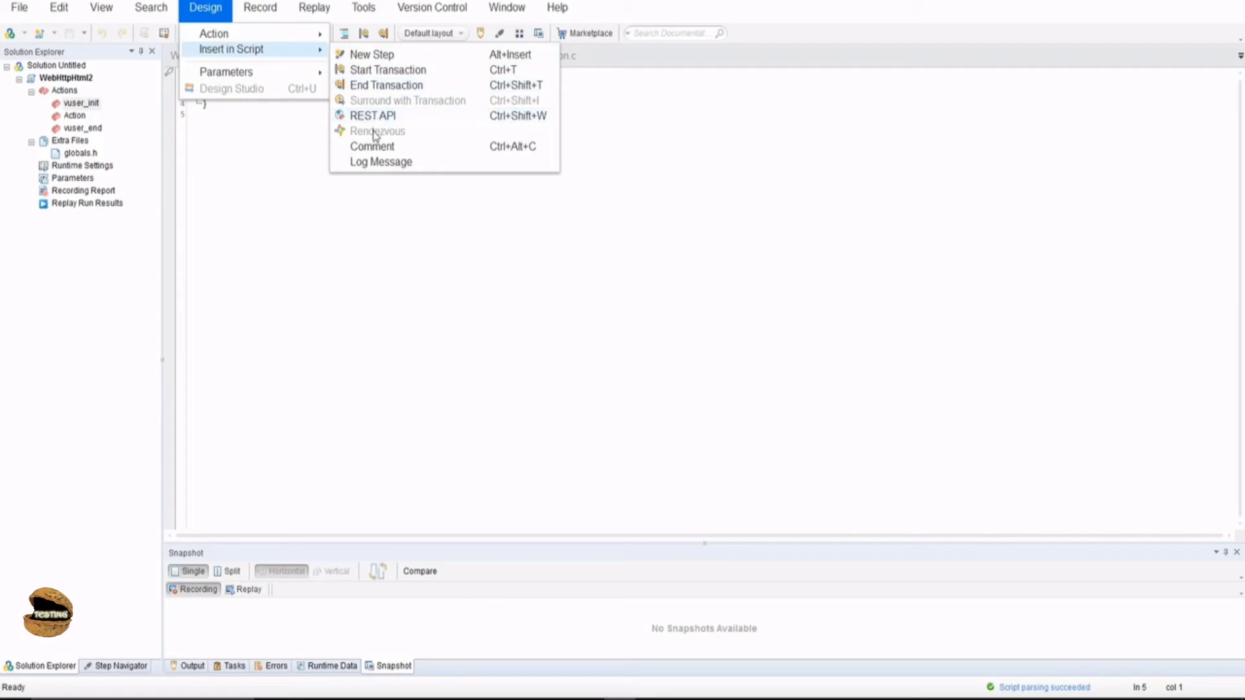
mouse_move(380, 162)
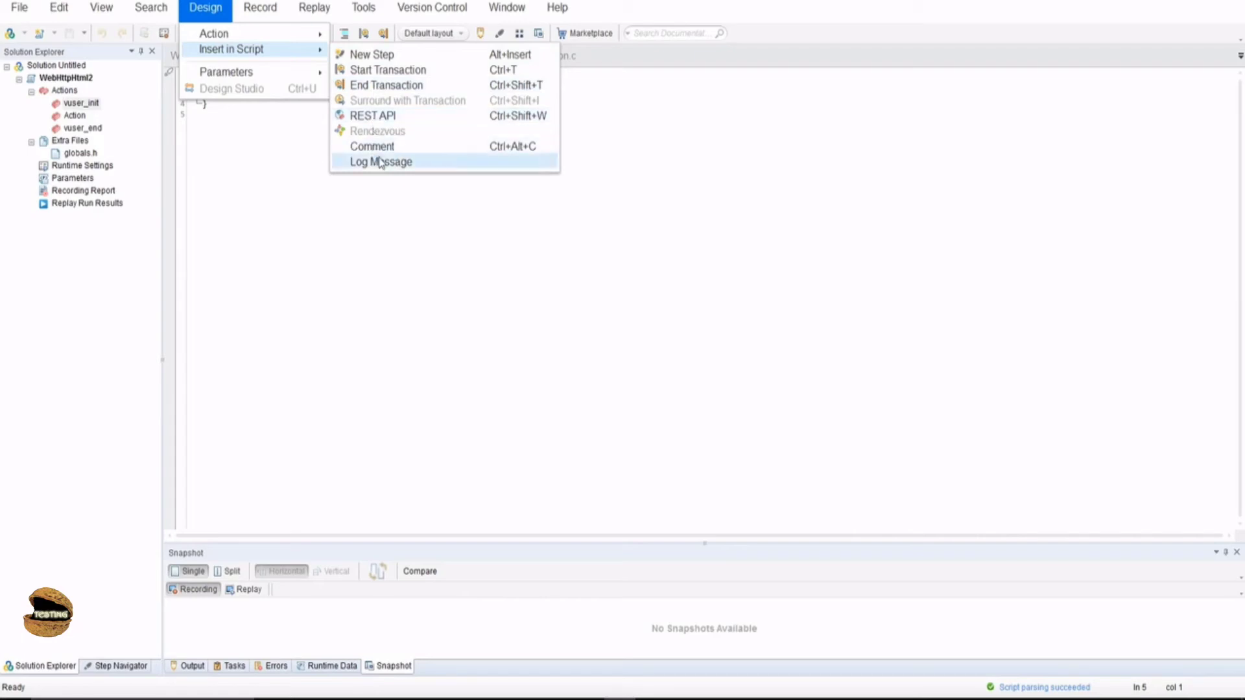
mouse_move(388, 70)
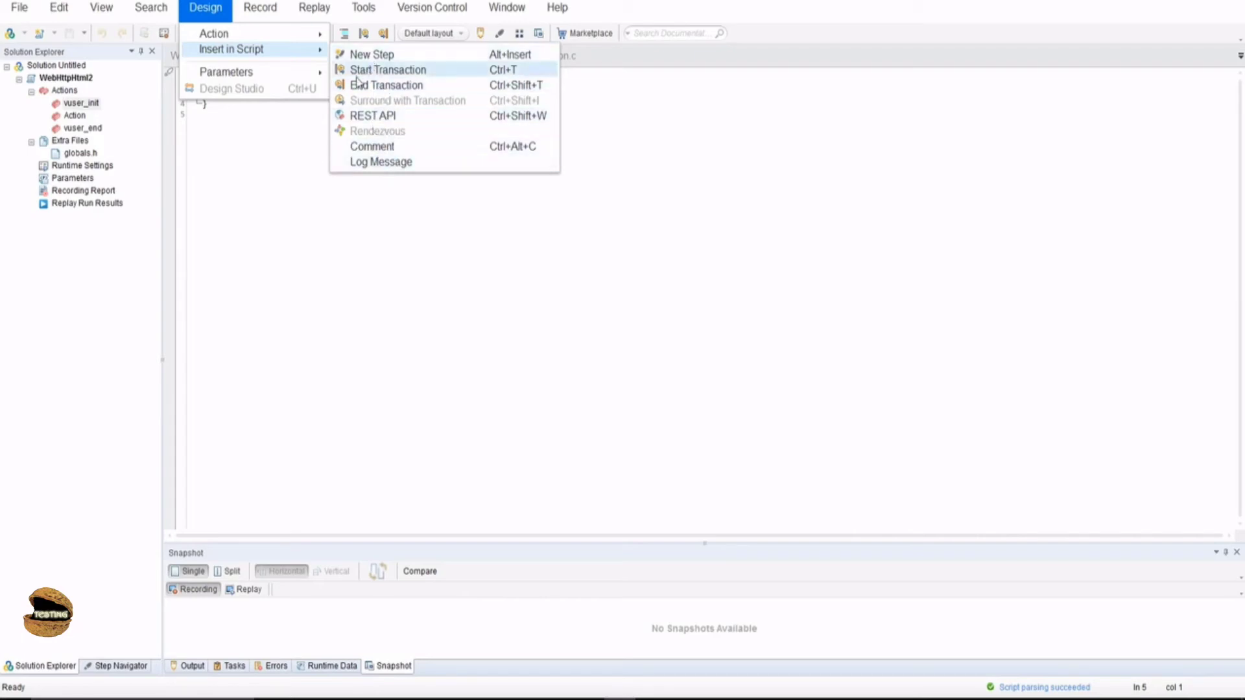
mouse_move(387, 85)
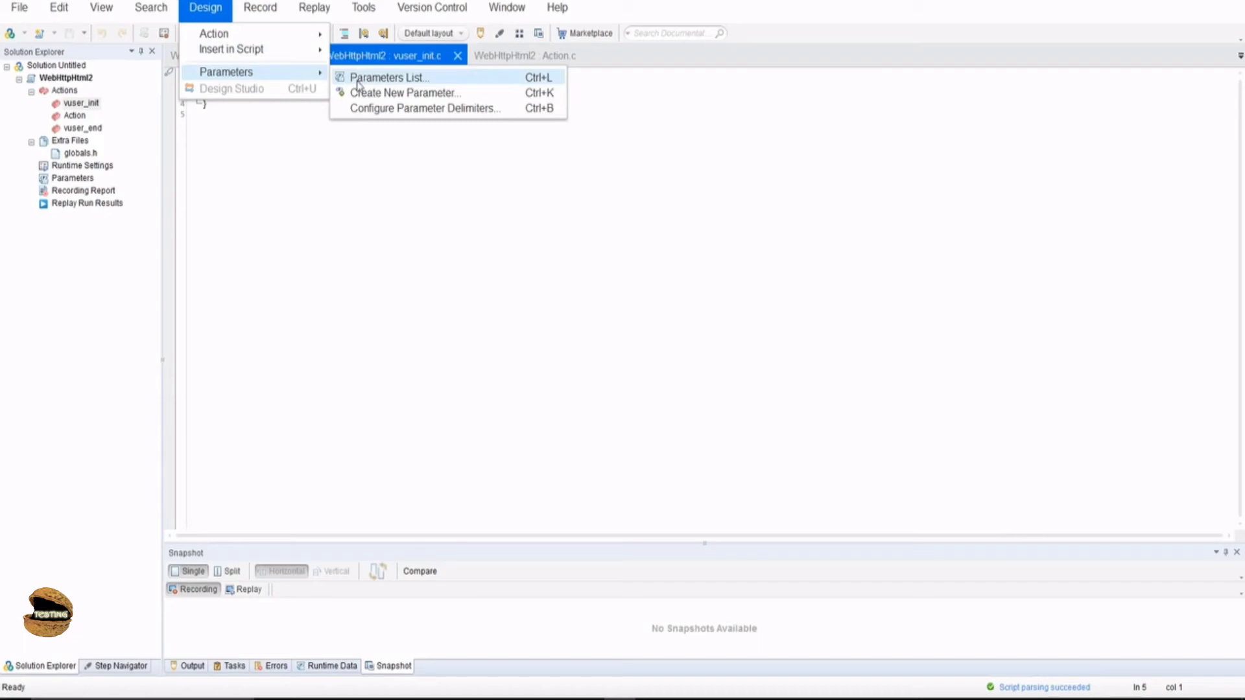
mouse_move(348, 109)
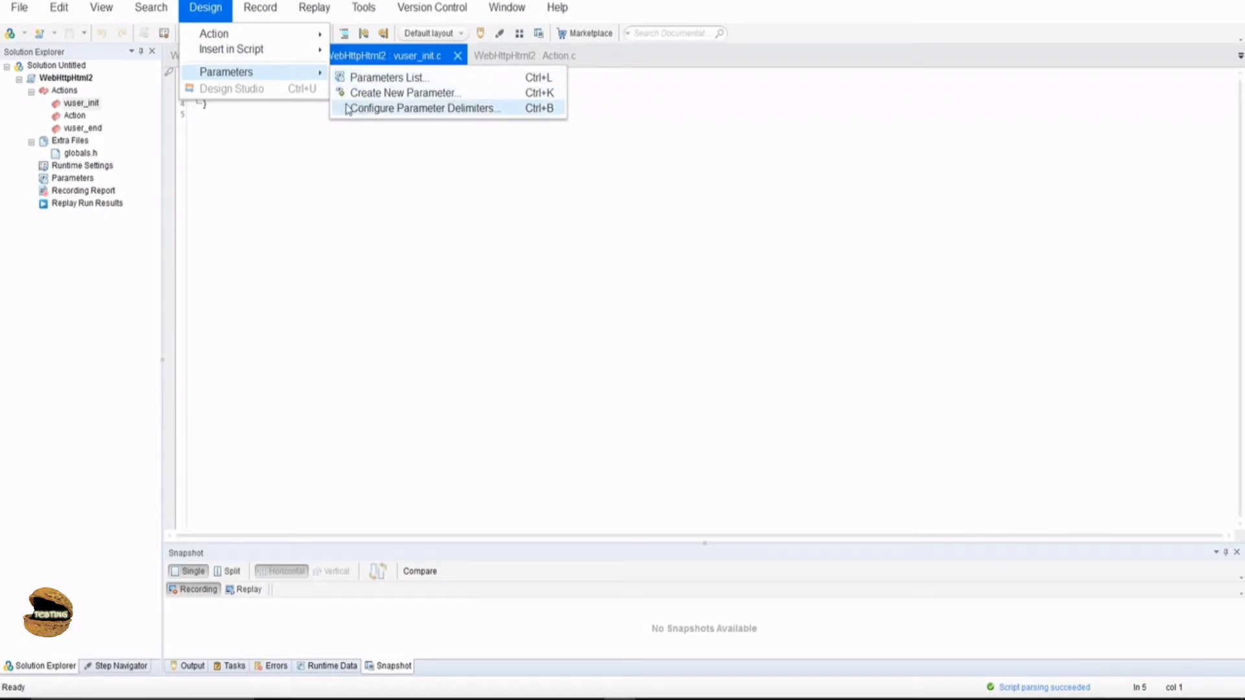
mouse_move(276, 97)
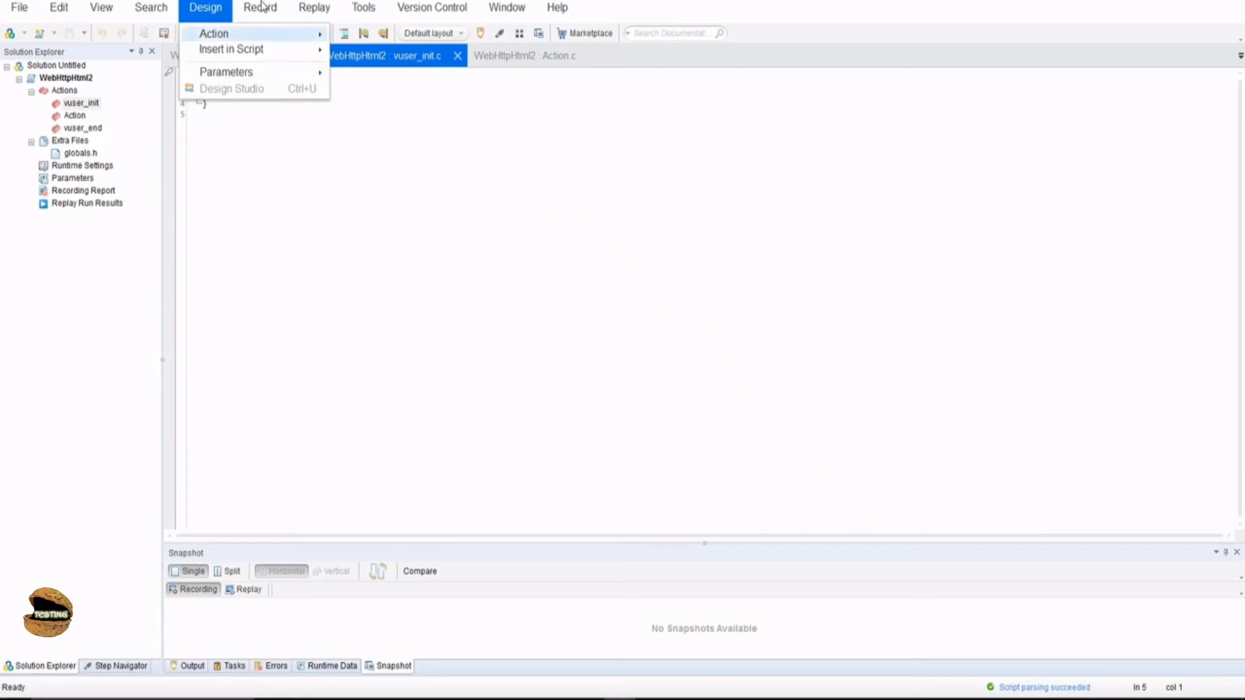
- Bring up the Record menu with Recording Options after browsing Design submenus
click(259, 7)
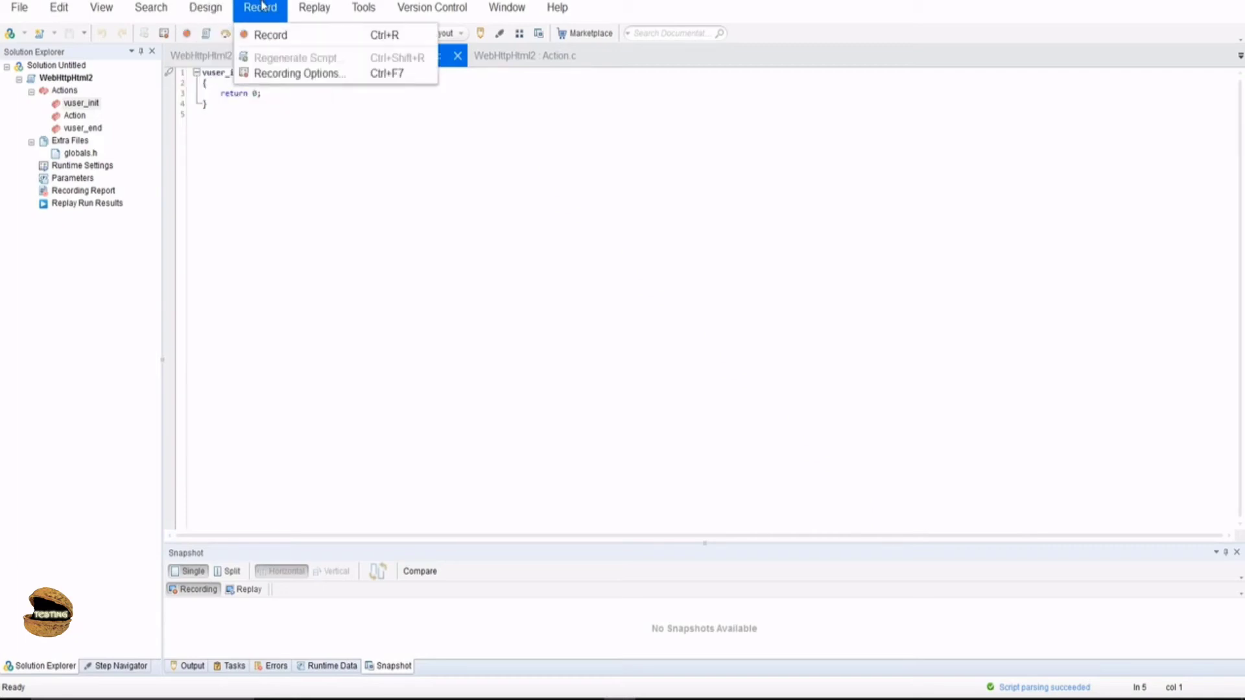
- Review Replay commands like Run, Compile and Runtime Settings, then show Tools
click(312, 8)
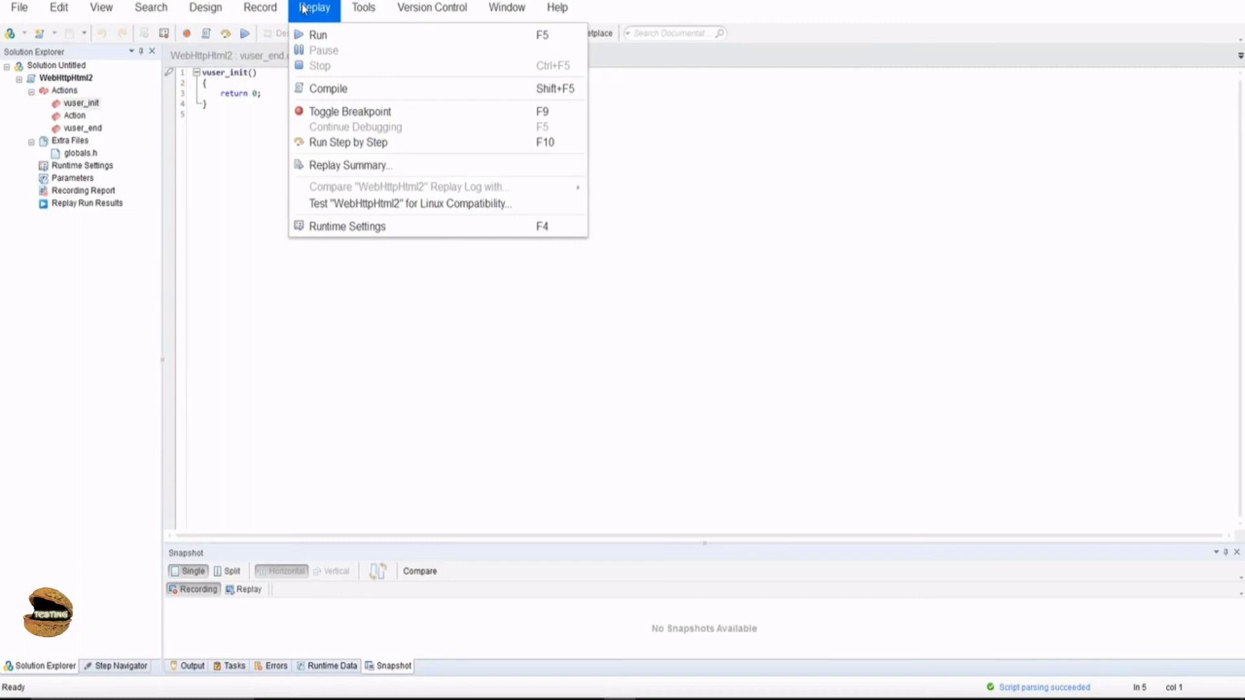
mouse_move(346, 226)
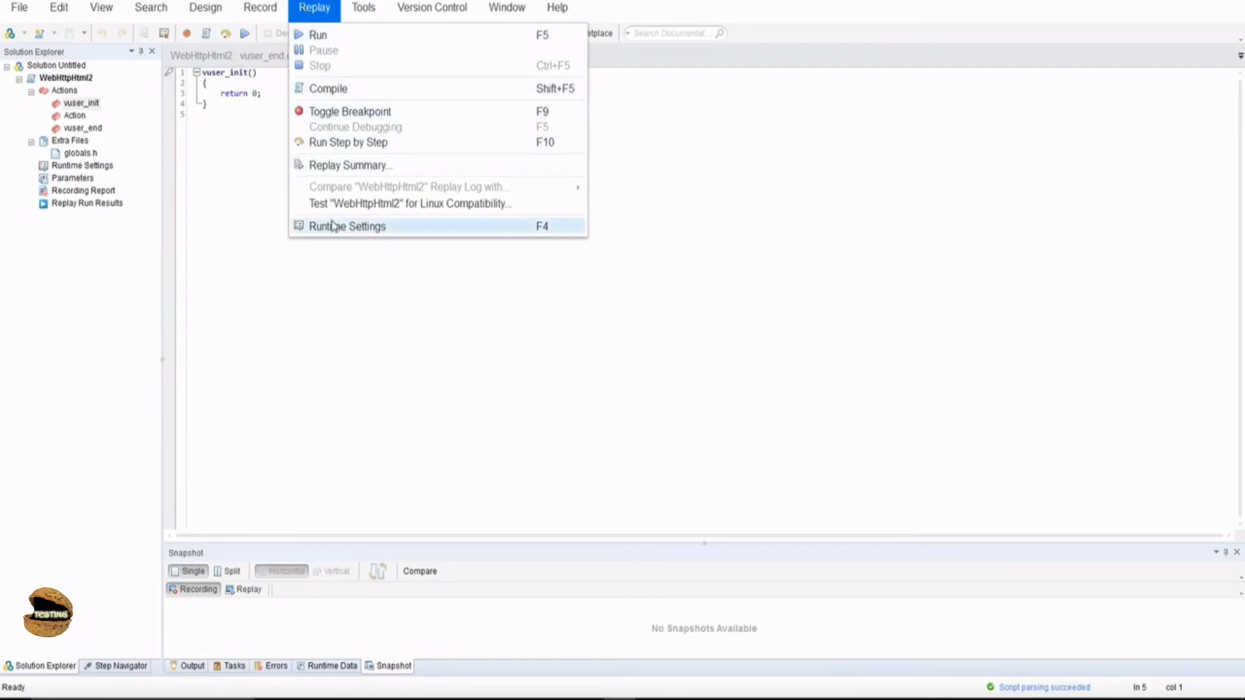
mouse_move(424, 232)
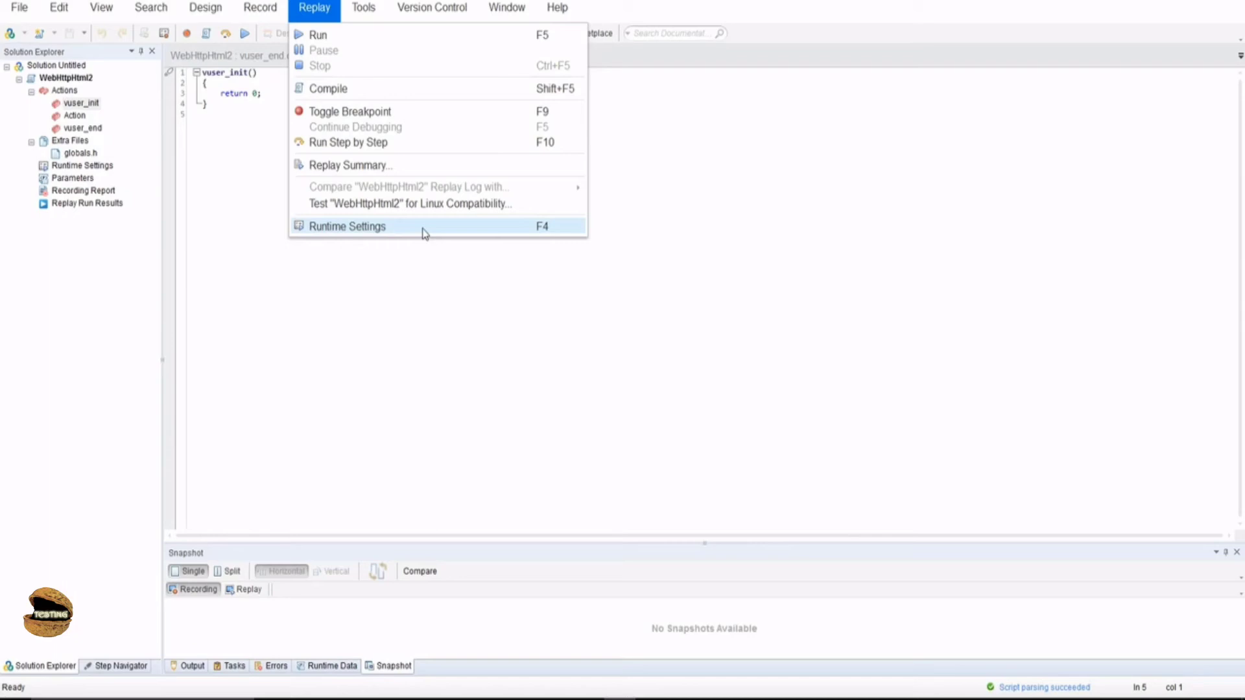
mouse_move(390, 99)
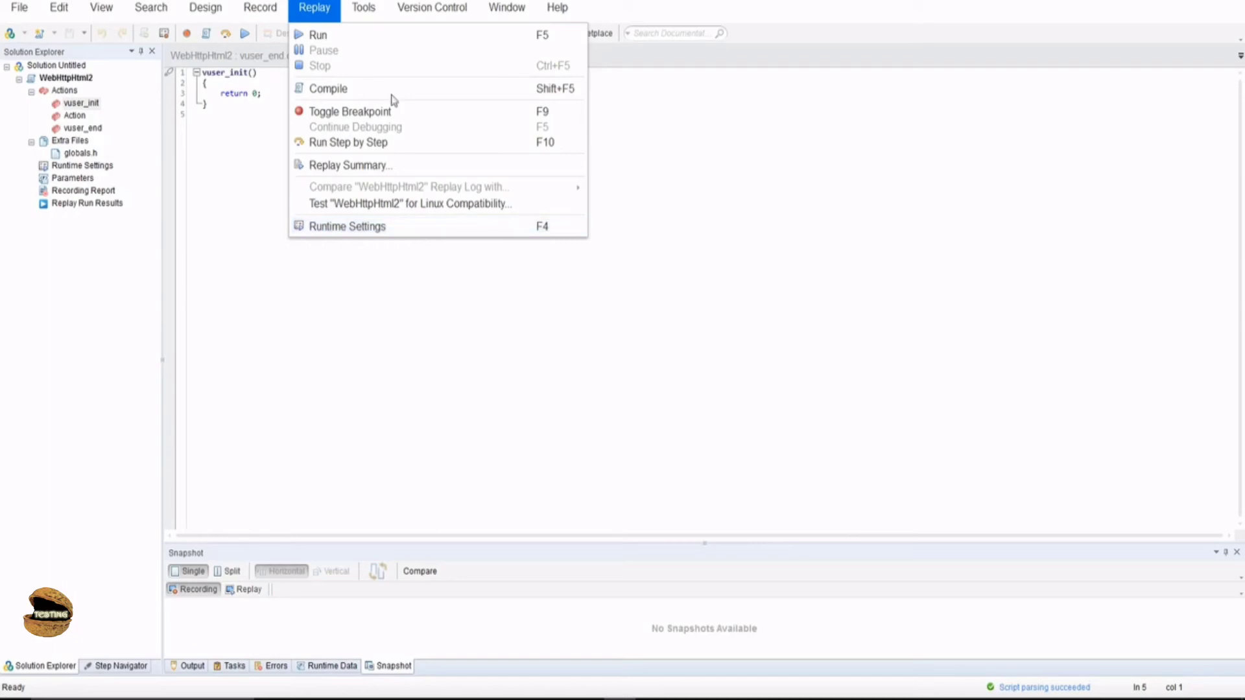
click(363, 7)
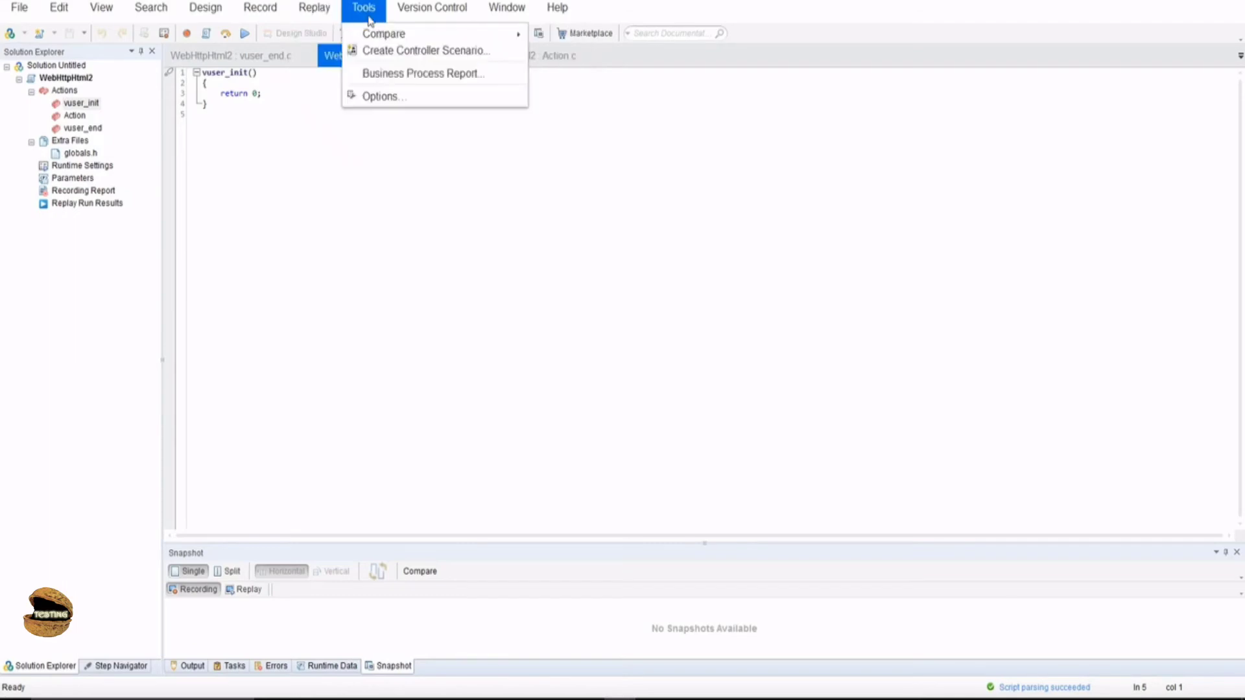
mouse_move(383, 33)
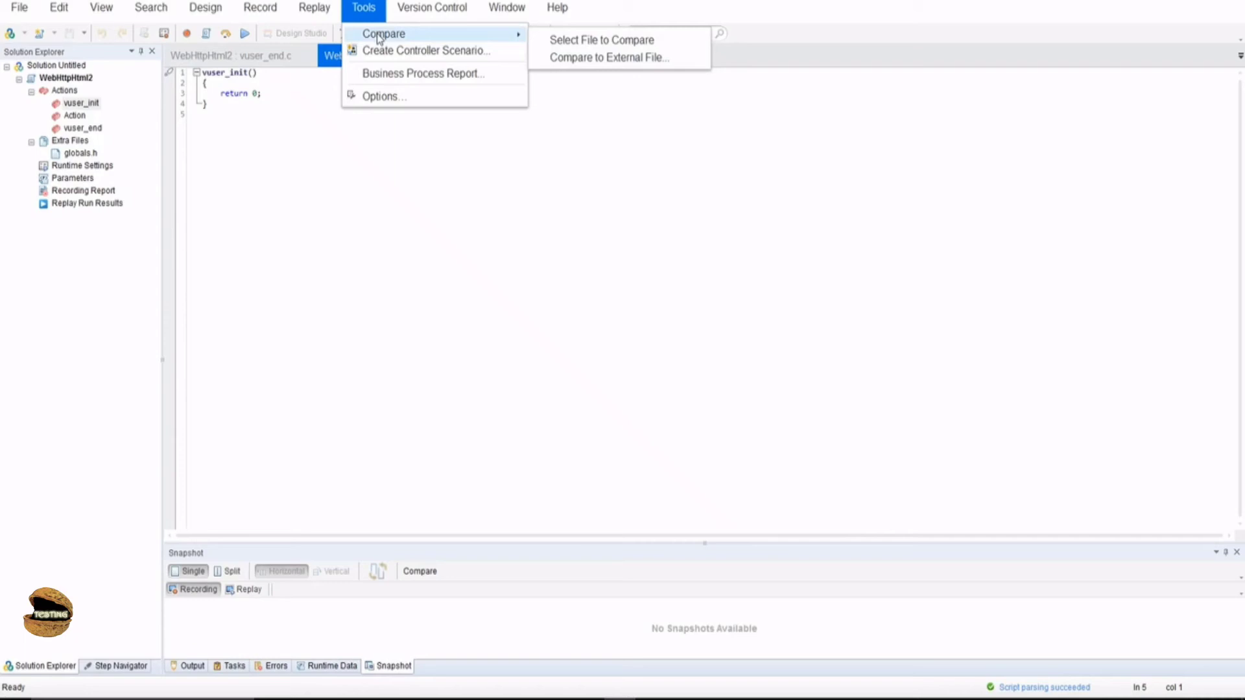
mouse_move(384, 96)
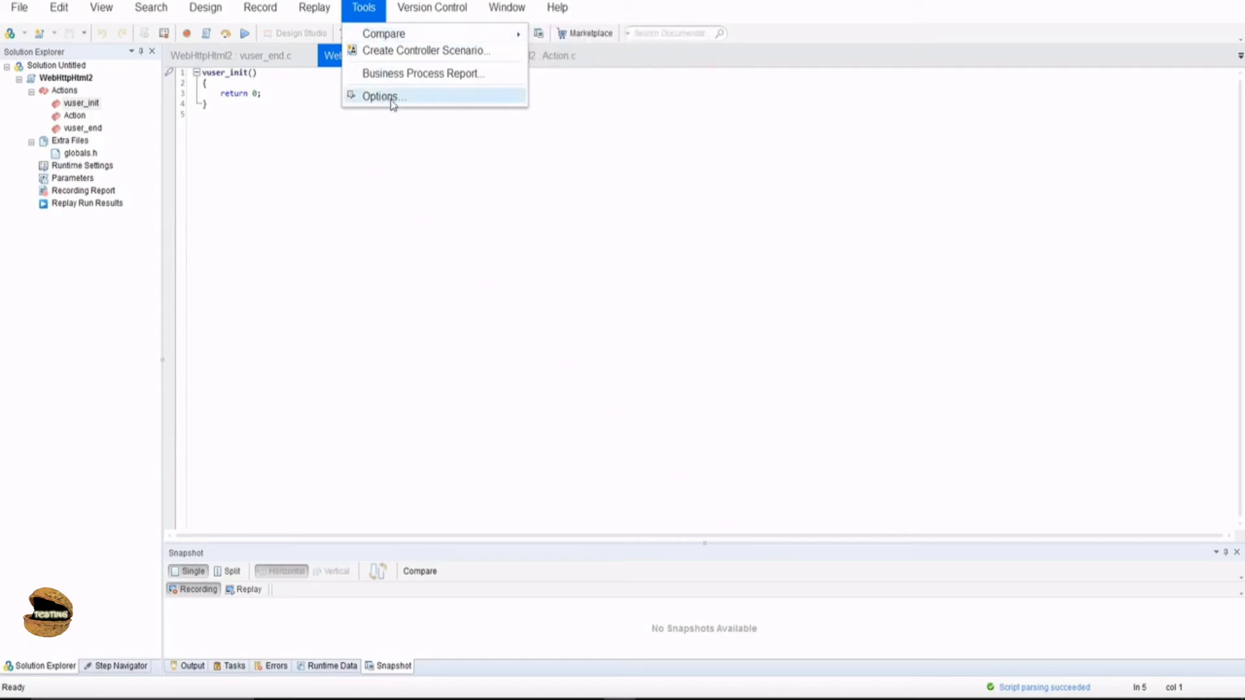
mouse_move(410, 103)
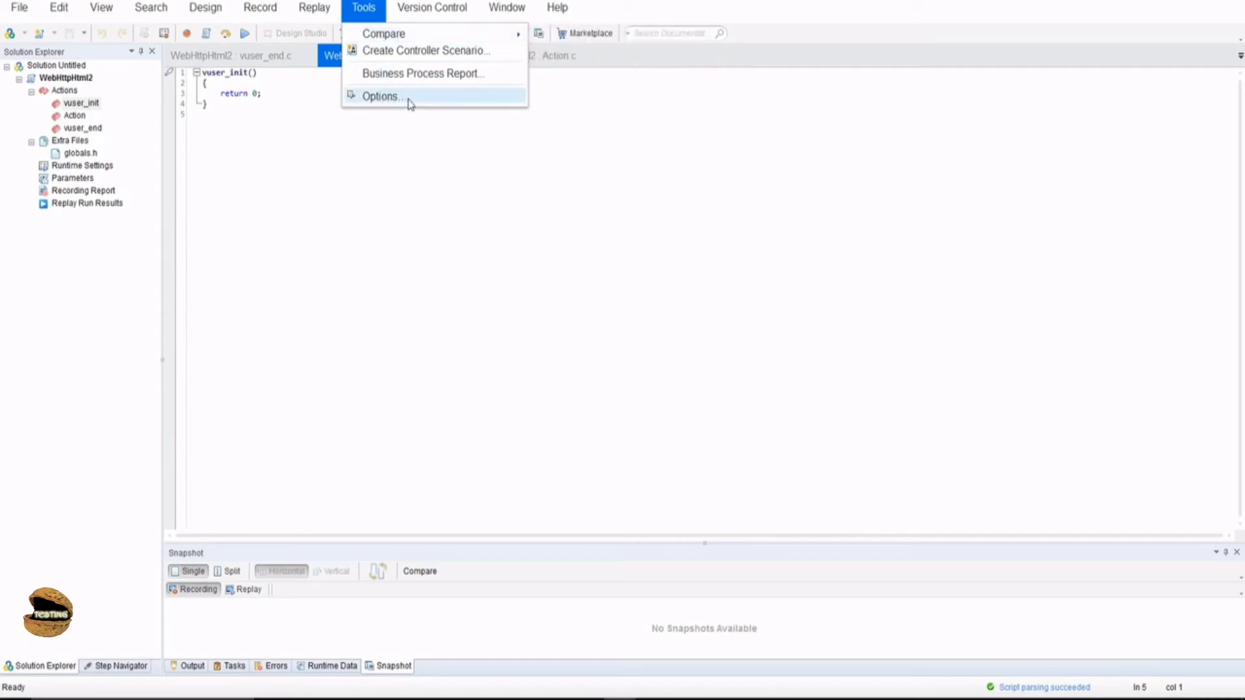
mouse_move(435, 33)
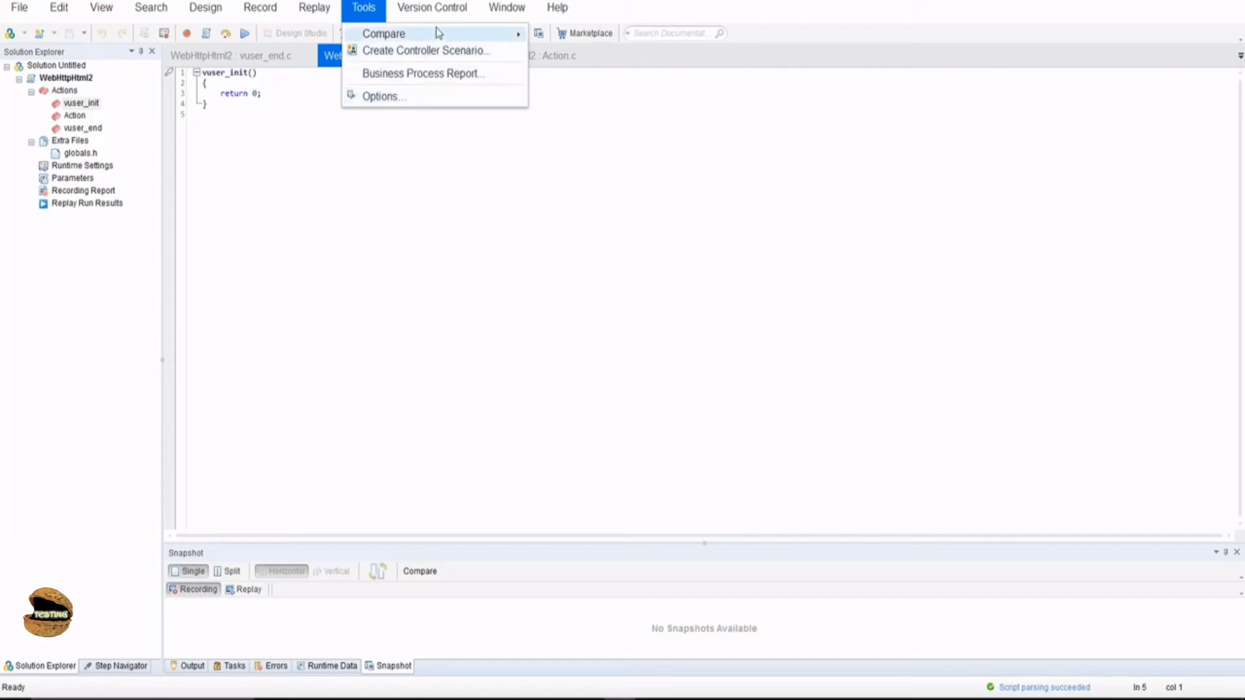
- Show the Version Control menu's ALM and Git commands after reviewing Compare and Options
click(431, 7)
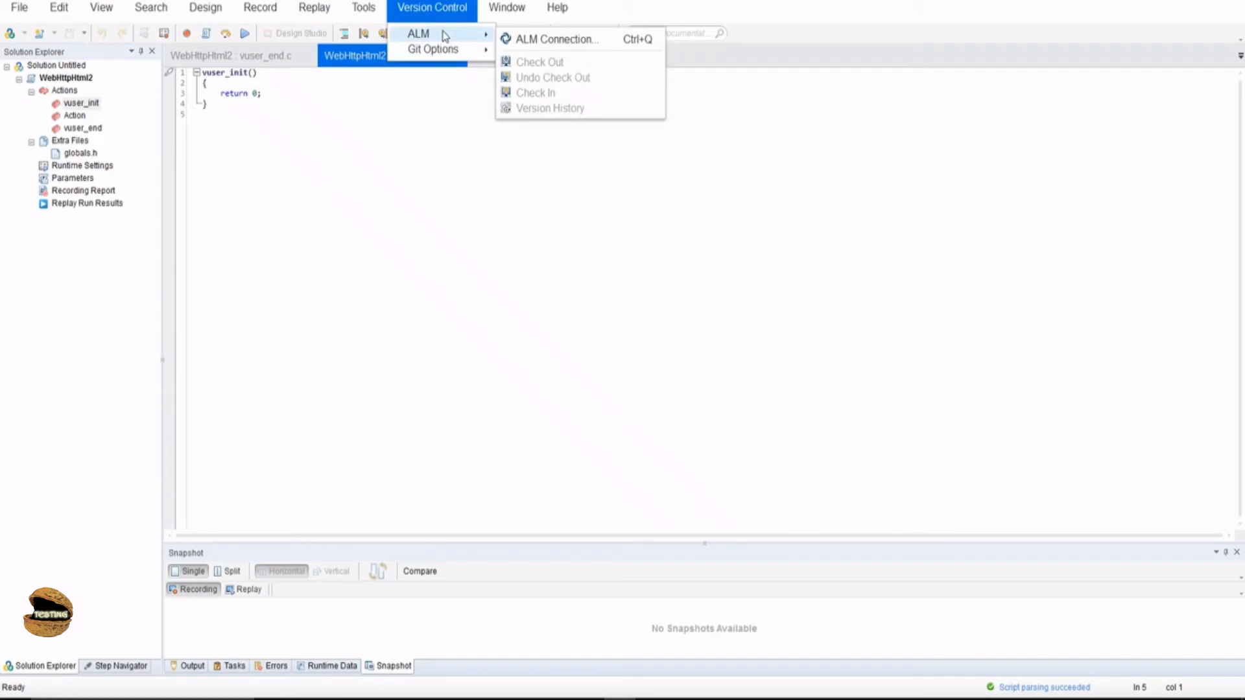
mouse_move(433, 49)
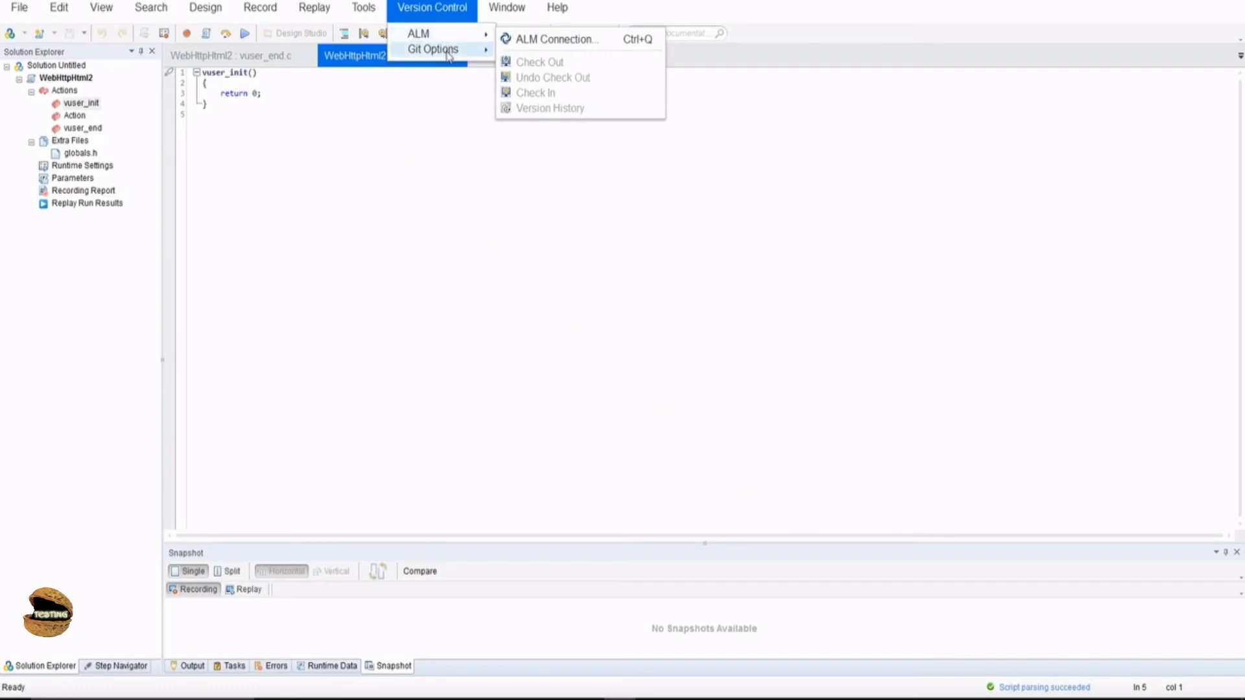
- Expand Git Options, then show the Window menu listing three WebHttpHtml2 files
click(433, 49)
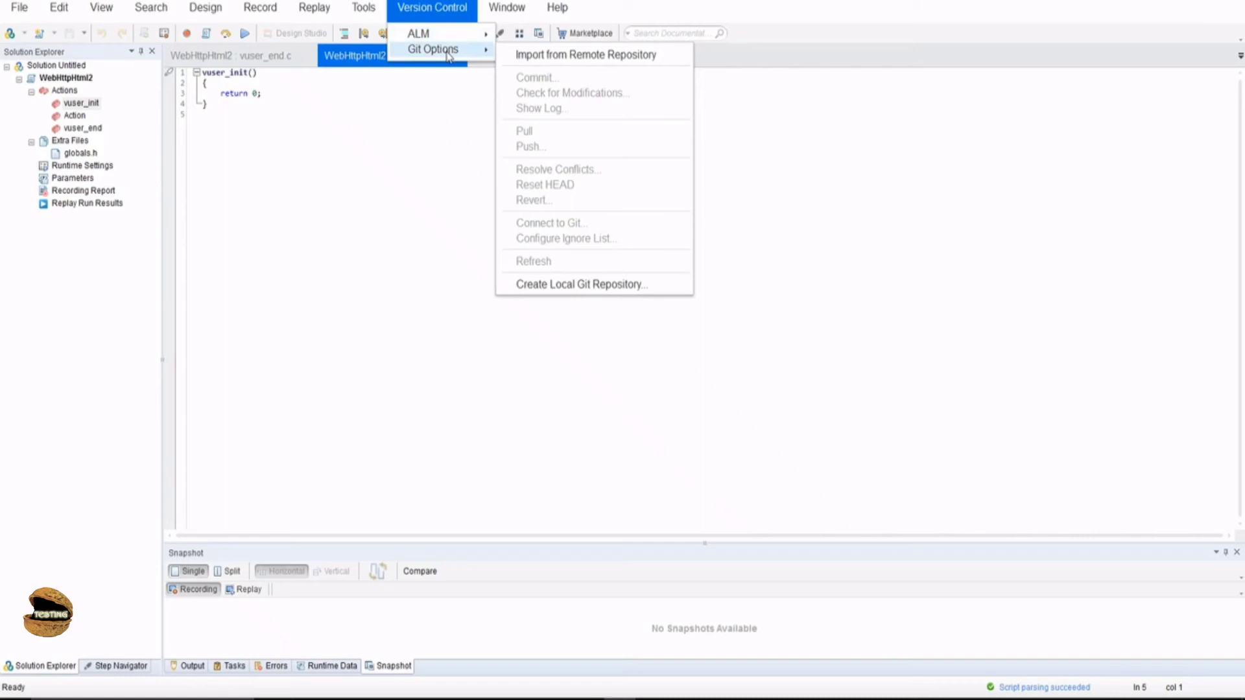
click(506, 8)
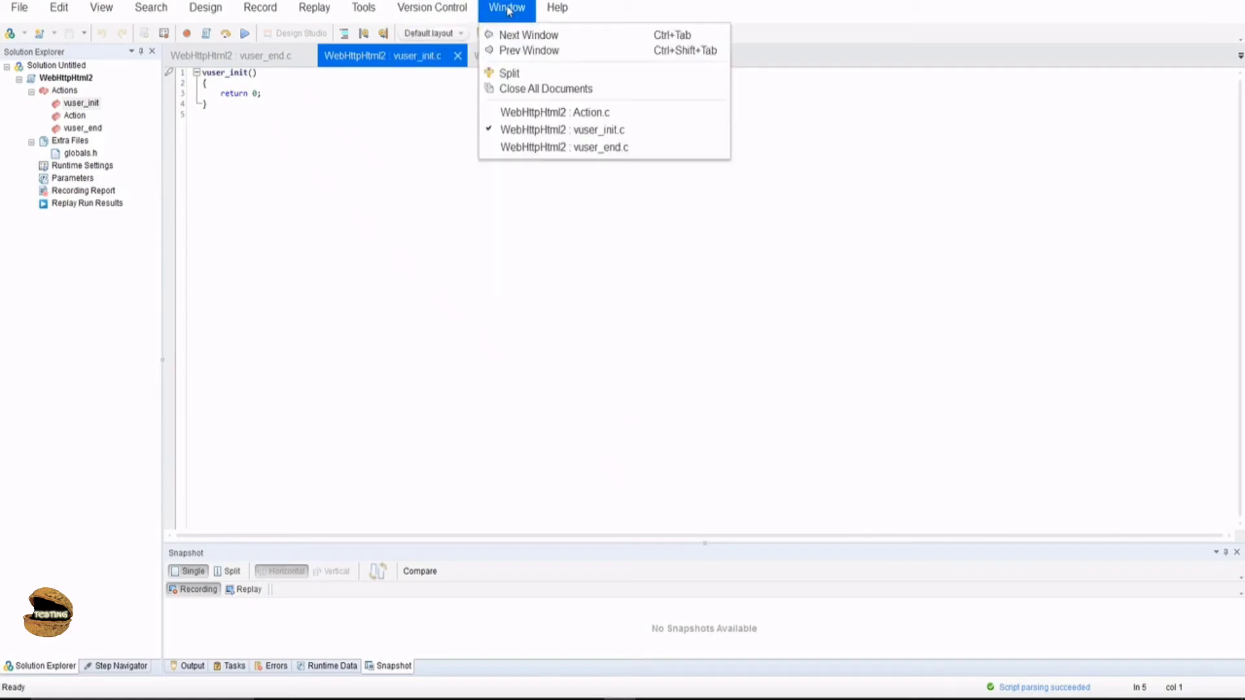
mouse_move(523, 63)
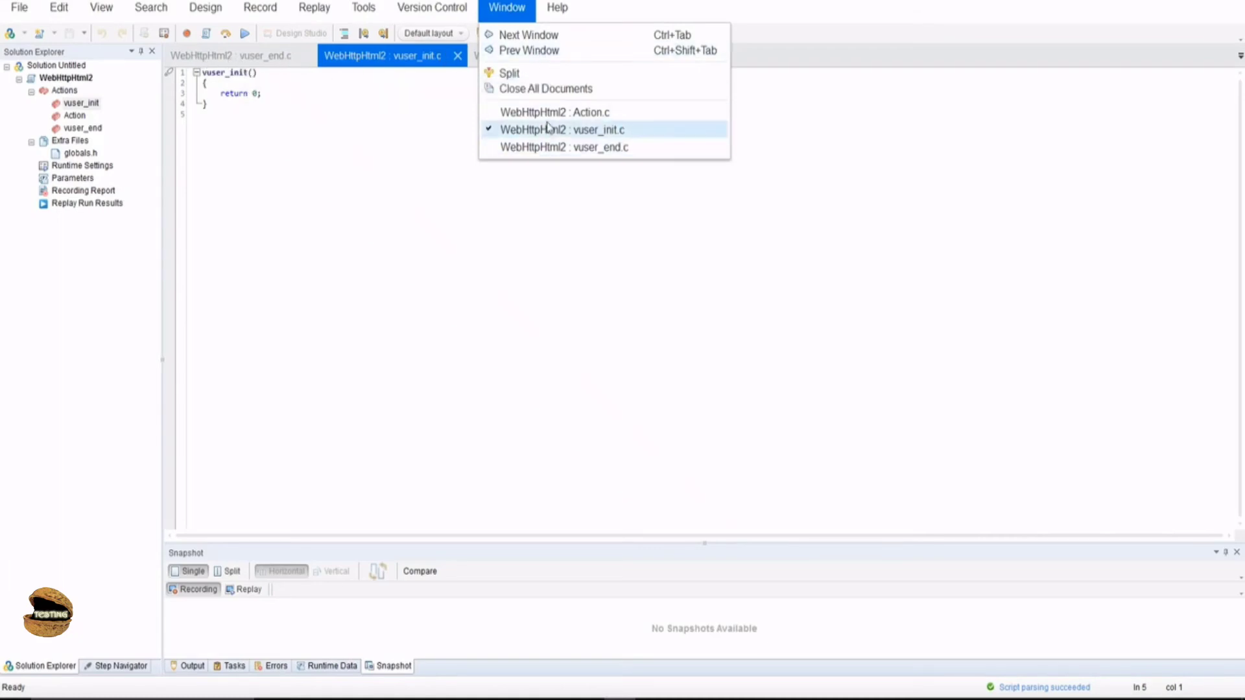
mouse_move(553, 112)
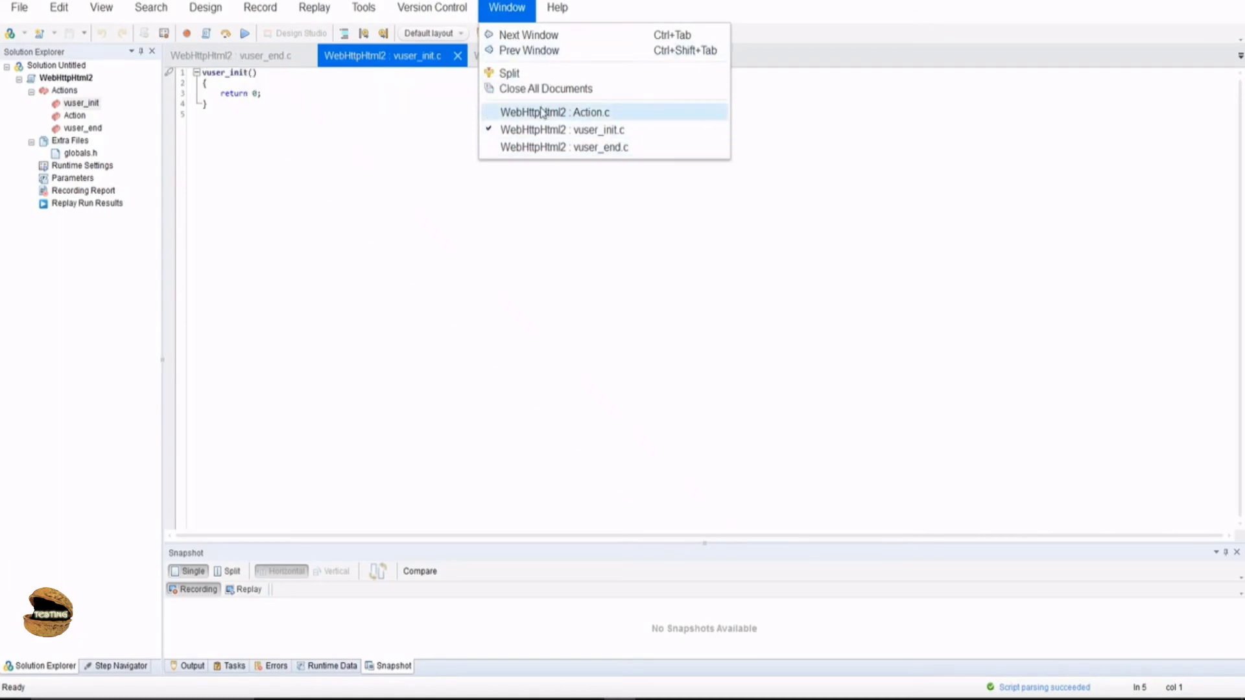
- Dismiss the Window menu, leaving vuser_init.c in front with all files open
click(556, 8)
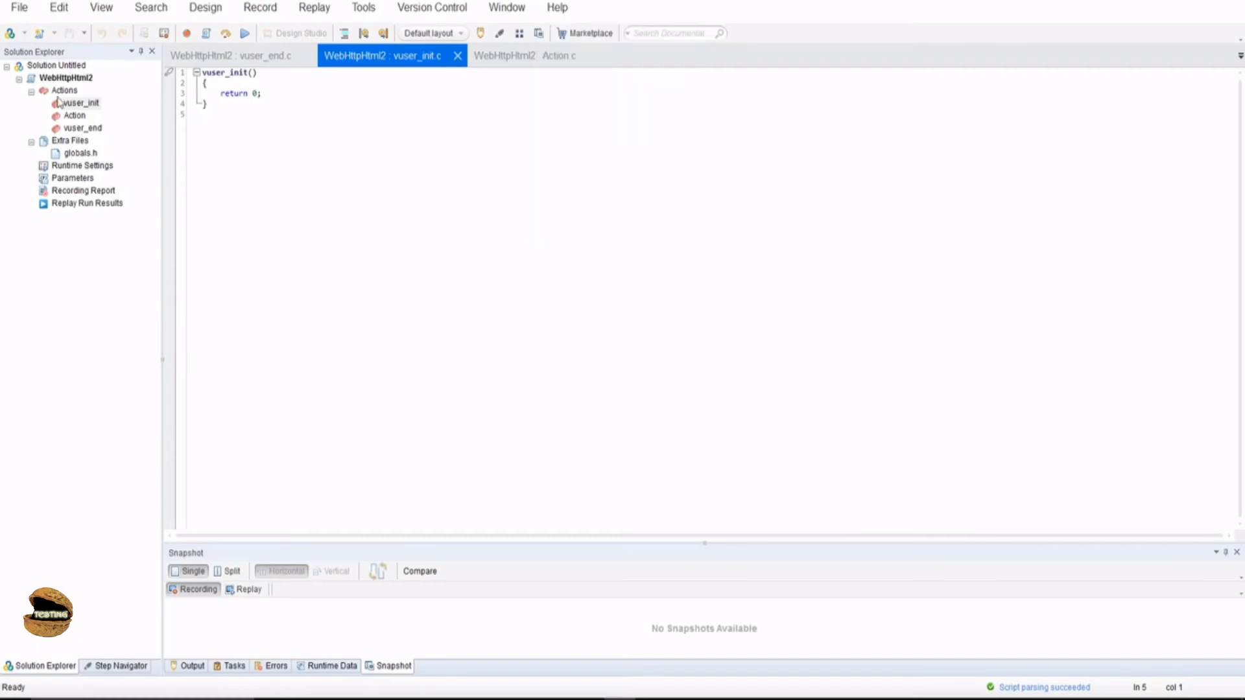
mouse_move(57, 209)
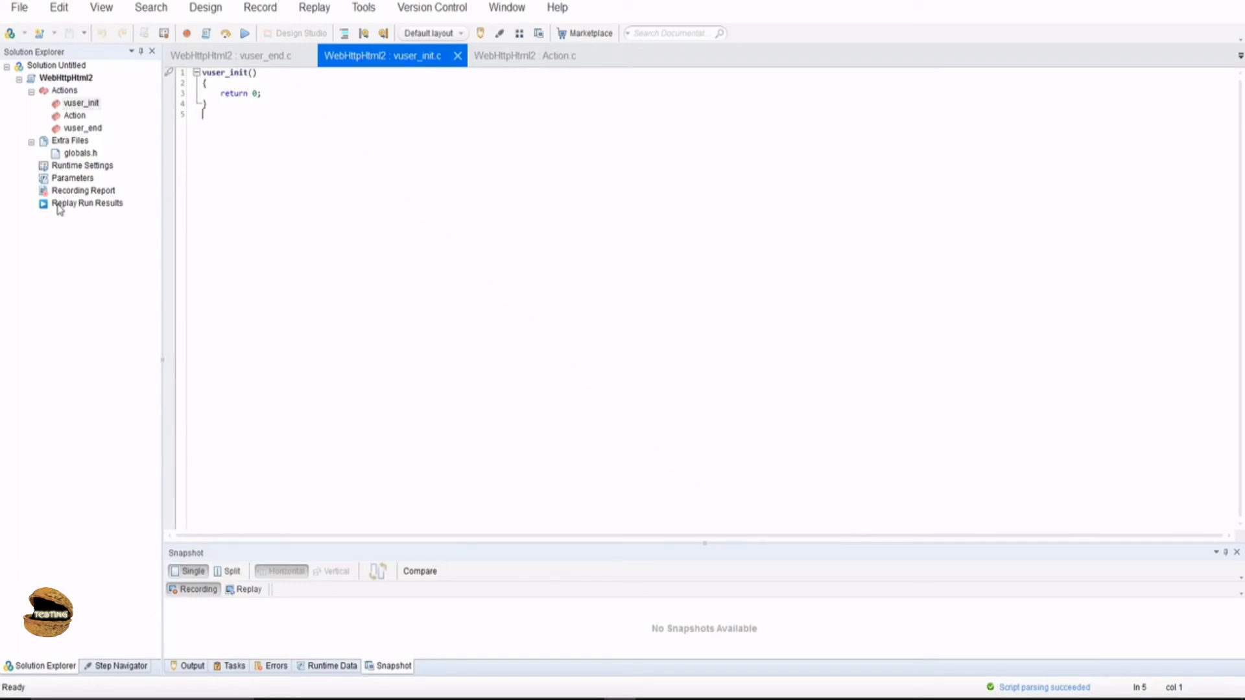
mouse_move(80, 103)
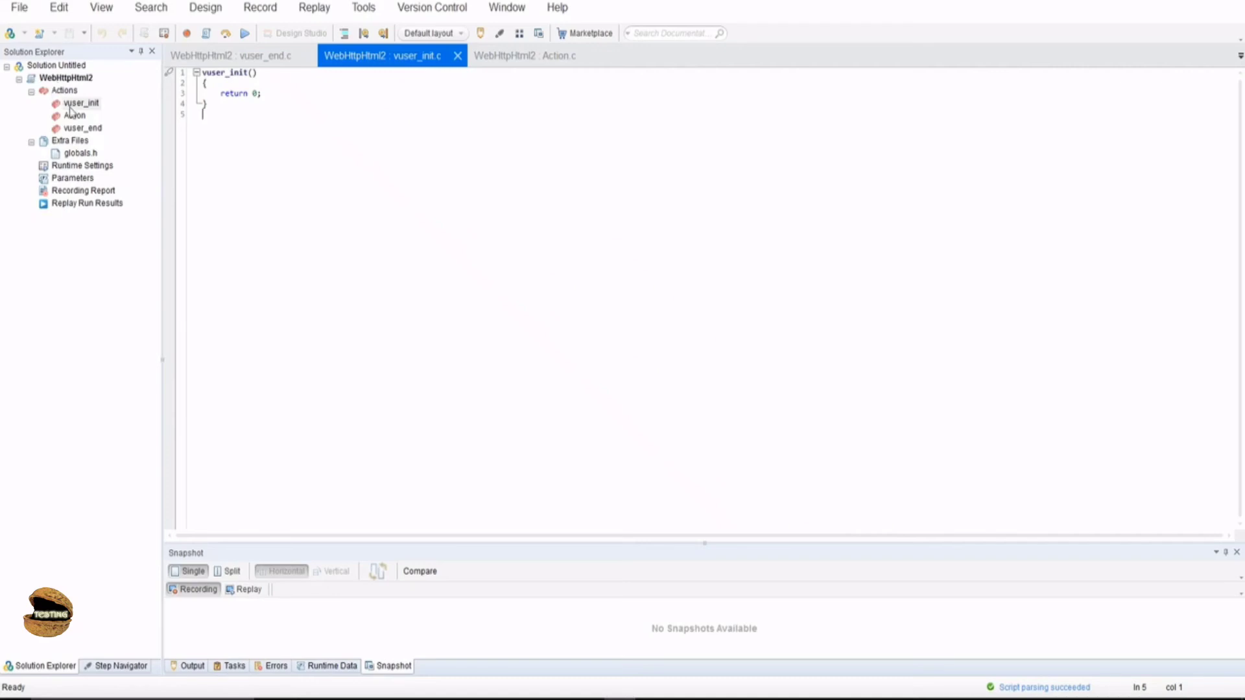
- Select an entry in the Solution Explorer script tree, keeping vuser_init.c in front
click(79, 152)
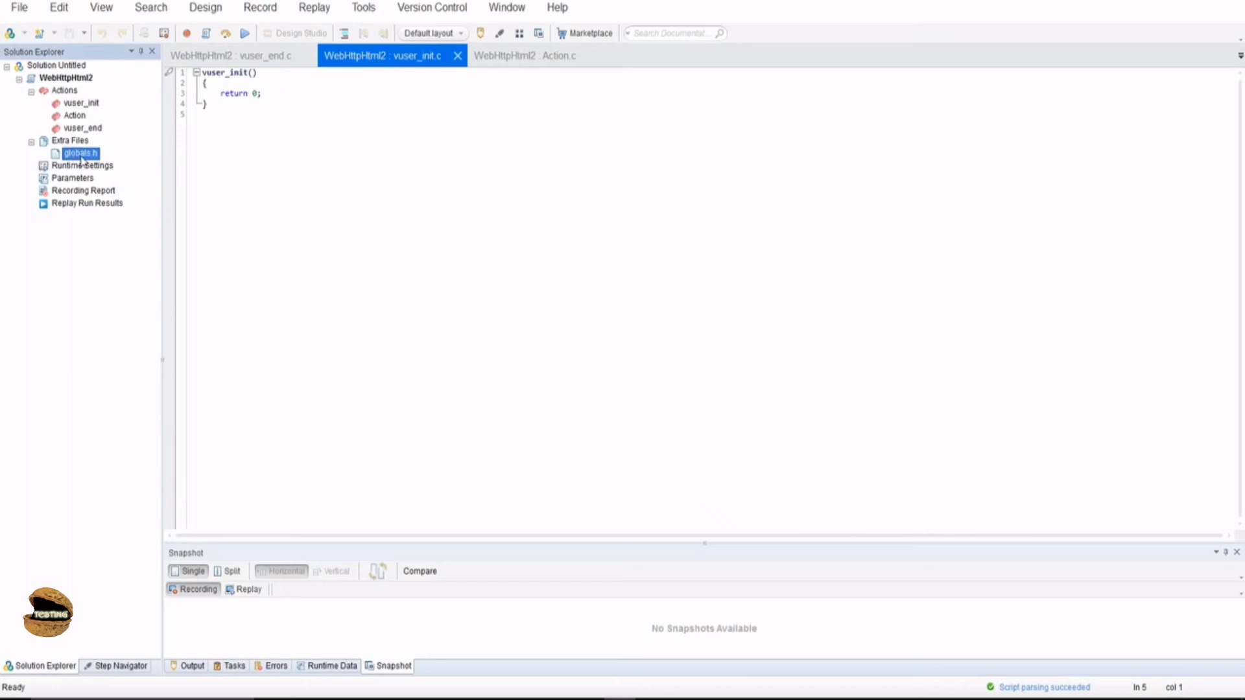
mouse_move(238, 55)
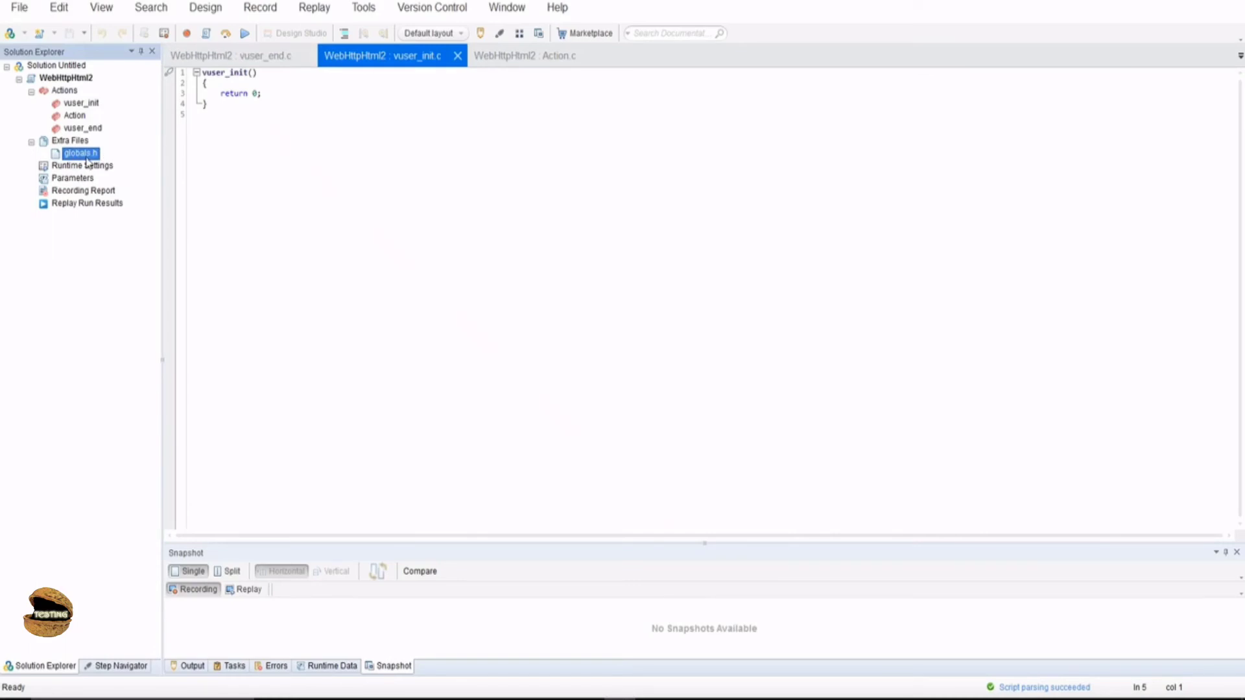
- Open globals.h from Extra Files and mark its lrw_custom_body.h include line
double_click(79, 152)
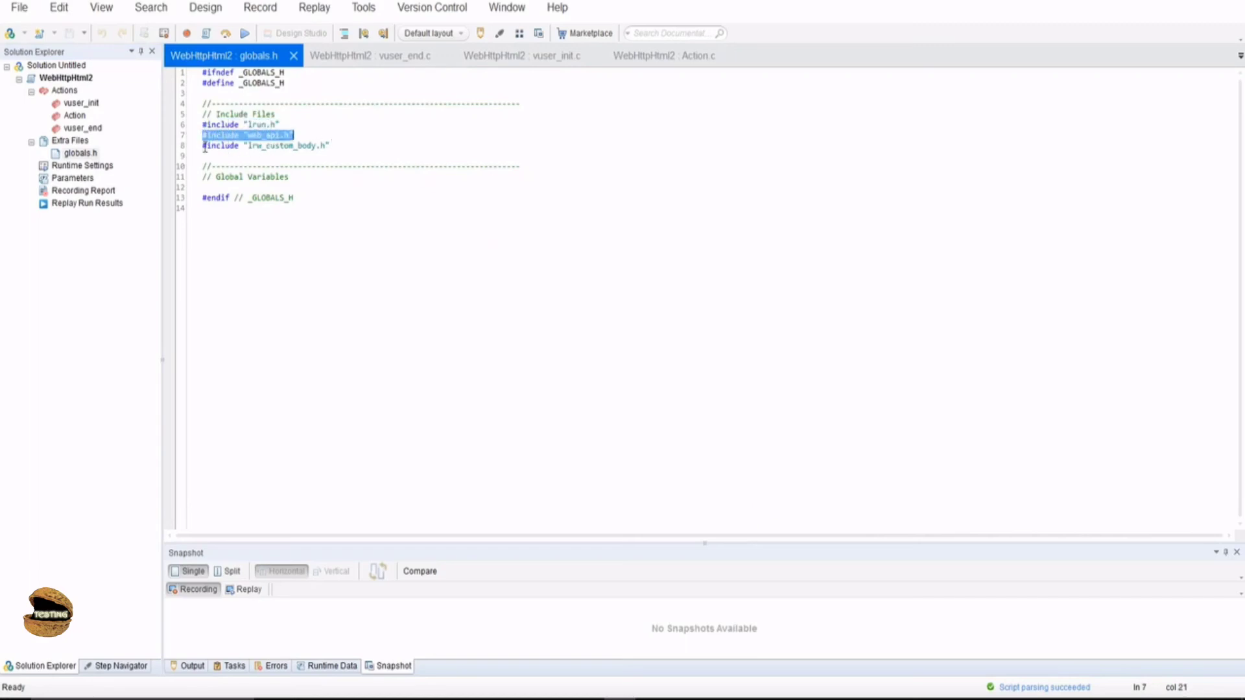
click(264, 146)
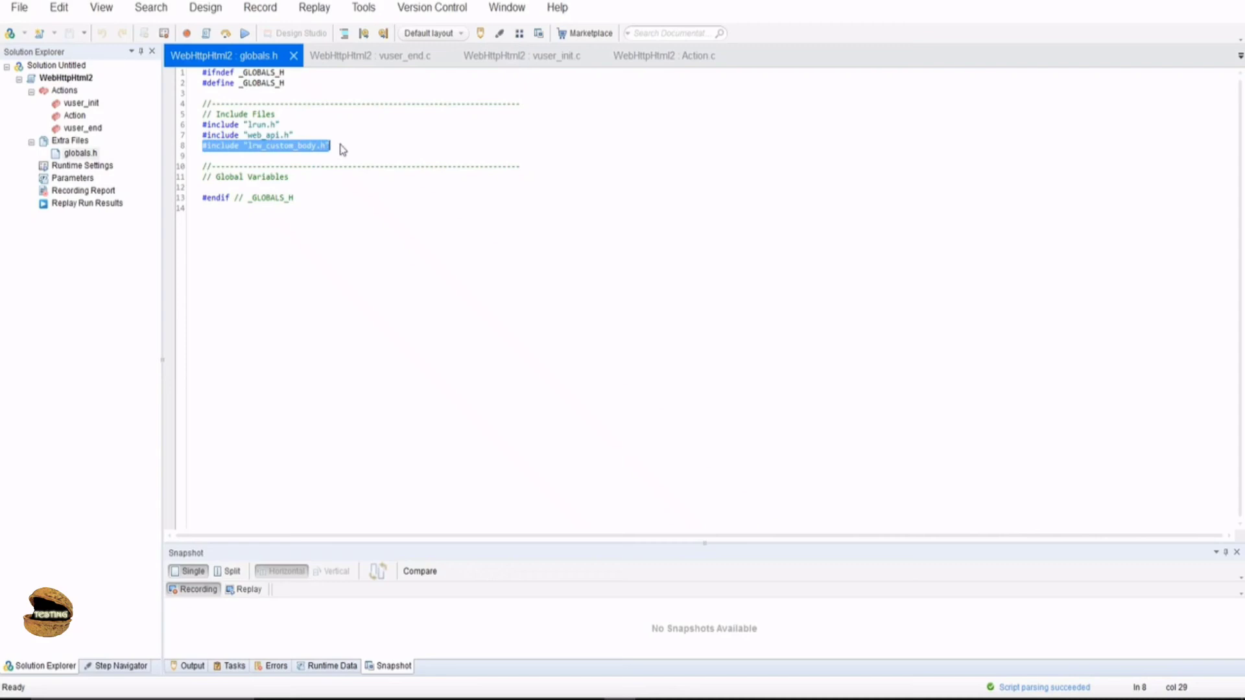
mouse_move(284, 218)
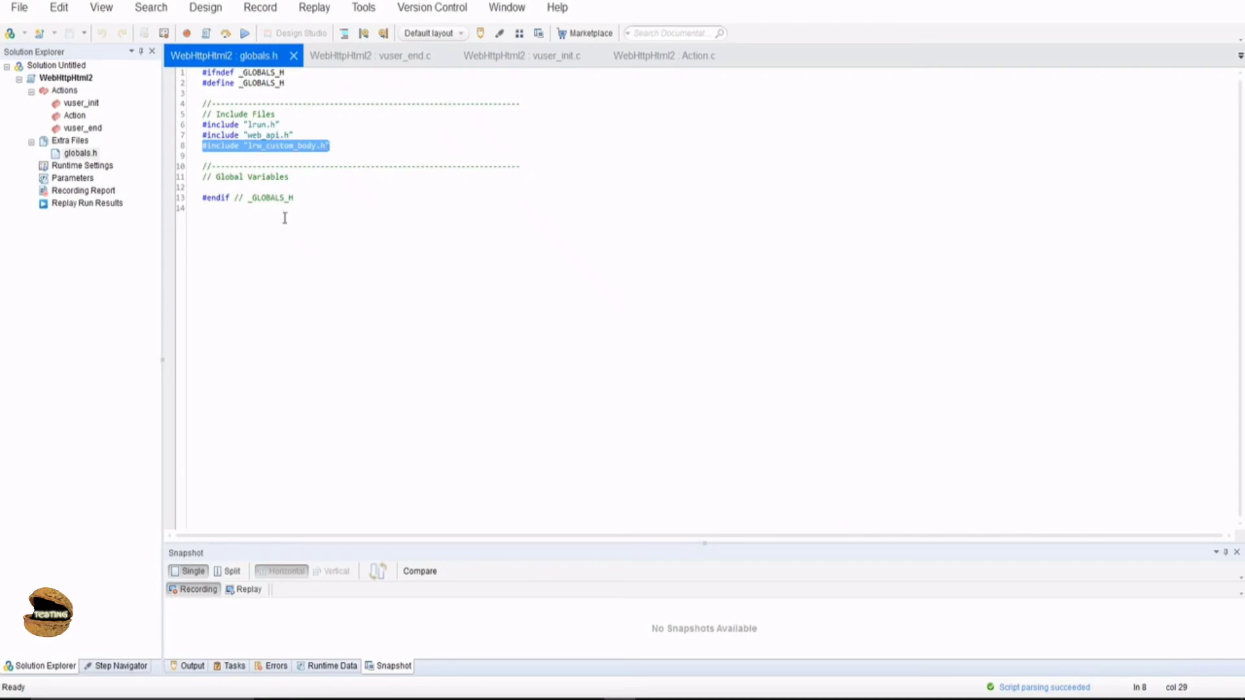
mouse_move(254, 55)
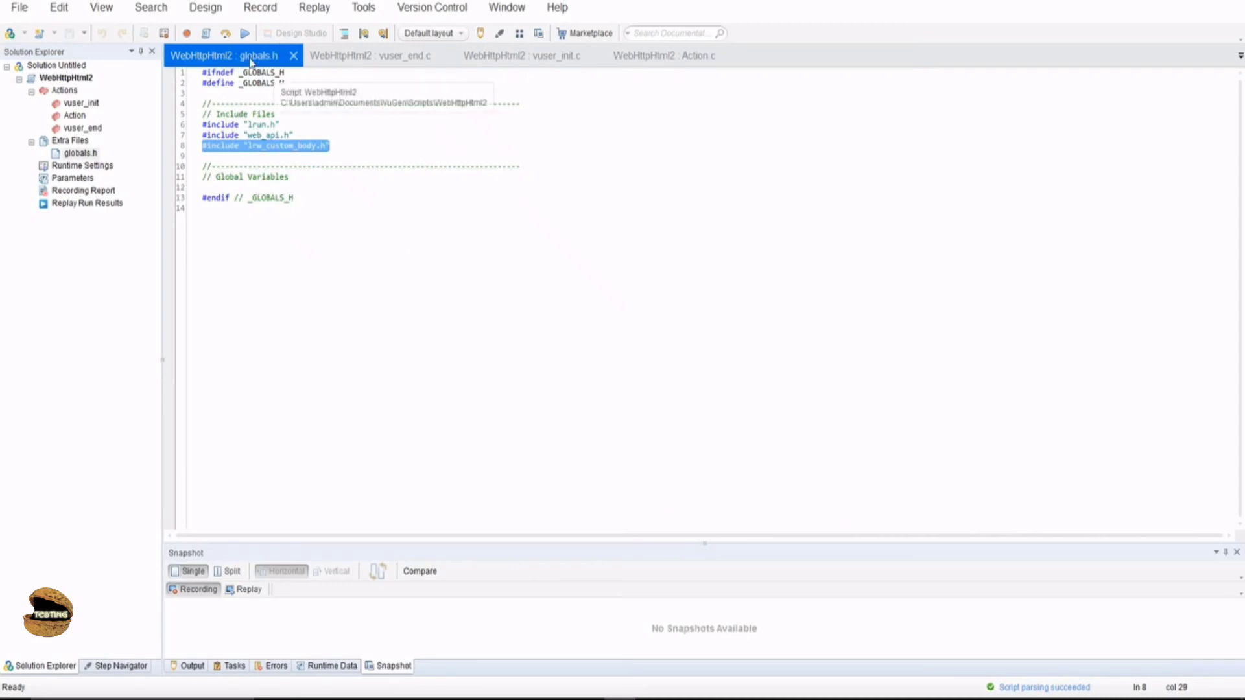
mouse_move(265, 91)
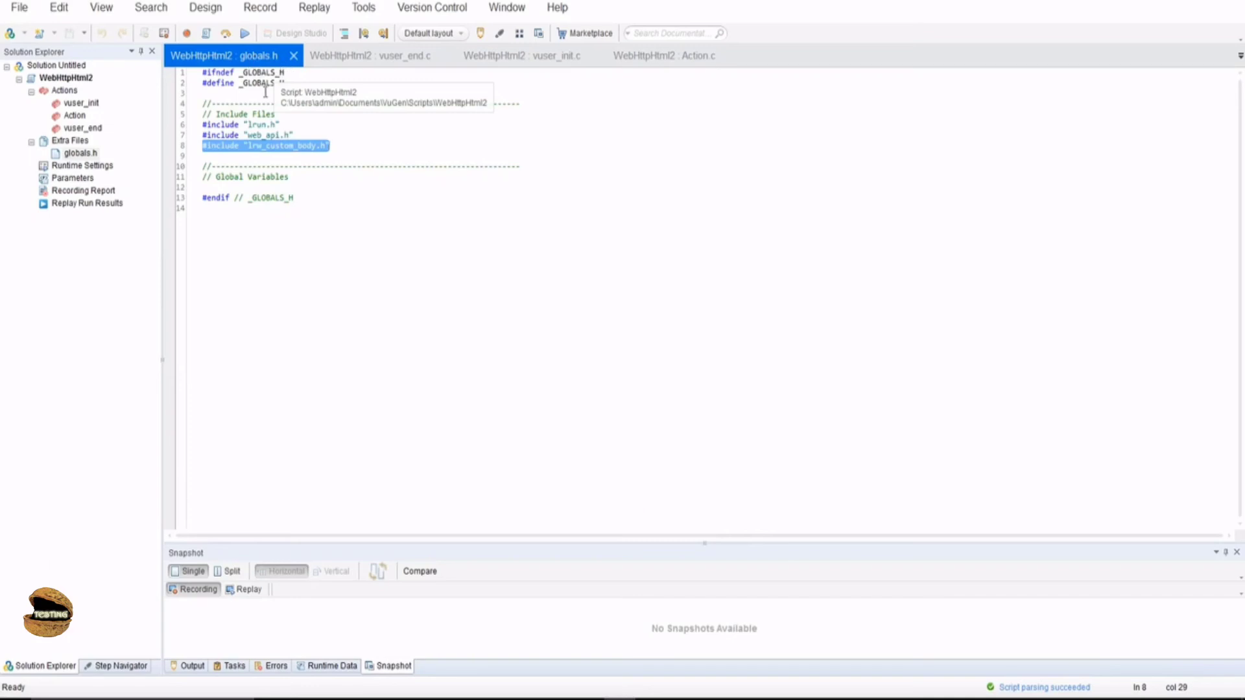
mouse_move(666, 56)
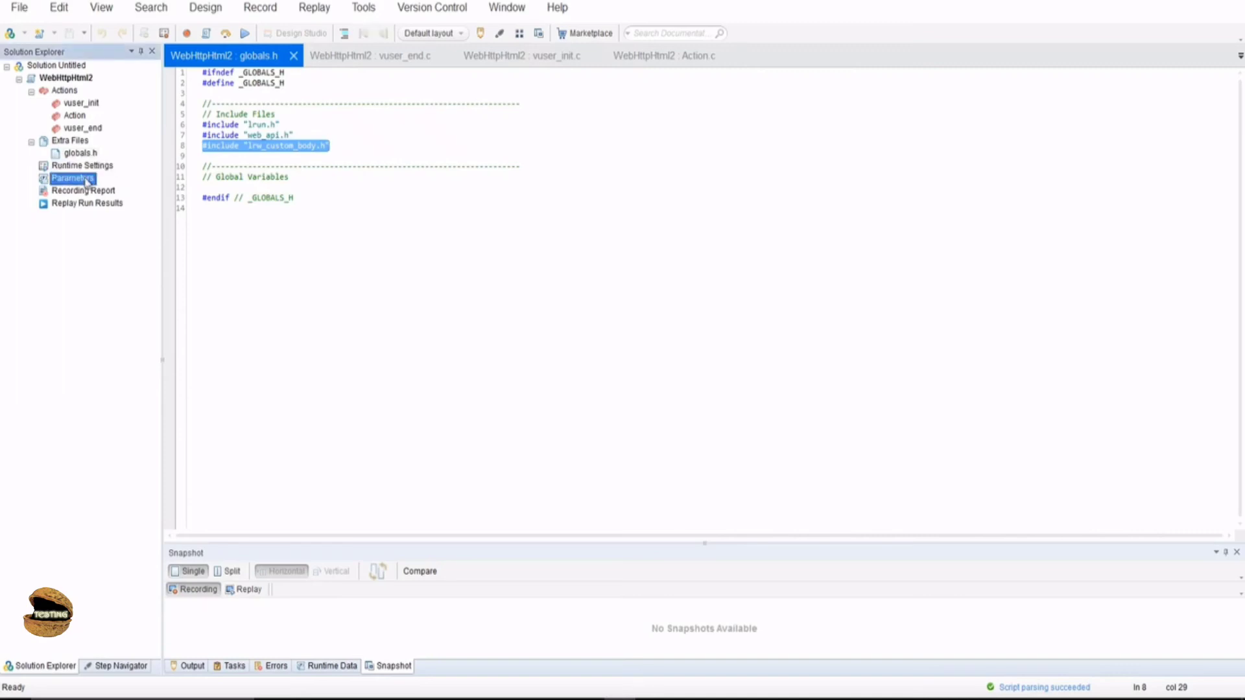
click(83, 191)
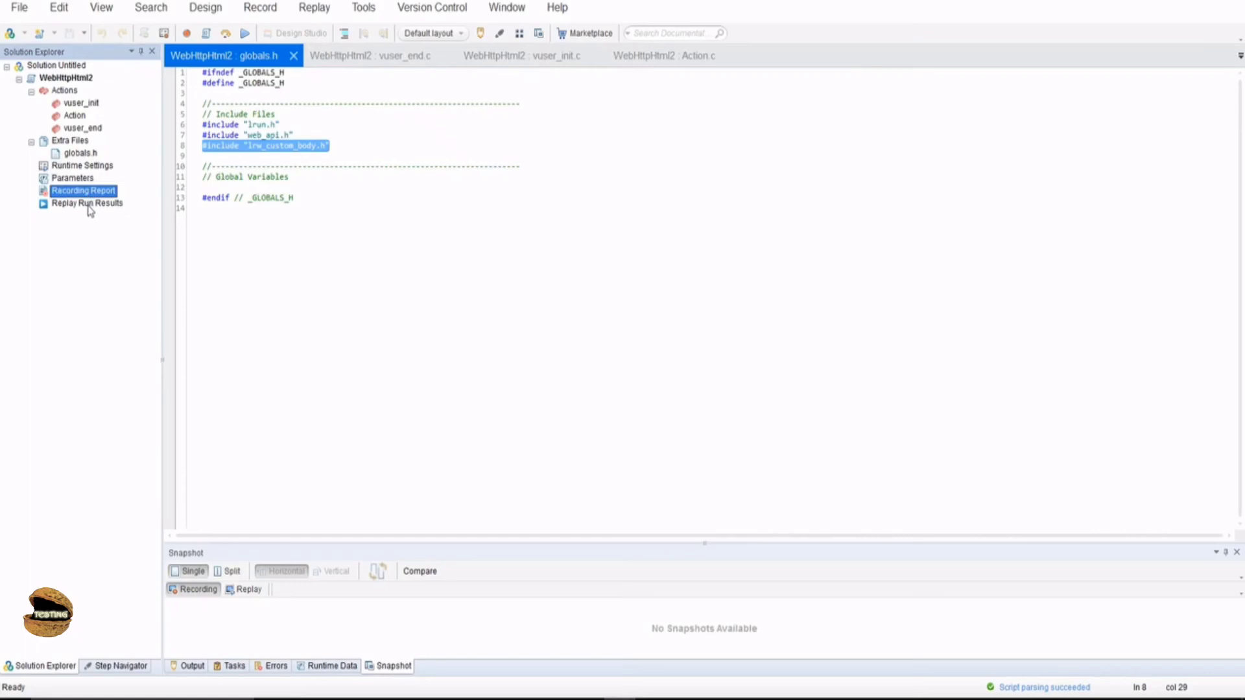
click(86, 203)
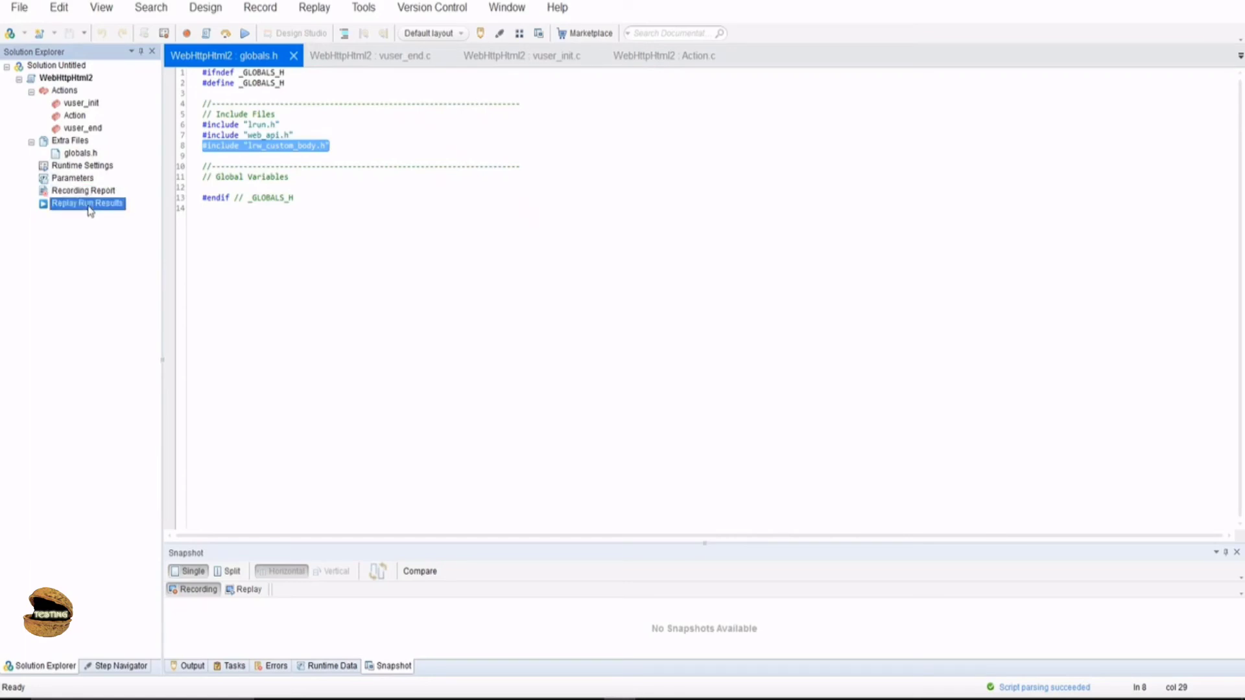
mouse_move(46, 116)
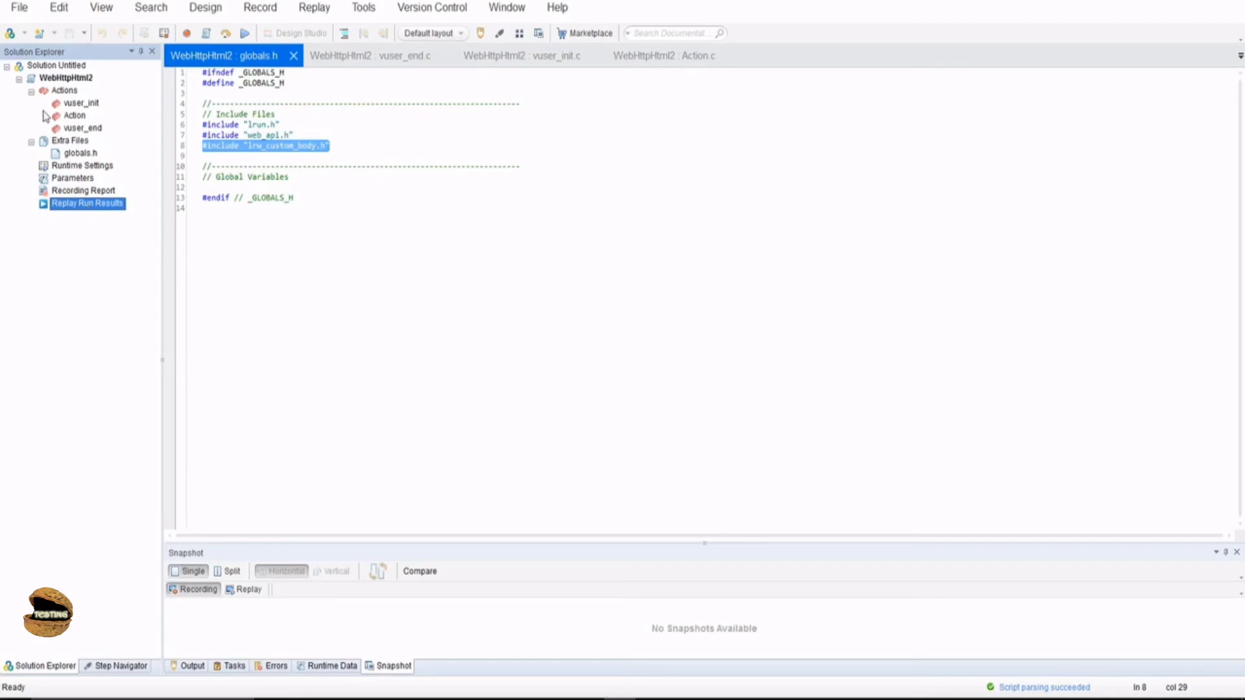
mouse_move(54, 228)
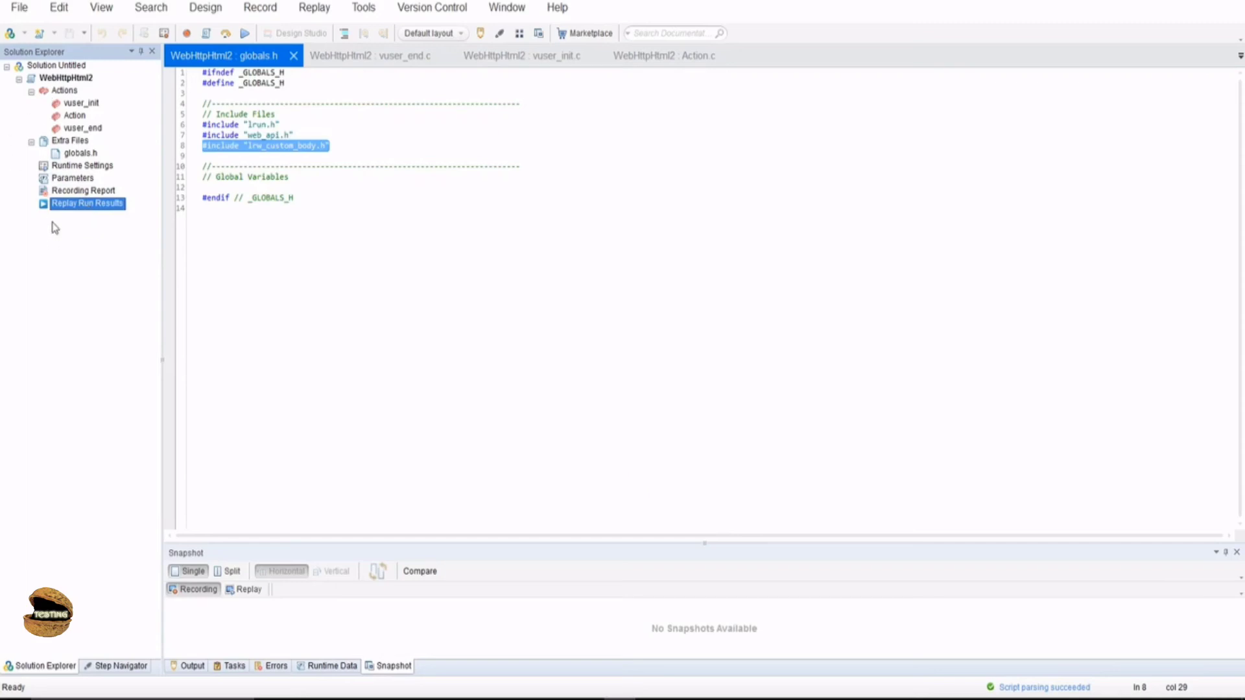
mouse_move(64, 536)
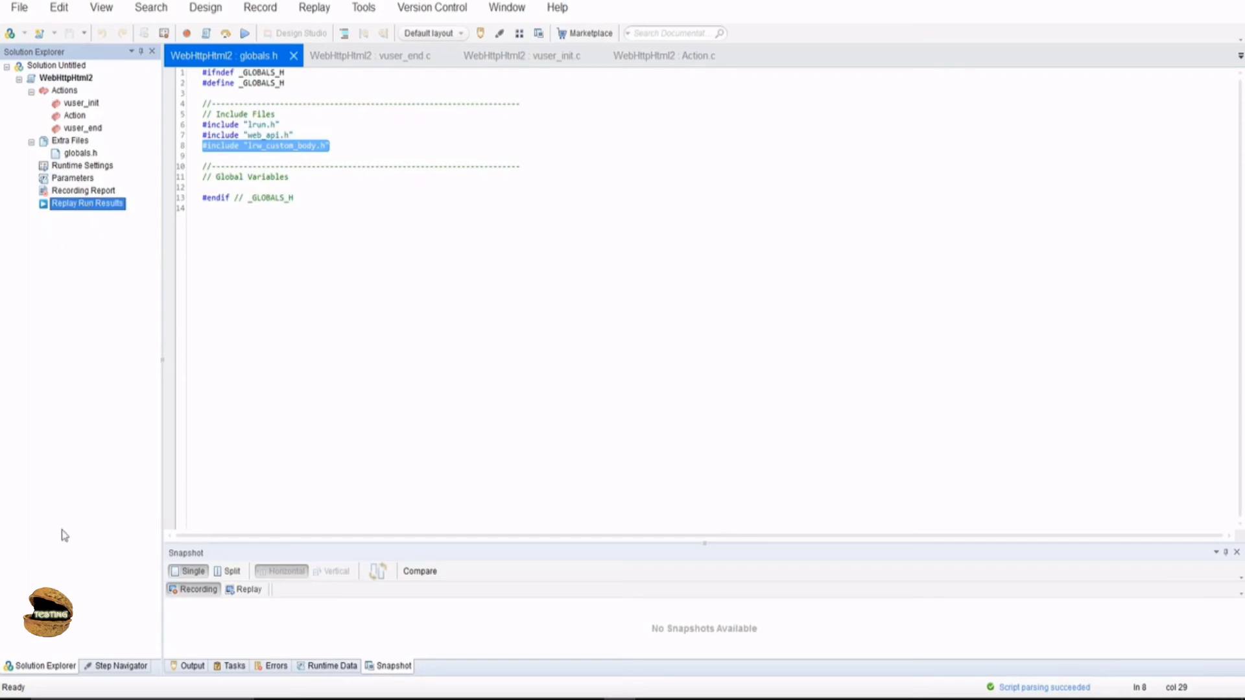
- Switch the left pane to Step Navigator, showing 0 steps displayed
click(120, 665)
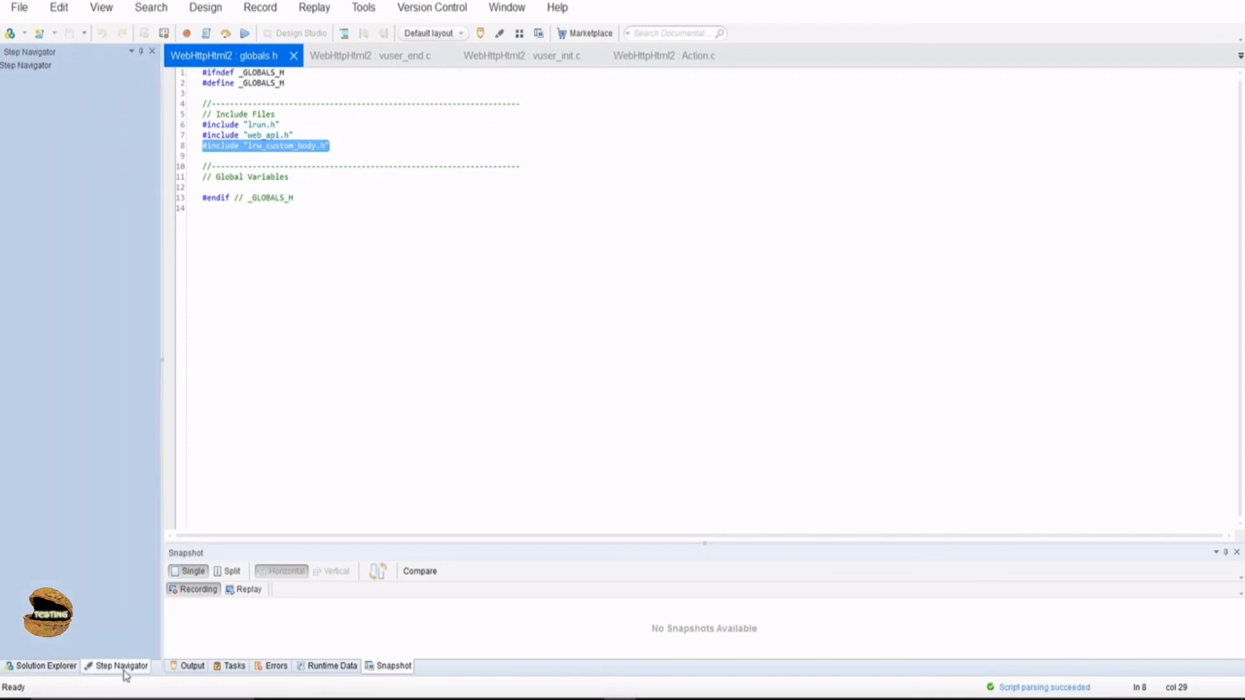
click(120, 666)
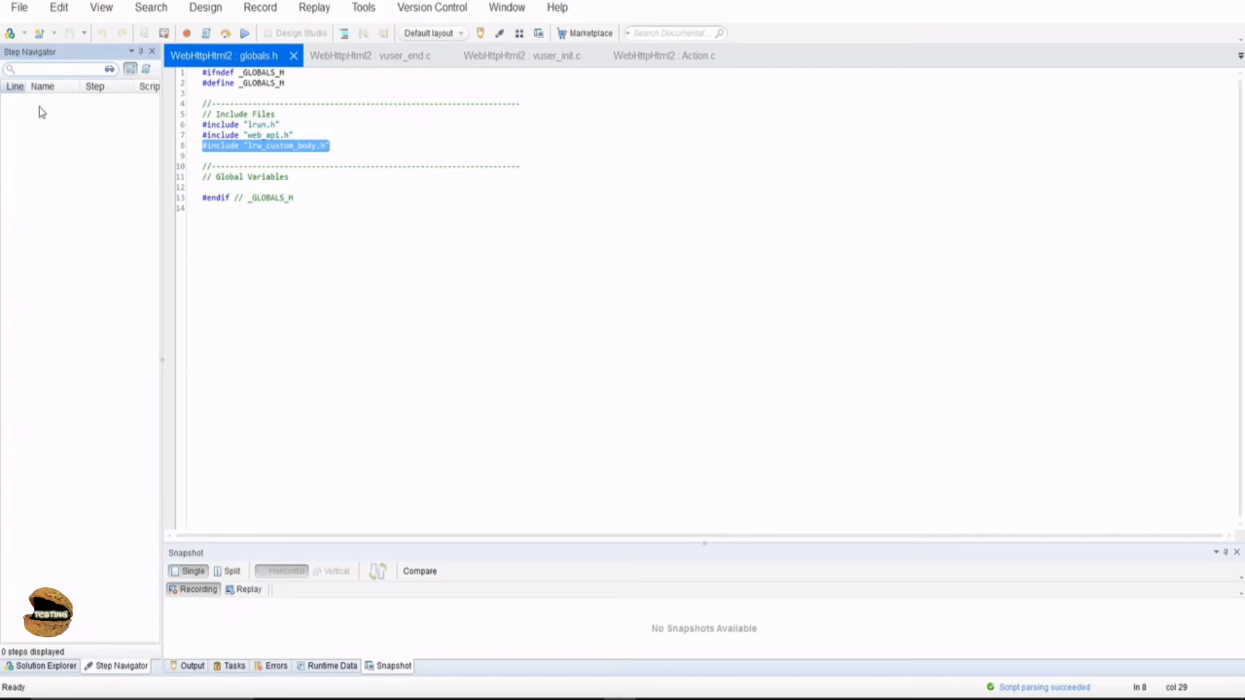
mouse_move(36, 323)
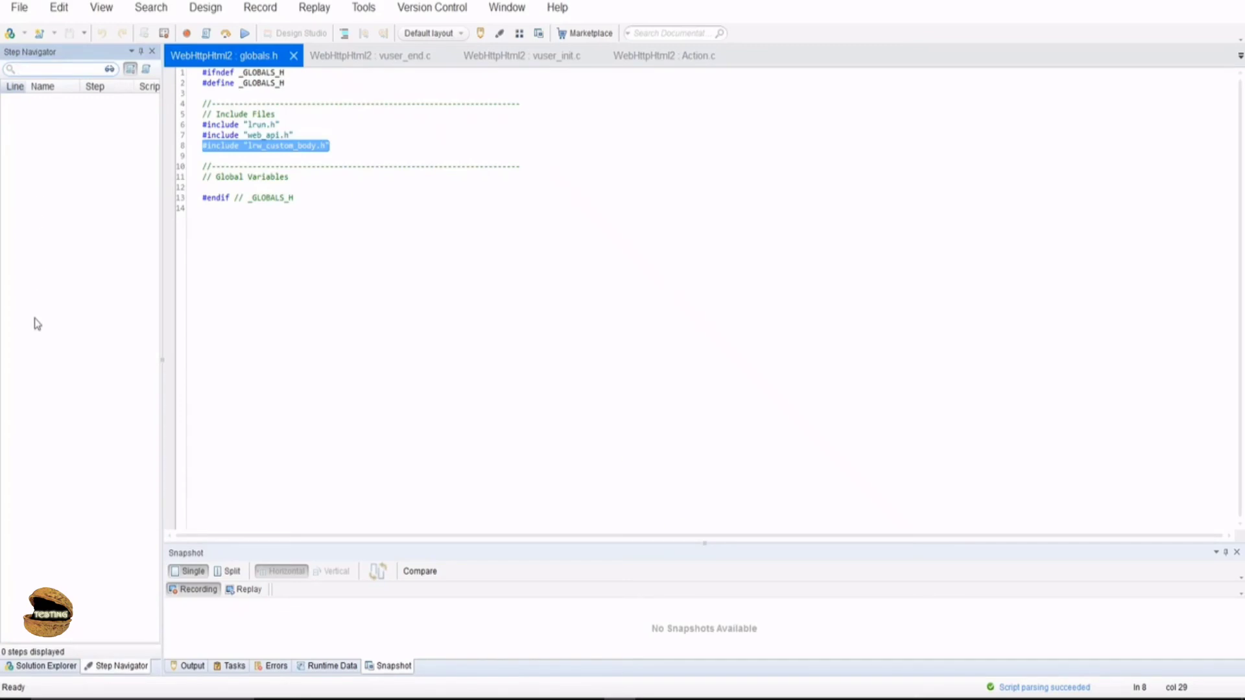
mouse_move(40, 278)
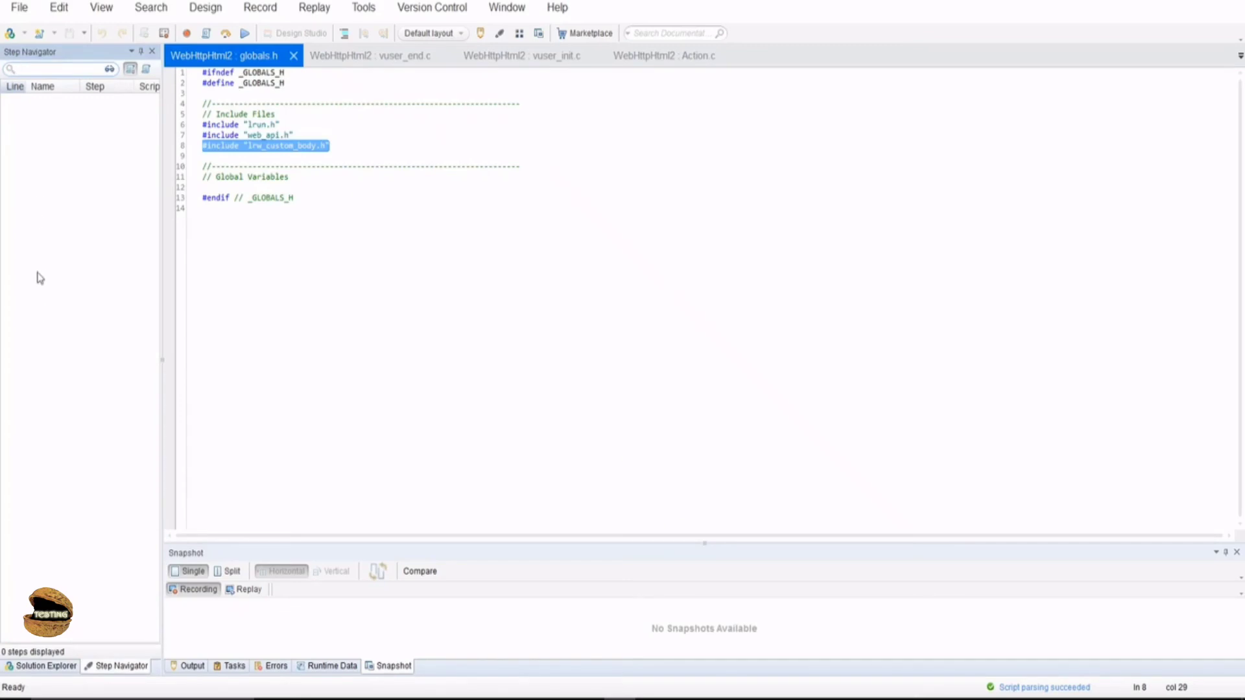
mouse_move(548, 212)
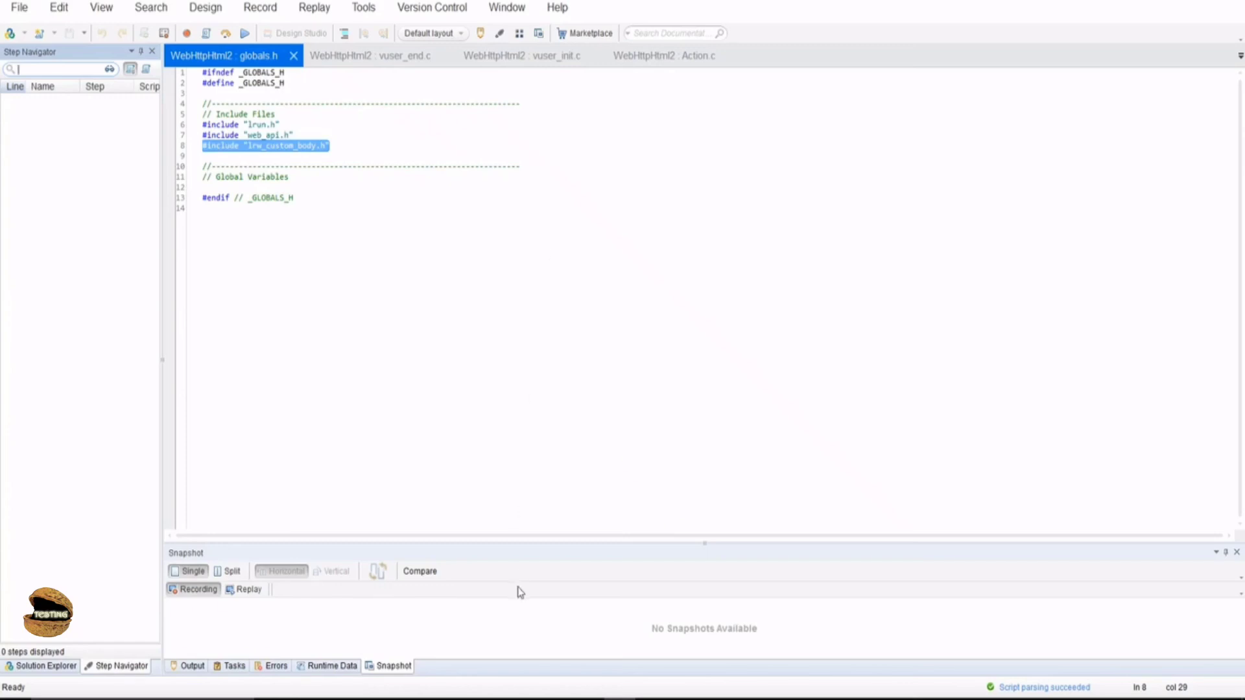
mouse_move(704, 486)
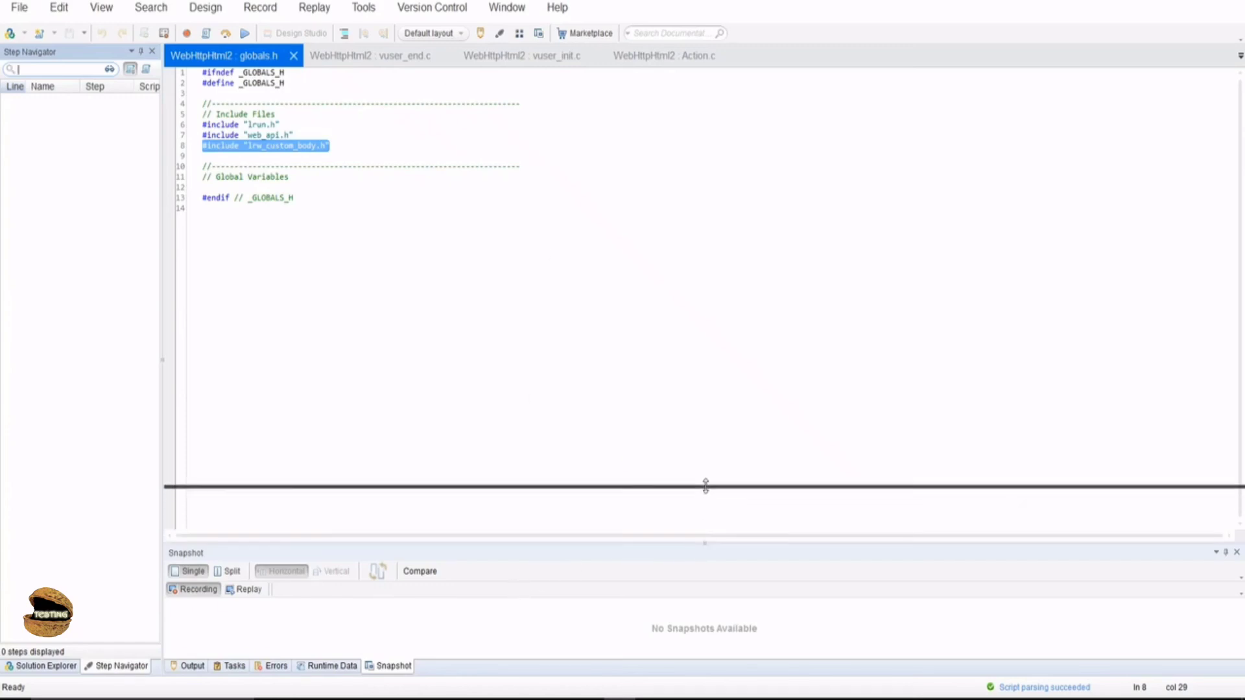
click(190, 666)
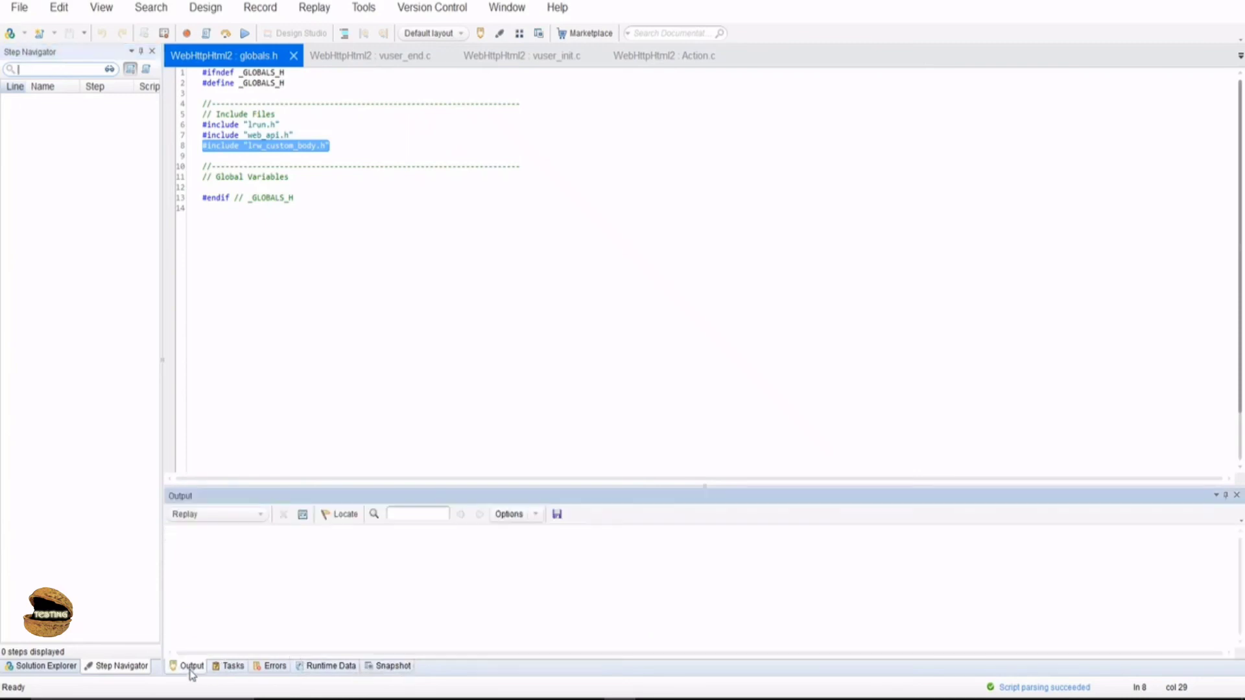
click(233, 665)
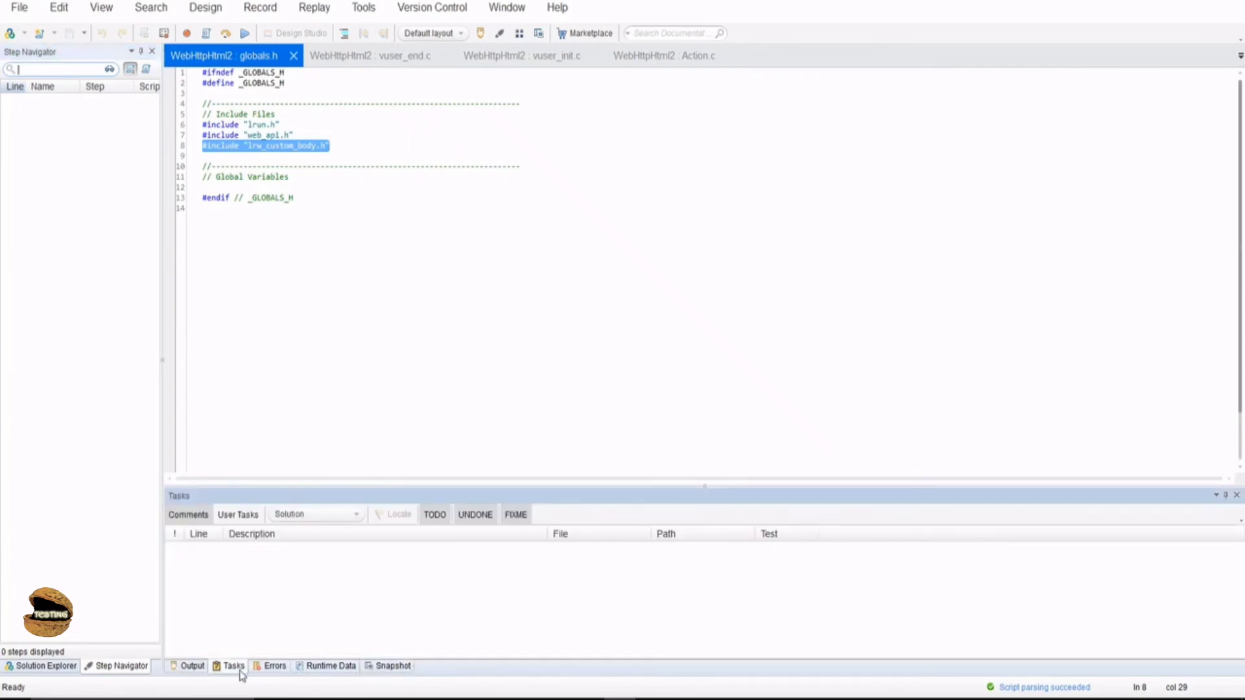
click(330, 665)
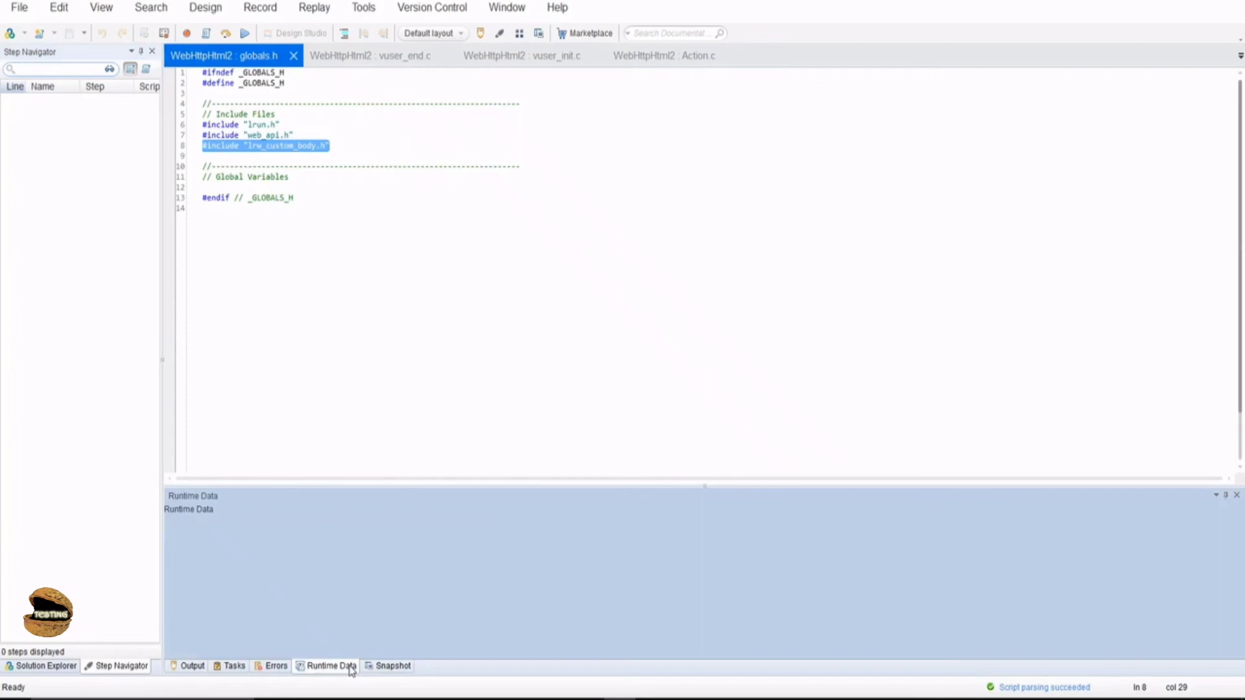
click(329, 666)
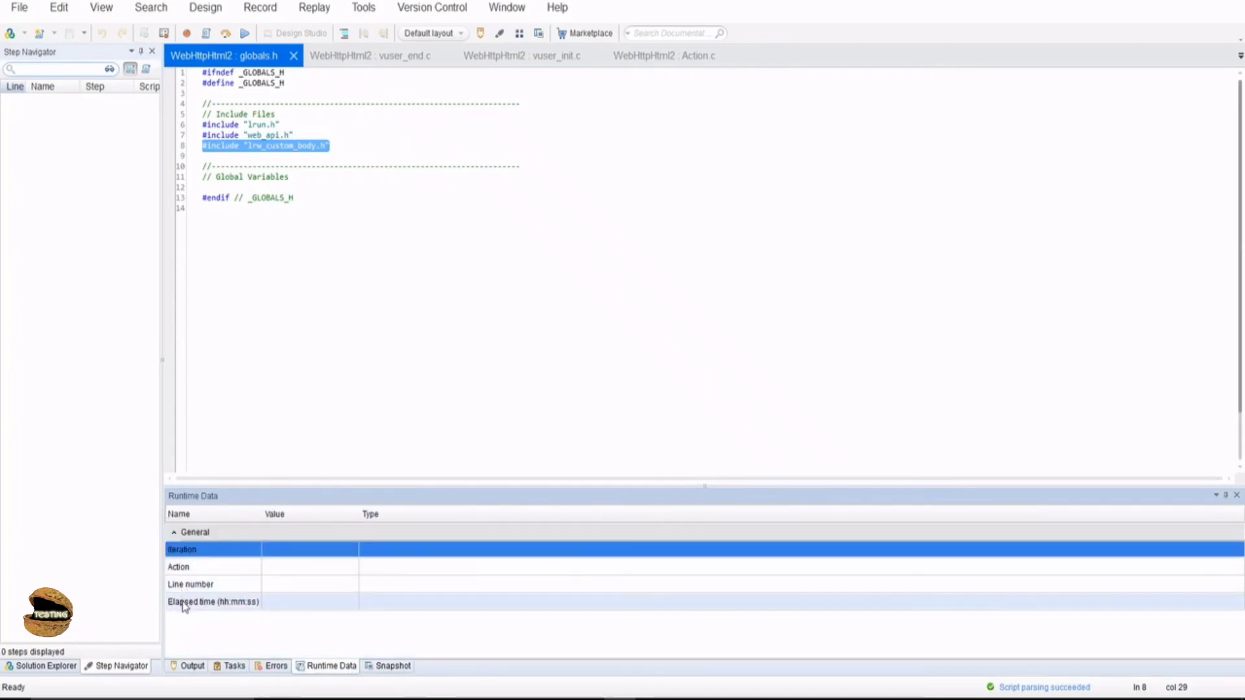
mouse_move(300, 596)
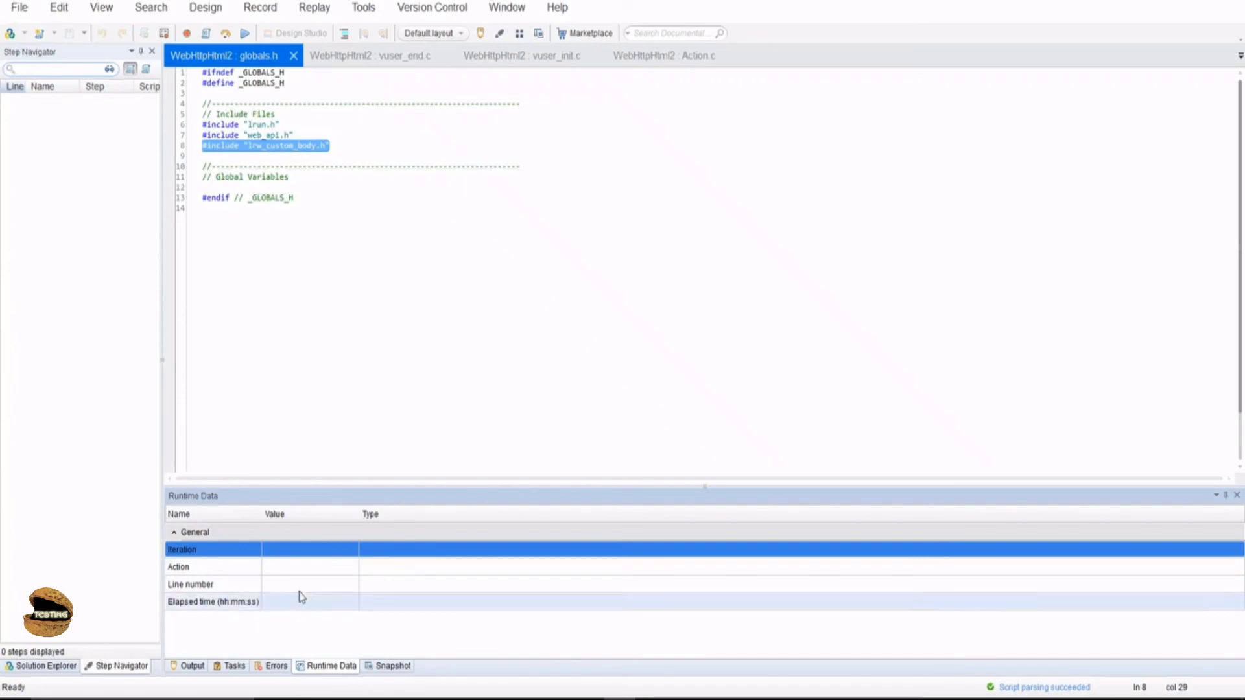
click(392, 665)
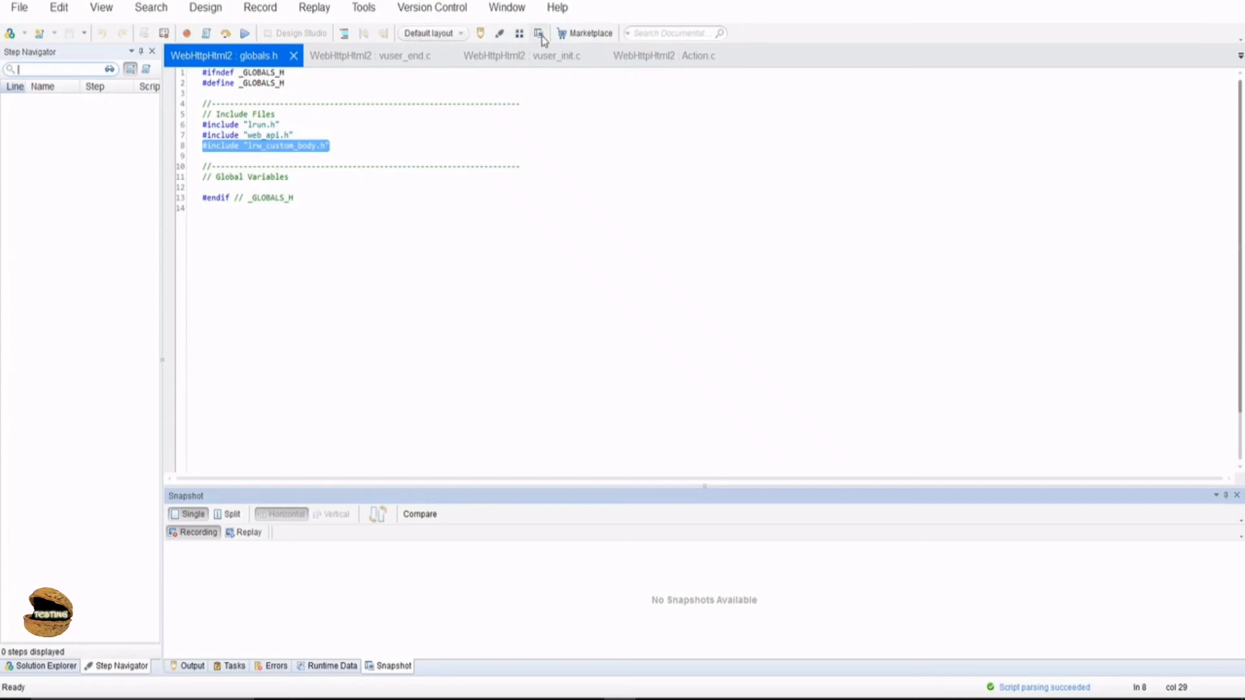
mouse_move(586, 34)
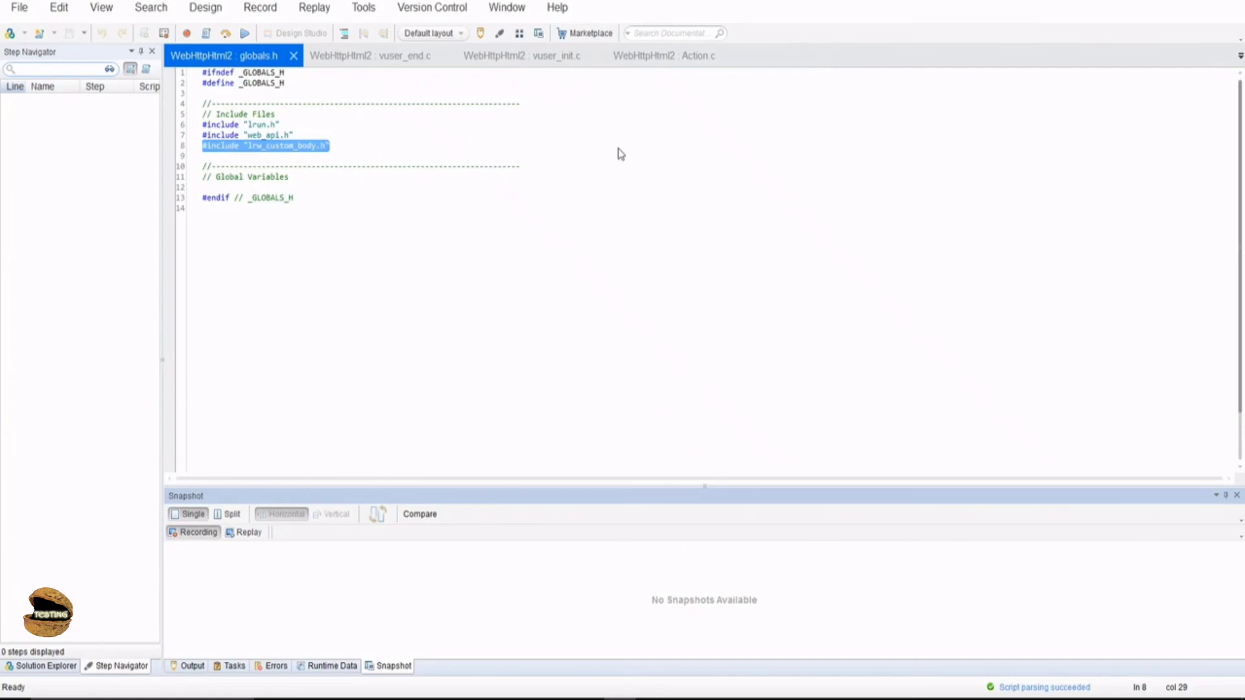
mouse_move(549, 187)
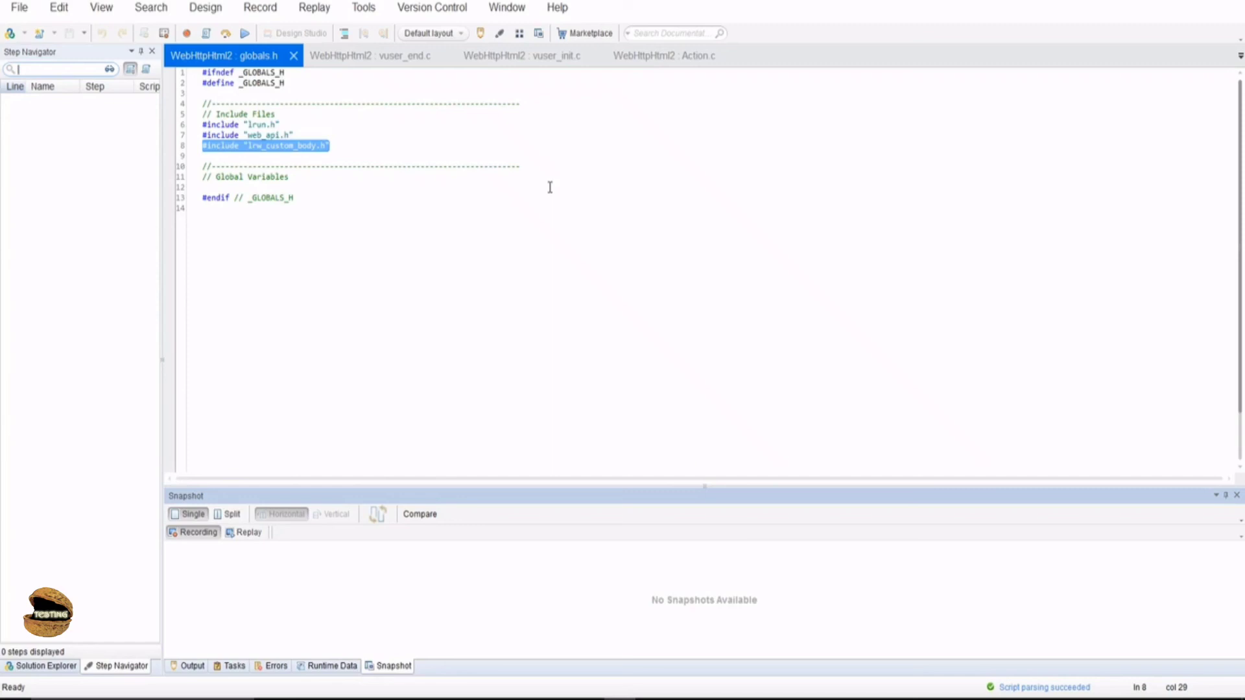
- Glance at the Record menu, then show the Replay menu with Run, Compile and Runtime Settings
click(259, 8)
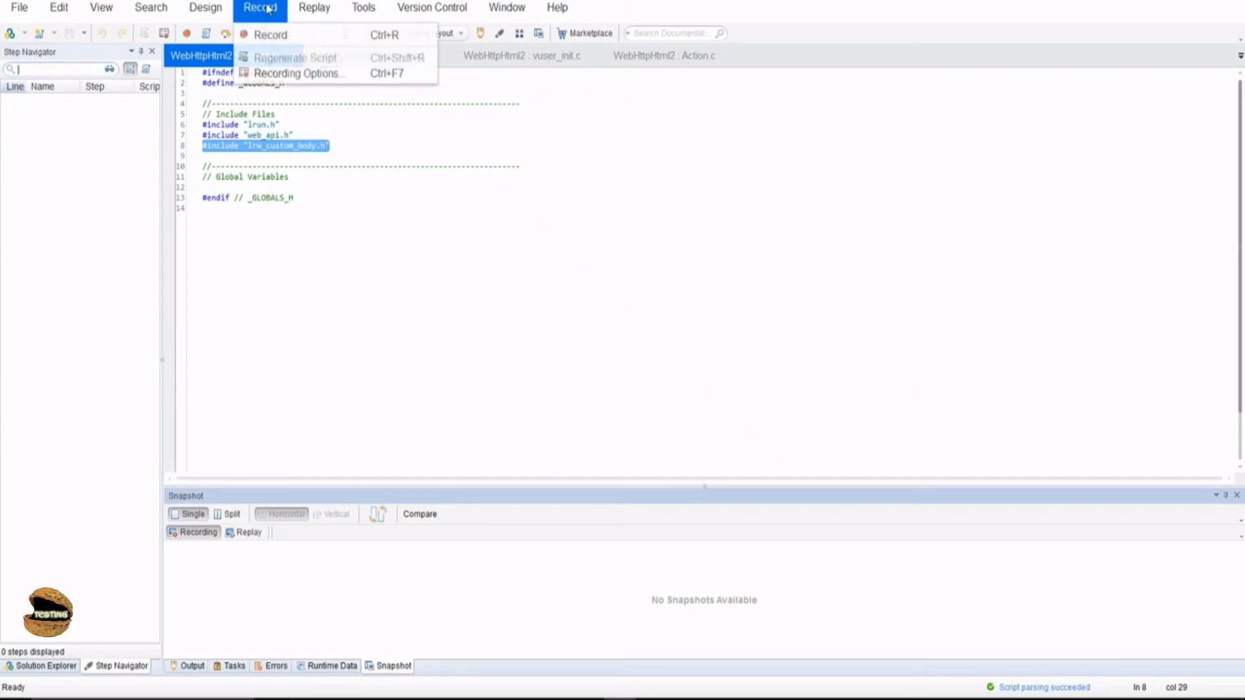
click(314, 7)
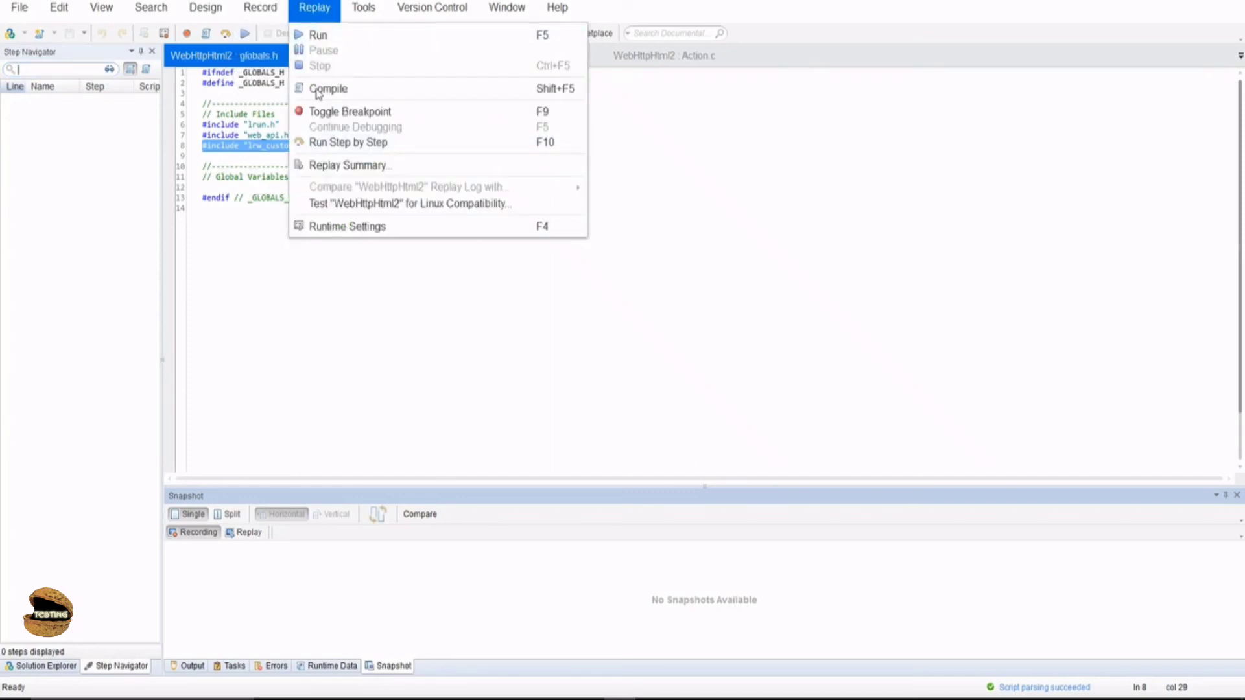